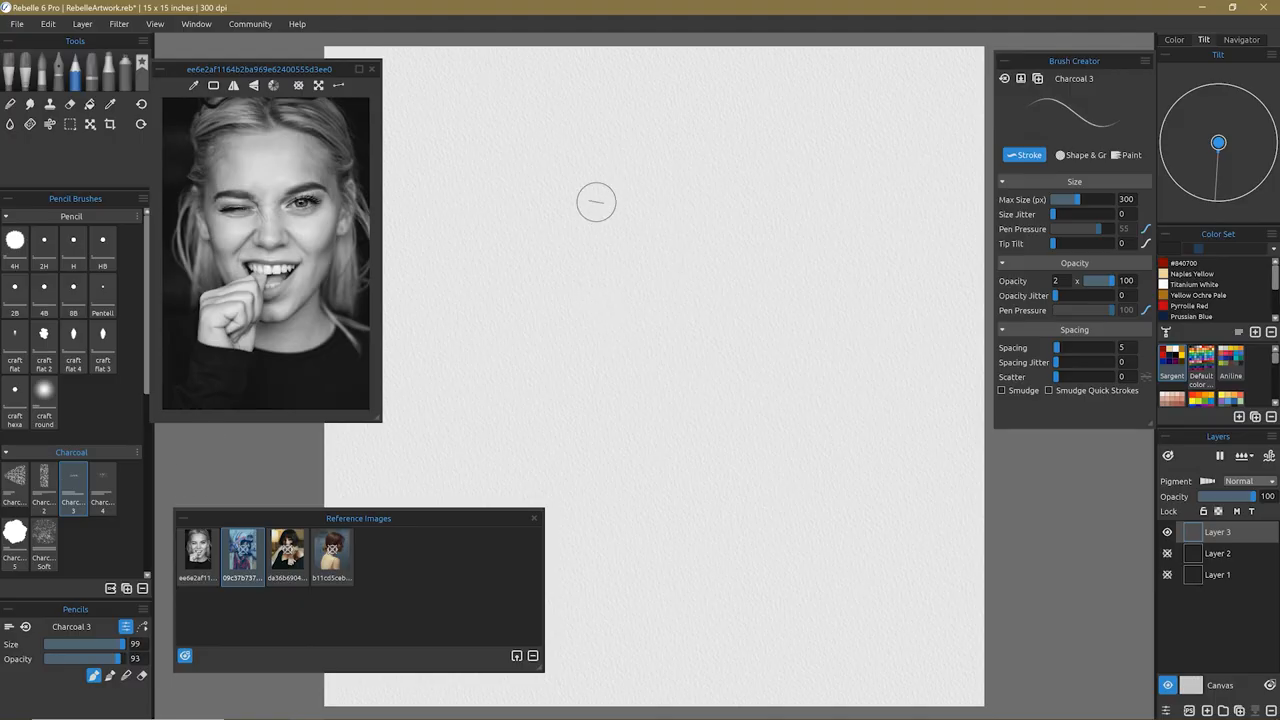
{"action": "mouse_move", "coordinate": [584, 288]}
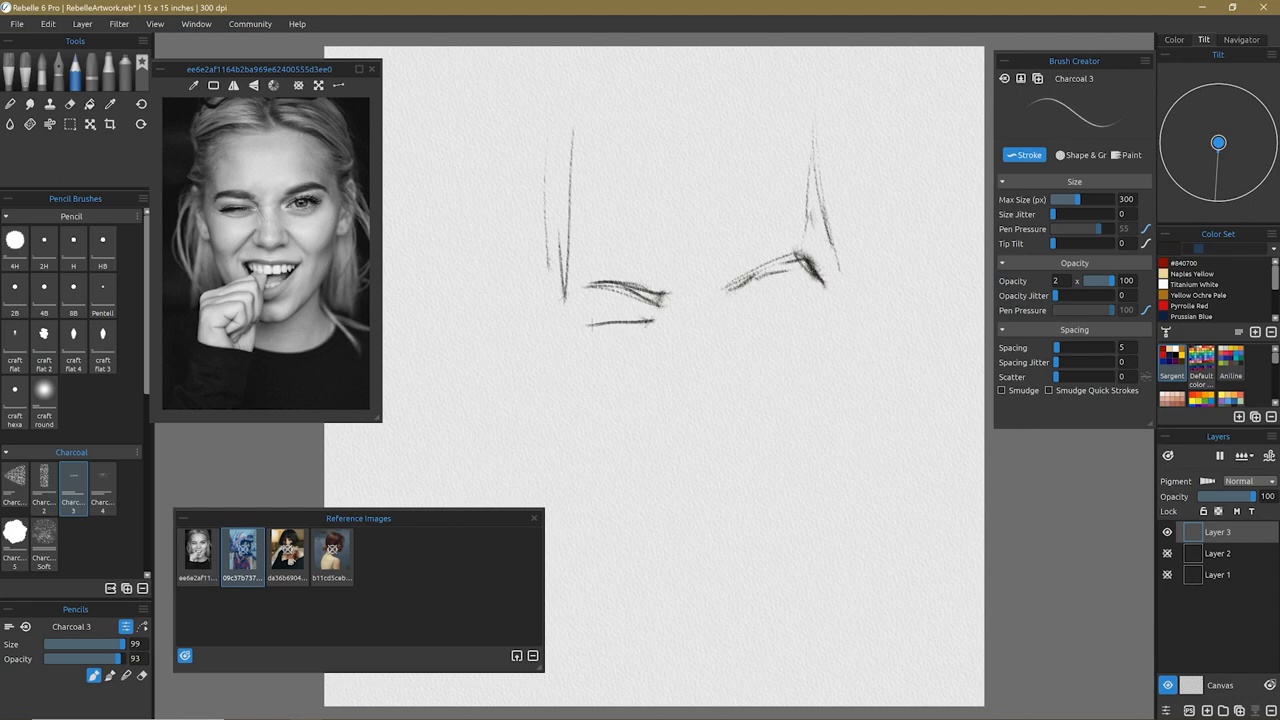
Sketch the lower eyelids, the open right eye and the nose tip with nostrils in light charcoal
{"action": "left_click_drag", "start_coordinate": [580, 320], "coordinate": [660, 316]}
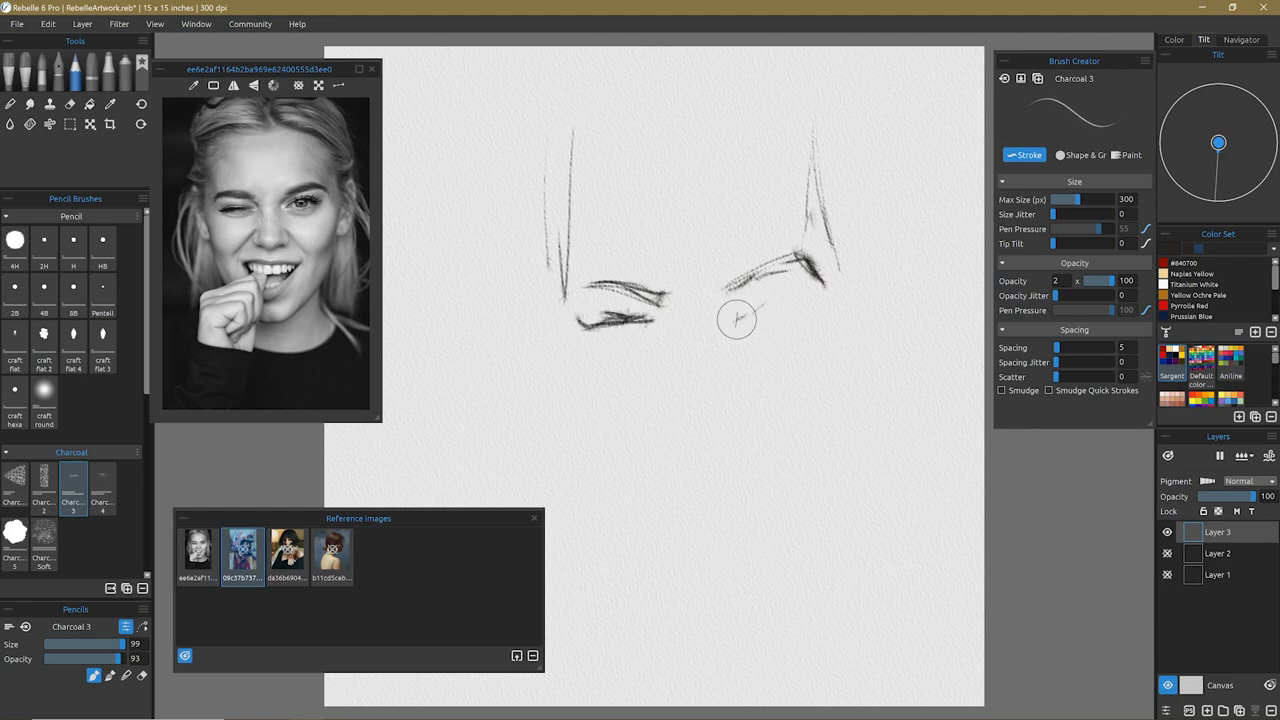
{"action": "left_click_drag", "start_coordinate": [736, 318], "coordinate": [820, 296]}
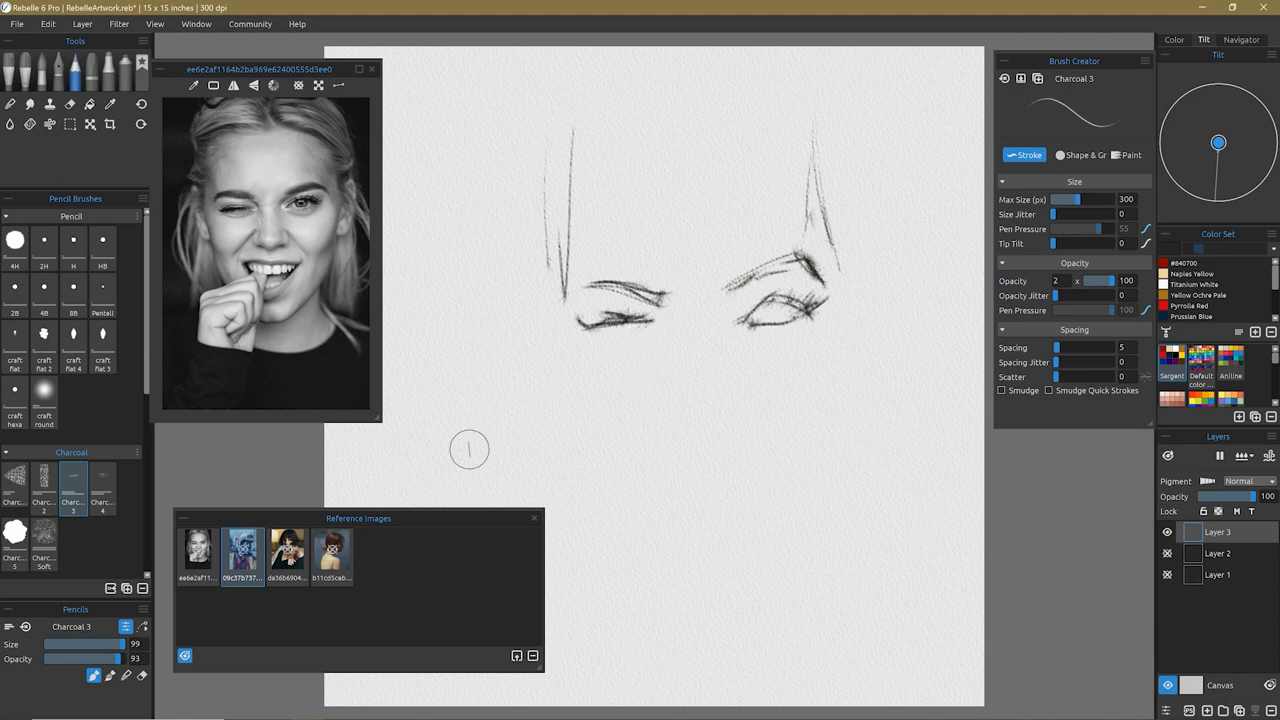
{"action": "left_click_drag", "start_coordinate": [770, 300], "coordinate": [790, 316]}
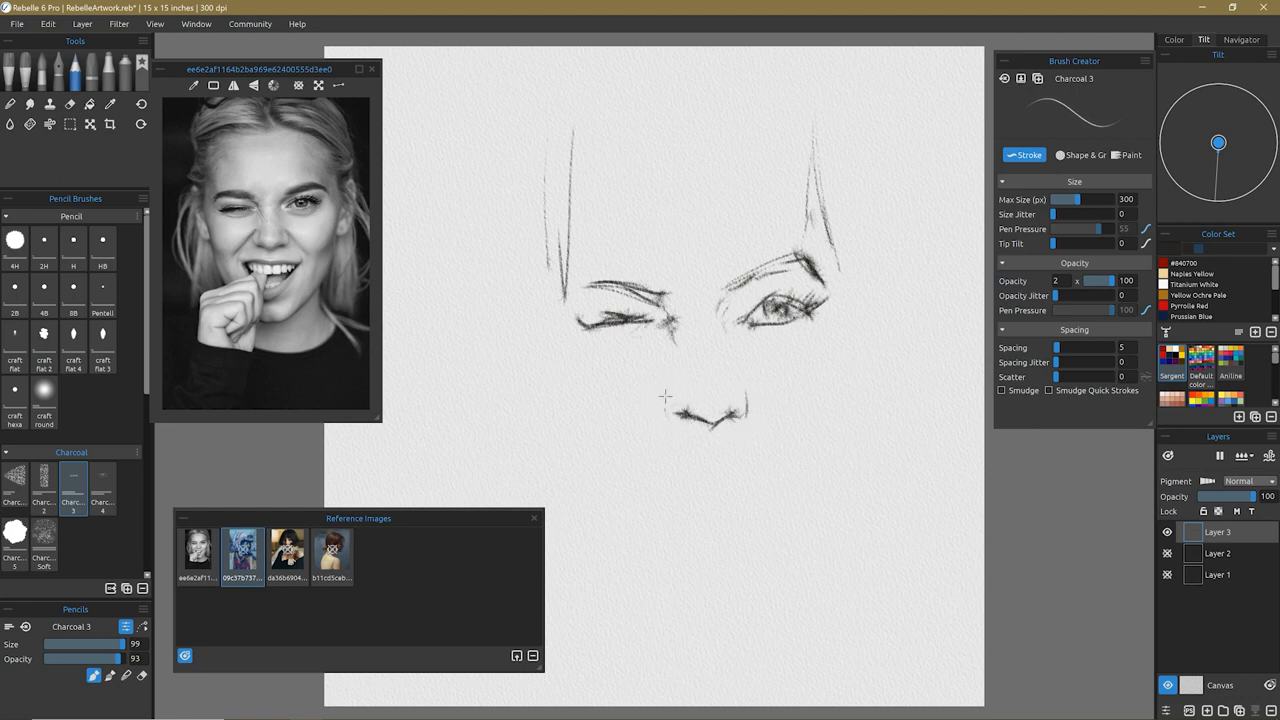
Outline the lips and the mouth and cheek contours, then pick the heavier Charcoal 4 brush
{"action": "left_click_drag", "start_coordinate": [680, 400], "coordinate": [640, 440]}
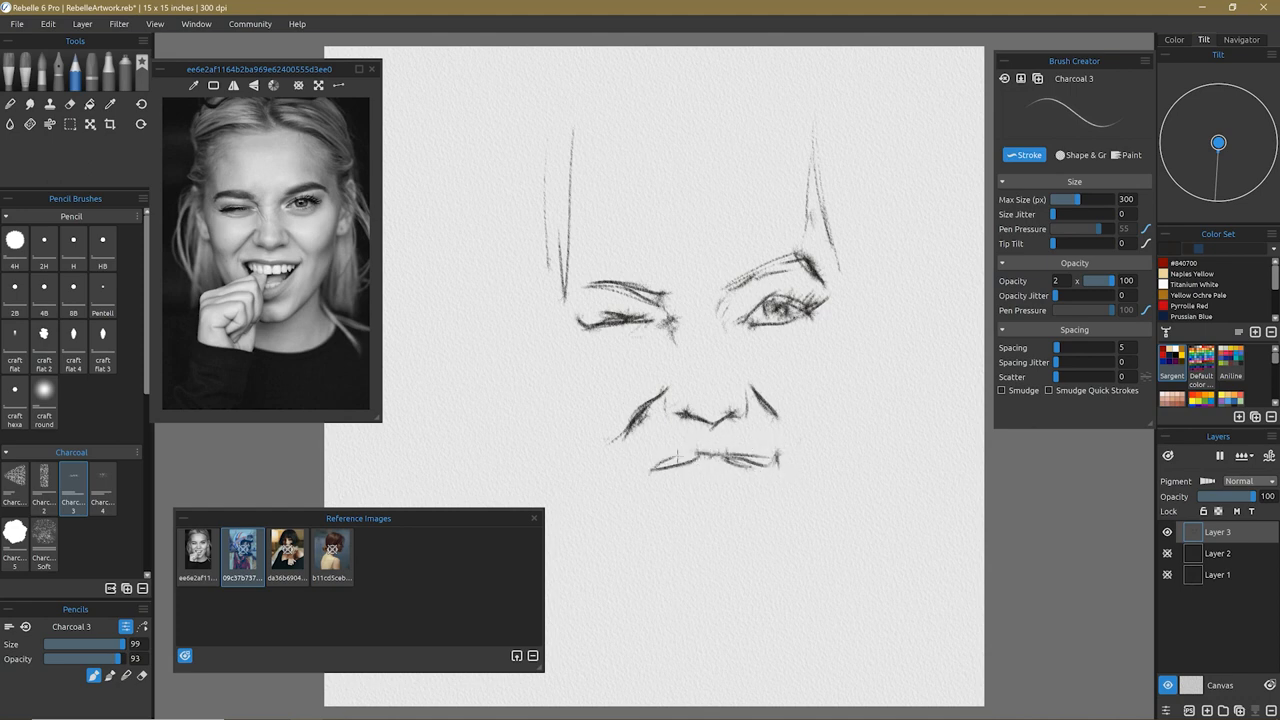
{"action": "left_click_drag", "start_coordinate": [650, 470], "coordinate": [680, 510]}
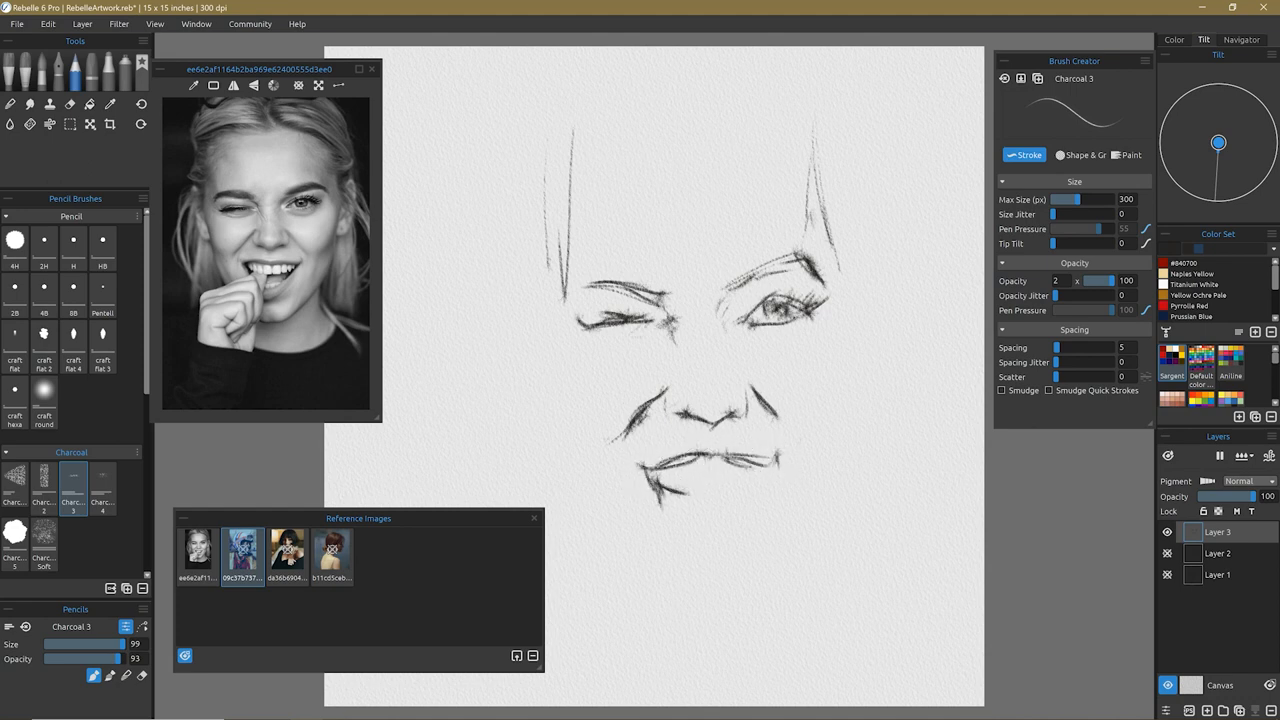
{"action": "left_click", "coordinate": [102, 488]}
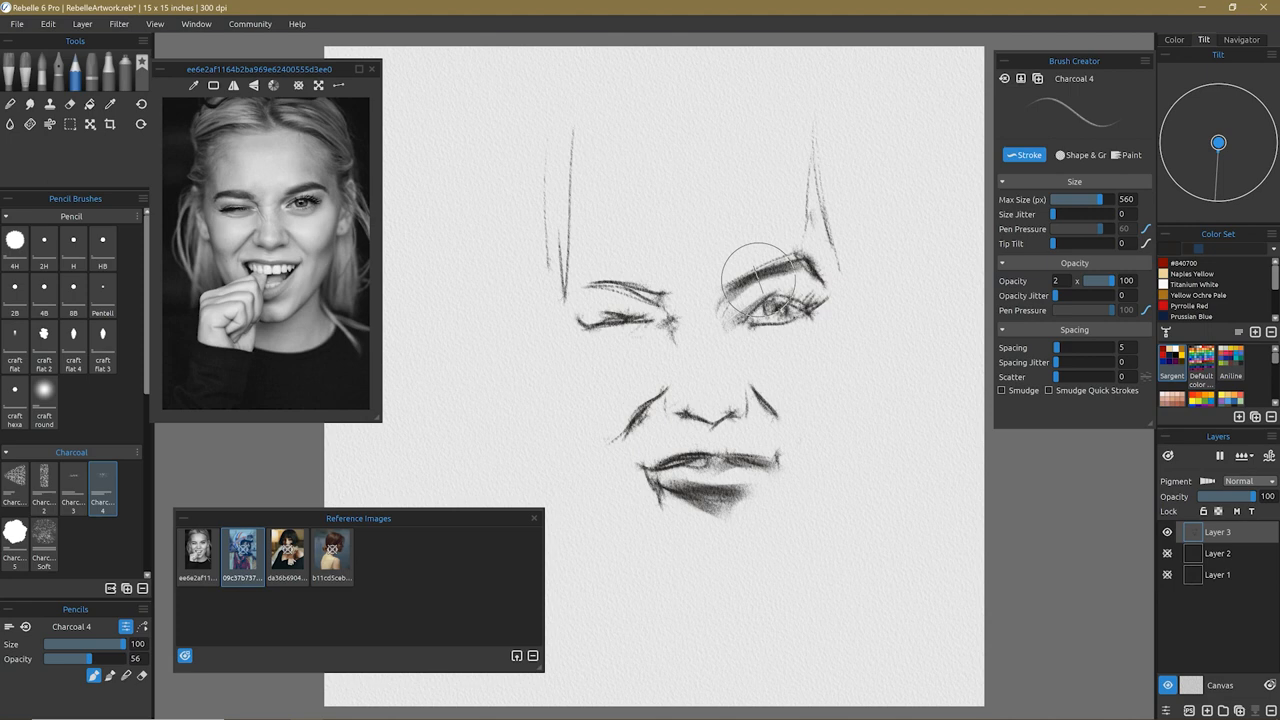
Darken the eyebrow and lips, then lay broad Charcoal 2 tone over the hair and beneath the chin
{"action": "left_click_drag", "start_coordinate": [760, 270], "coordinate": [740, 340]}
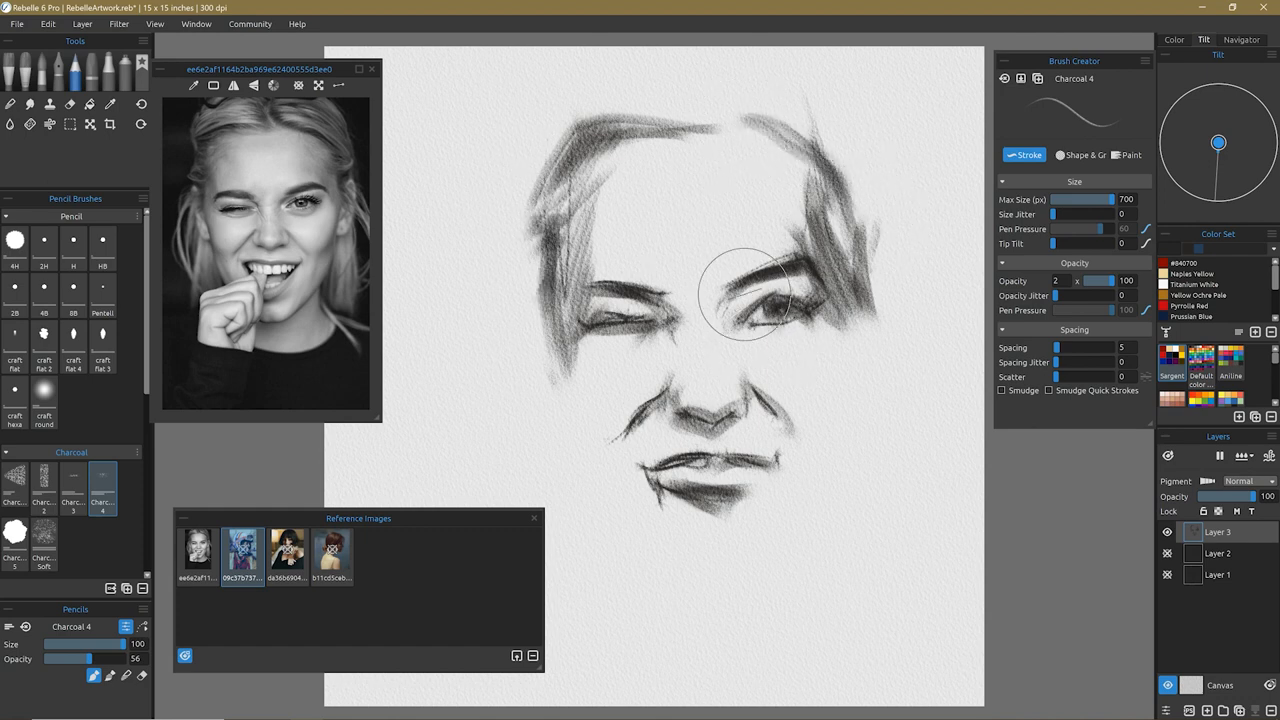
{"action": "left_click", "coordinate": [44, 476]}
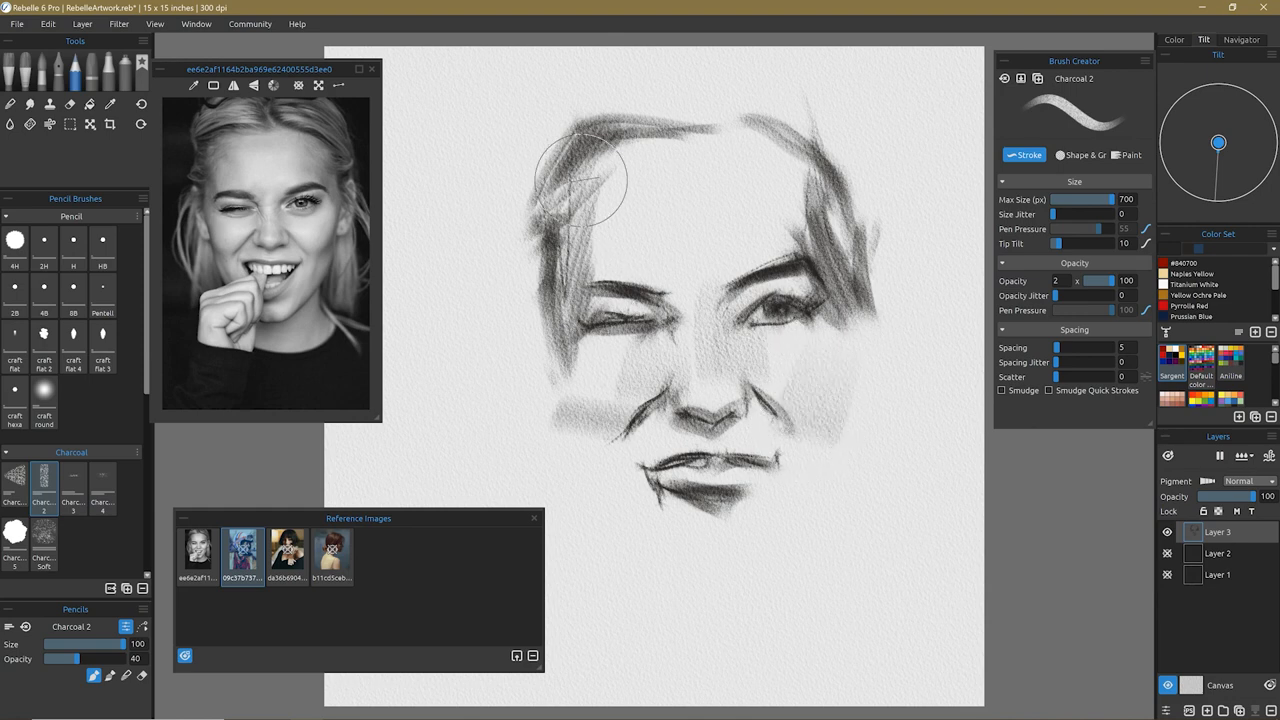
{"action": "left_click_drag", "start_coordinate": [580, 180], "coordinate": [690, 480]}
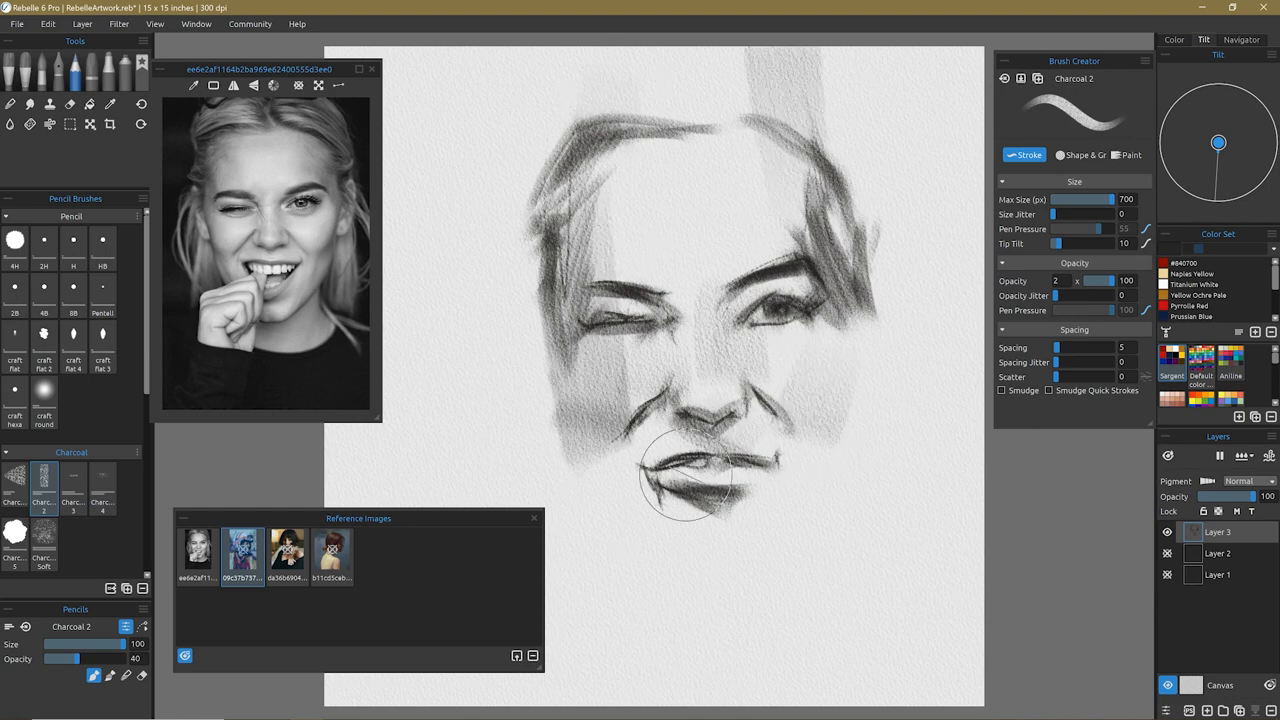
{"action": "left_click_drag", "start_coordinate": [690, 476], "coordinate": [840, 414]}
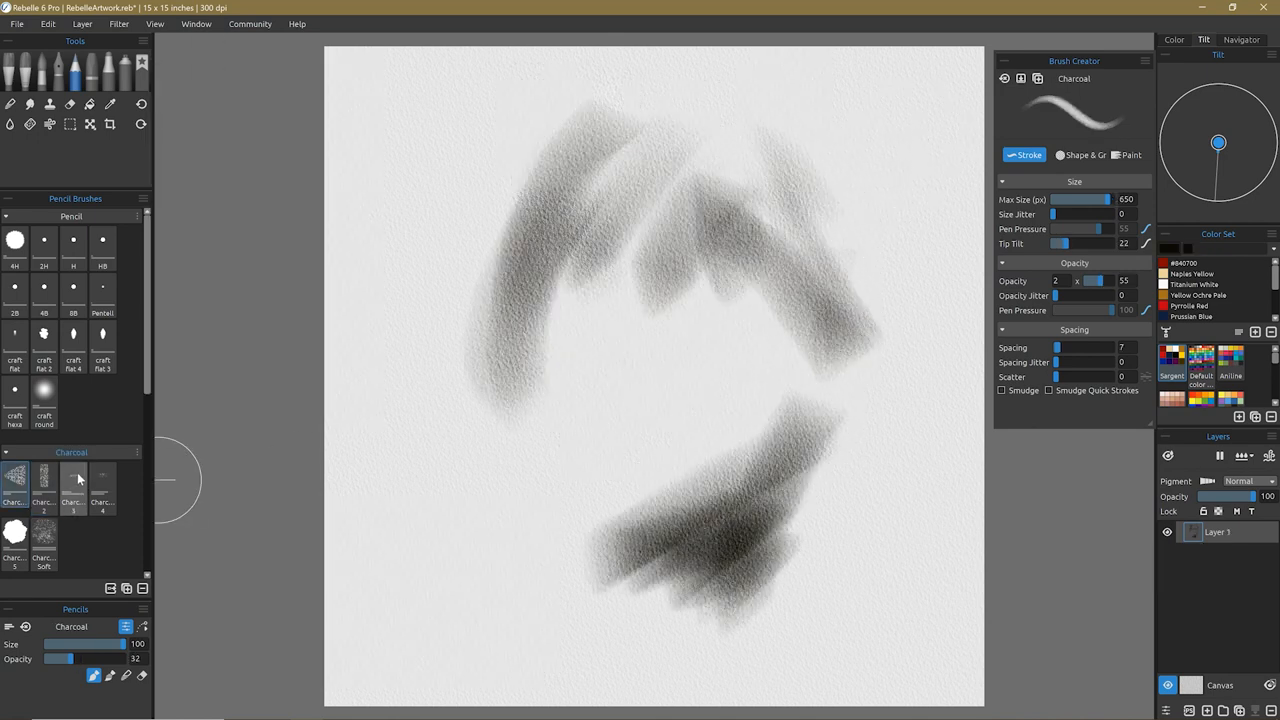
With Charcoal 3, draw the tilted face's nose, lips, hair and head contour over the tones
{"action": "left_click", "coordinate": [72, 480]}
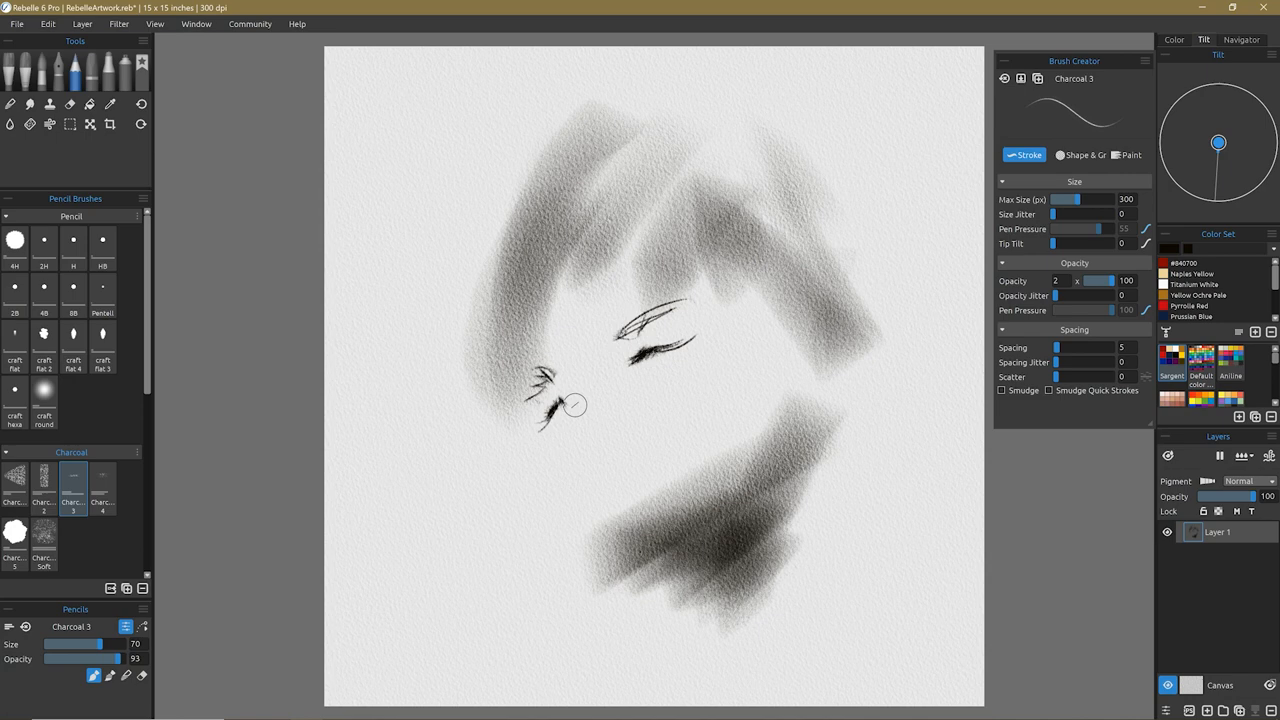
{"action": "mouse_move", "coordinate": [630, 412]}
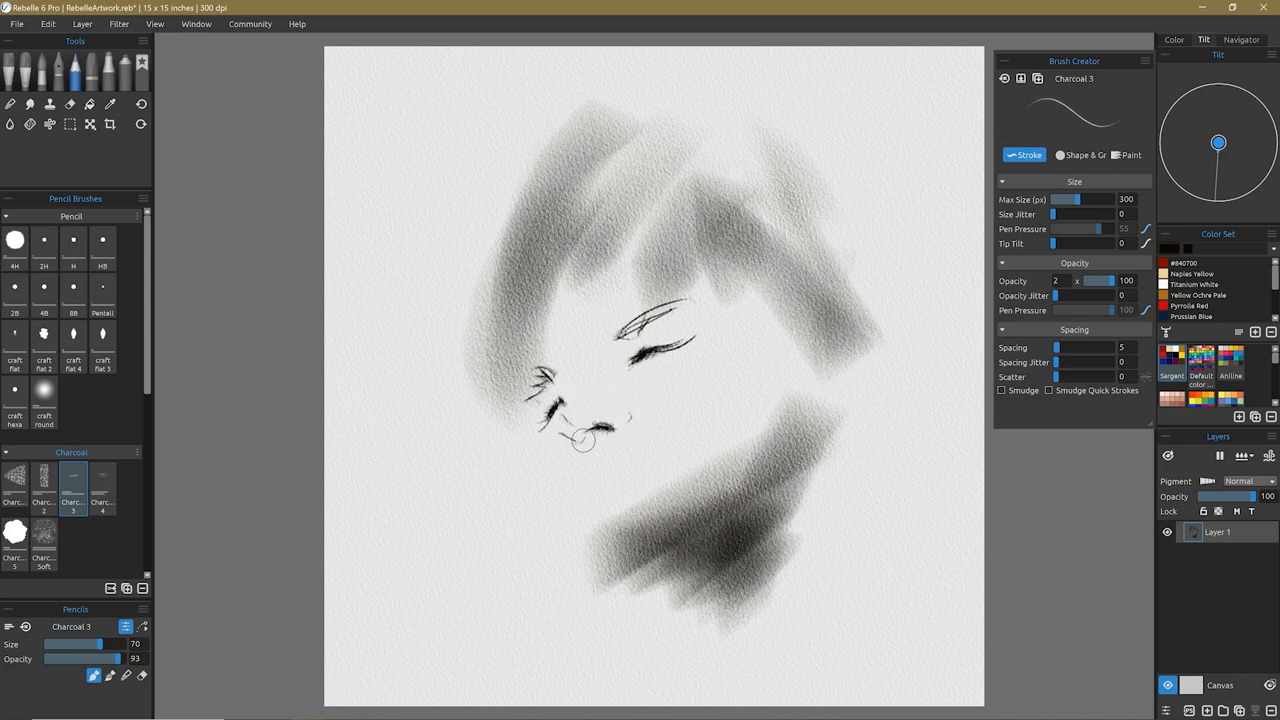
{"action": "left_click_drag", "start_coordinate": [584, 440], "coordinate": [616, 462]}
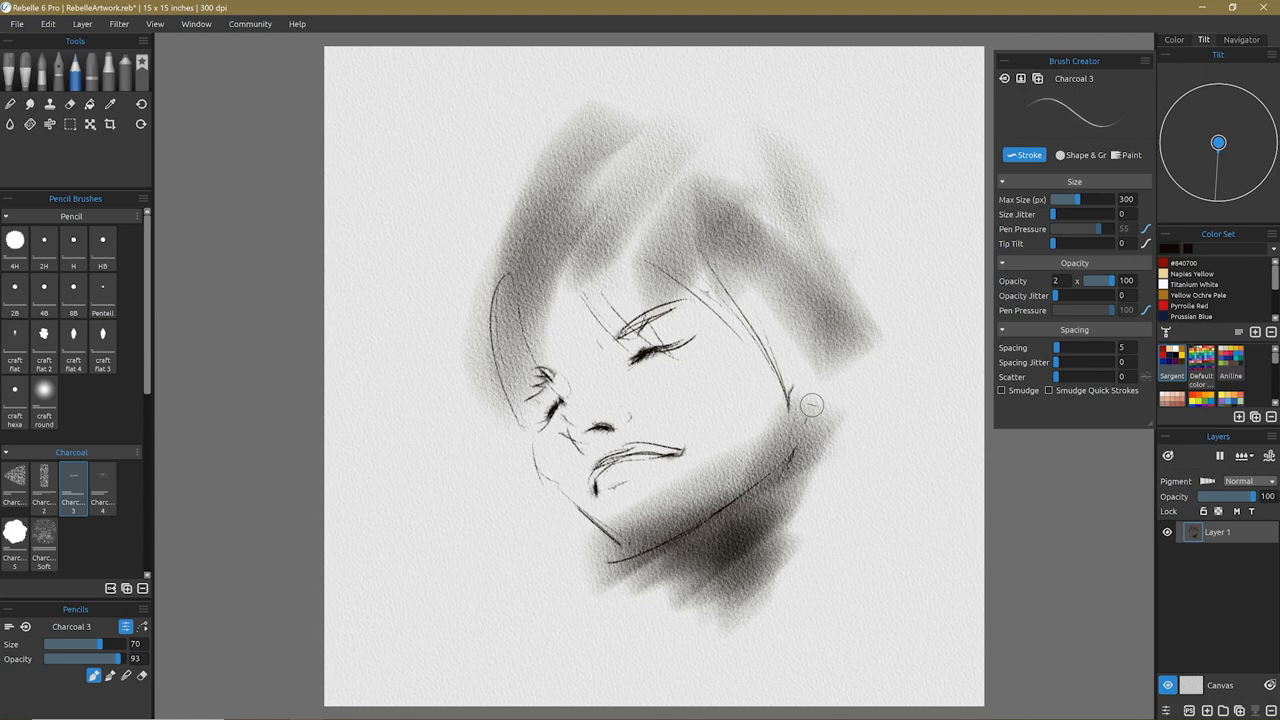
{"action": "left_click_drag", "start_coordinate": [810, 404], "coordinate": [790, 340]}
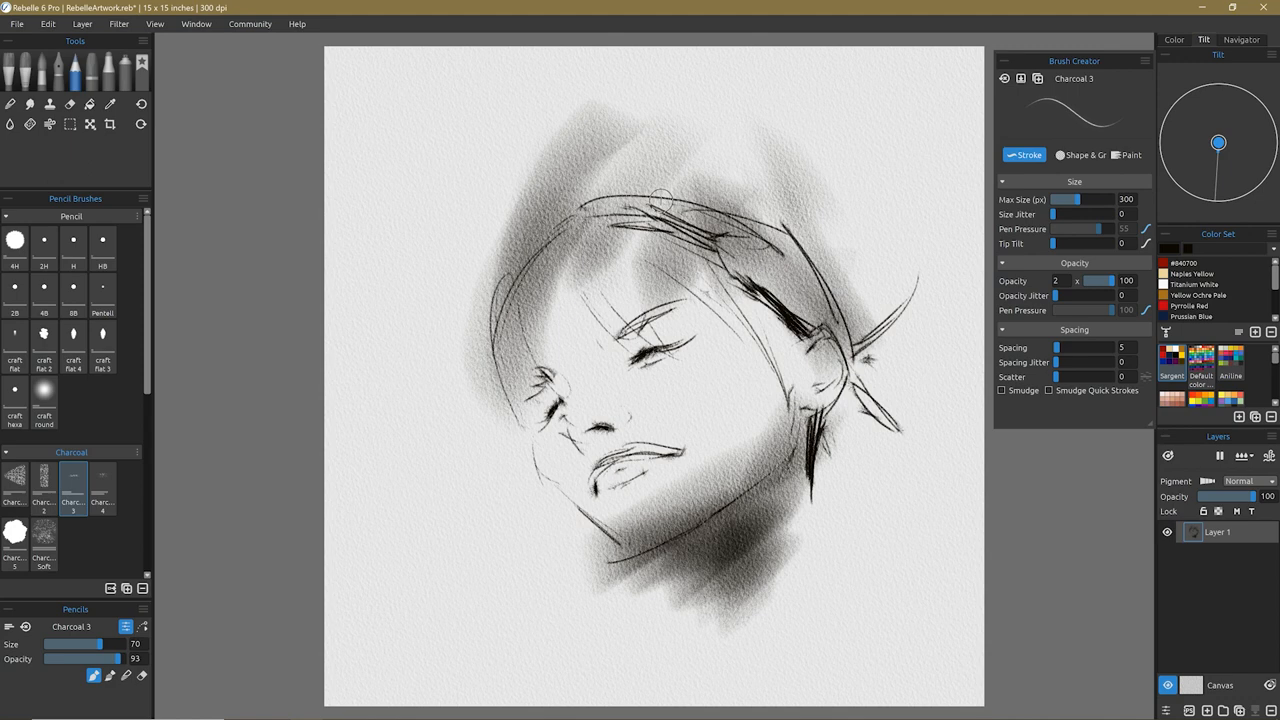
{"action": "left_click", "coordinate": [100, 476]}
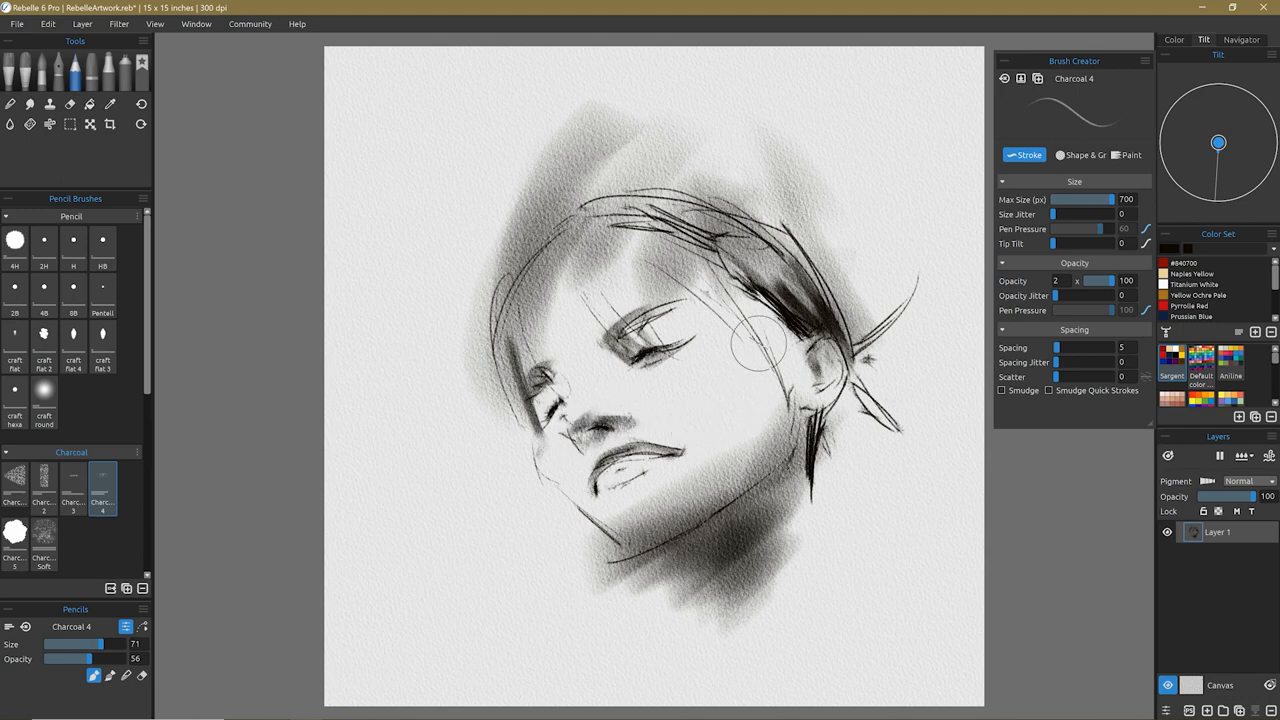
Darken the hair, jaw and face-side shadows with Charcoal 4 and bring up the Color panel
{"action": "left_click_drag", "start_coordinate": [760, 344], "coordinate": [676, 450]}
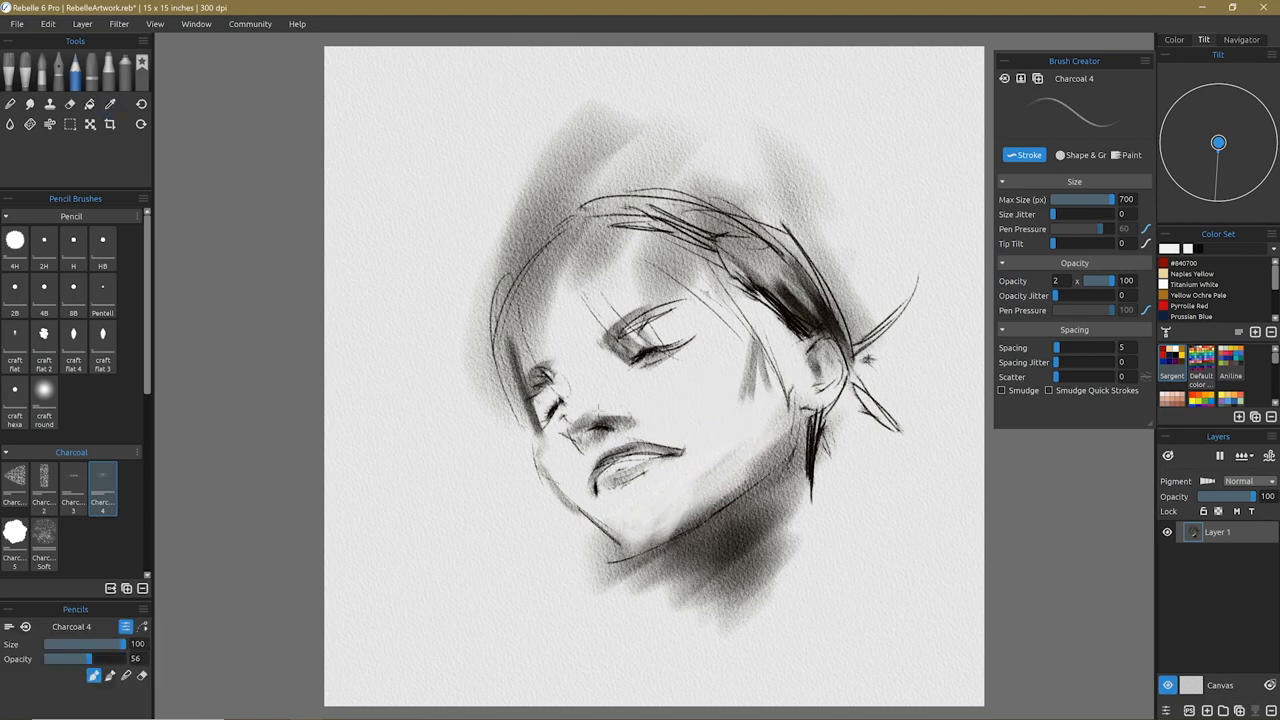
{"action": "left_click", "coordinate": [1174, 40]}
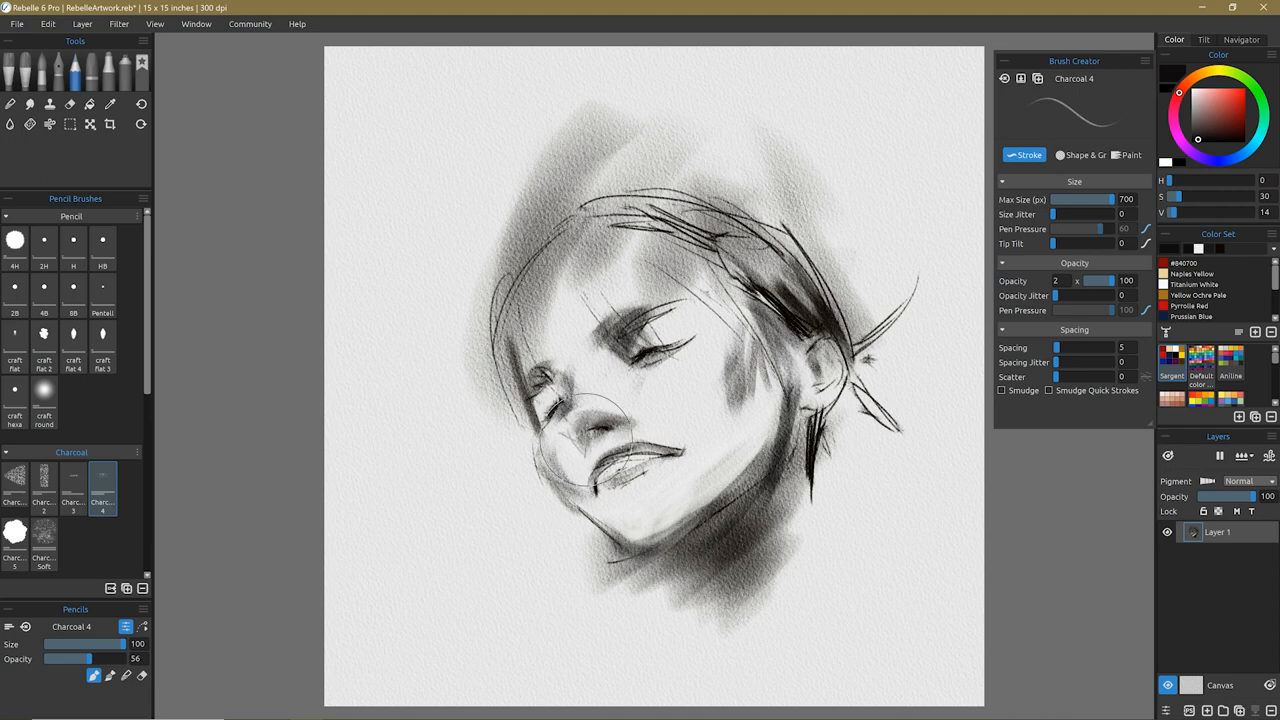
{"action": "left_click_drag", "start_coordinate": [560, 400], "coordinate": [590, 440]}
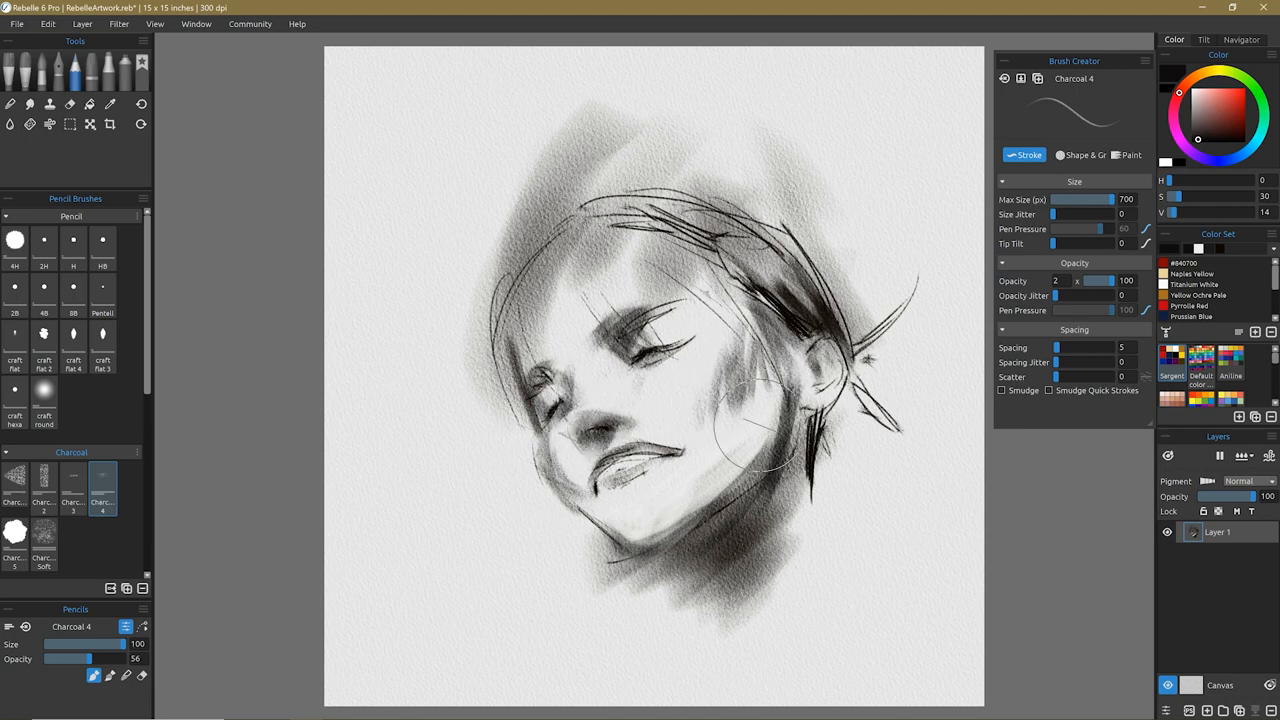
{"action": "left_click", "coordinate": [44, 480]}
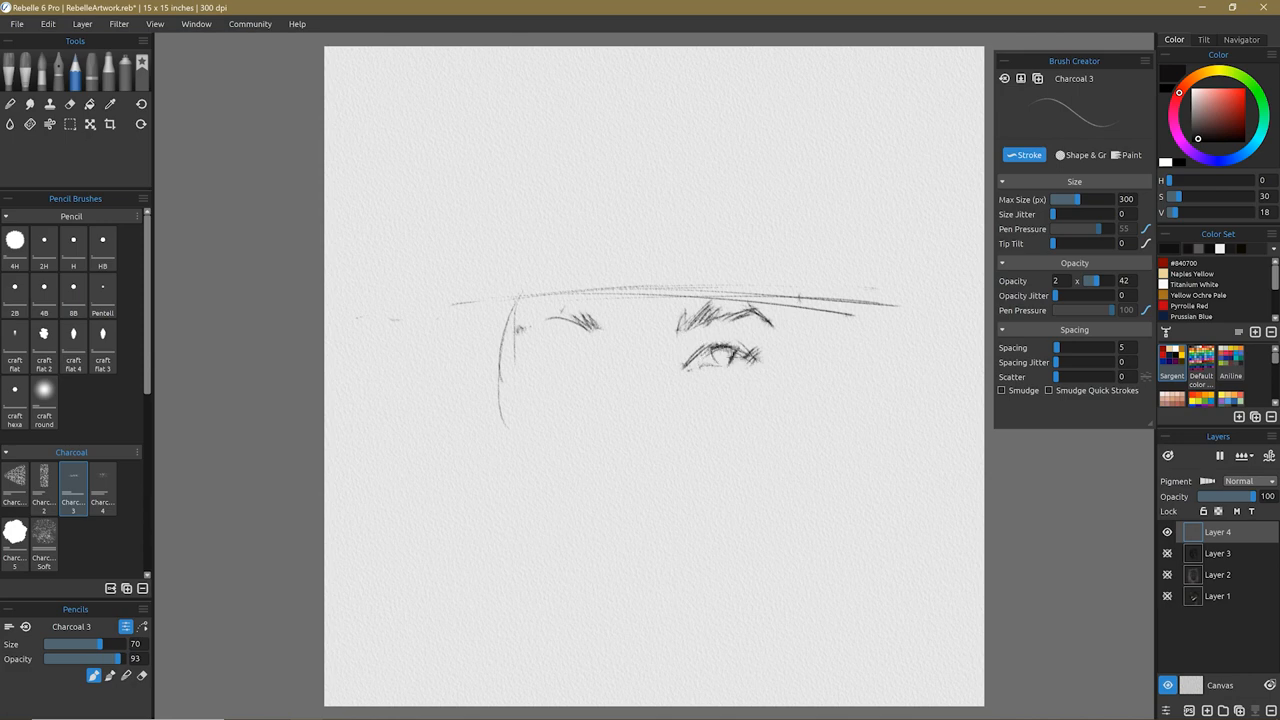
Refine the left eye shape and shade its iris, switching between Charcoal 4, 3 and 2 brushes
{"action": "left_click_drag", "start_coordinate": [560, 344], "coordinate": [532, 368]}
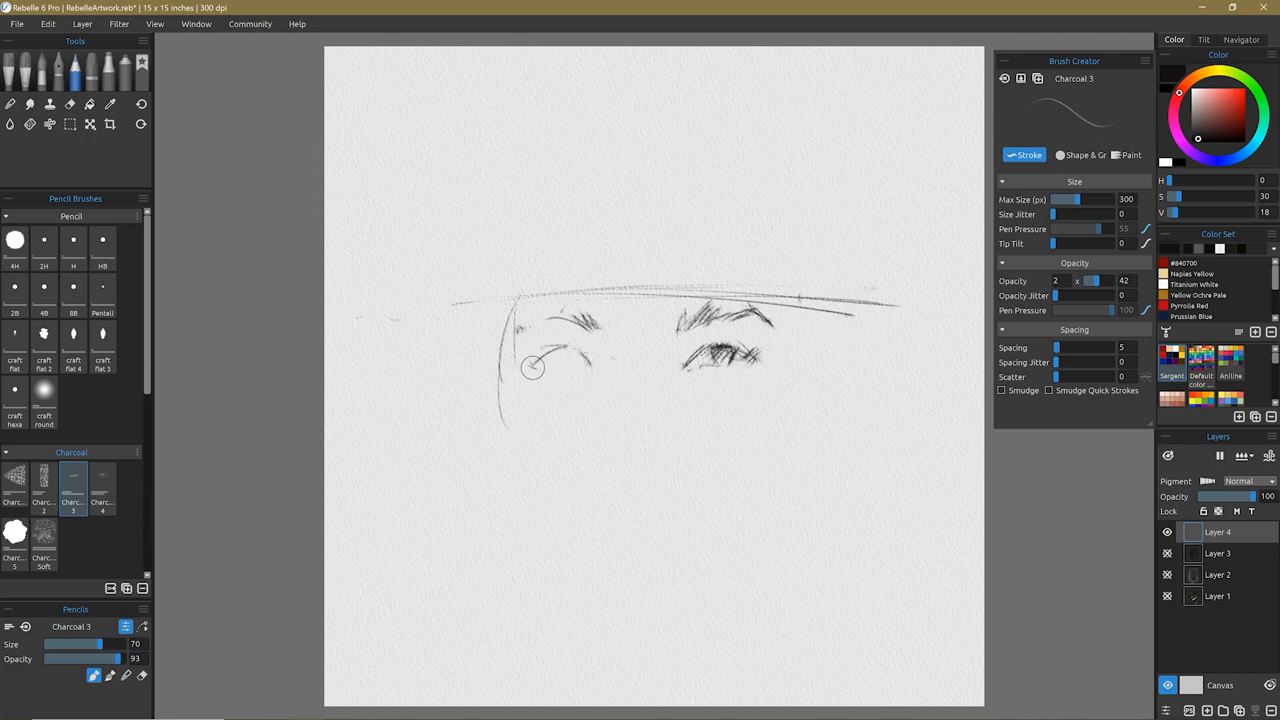
{"action": "left_click_drag", "start_coordinate": [540, 356], "coordinate": [556, 370]}
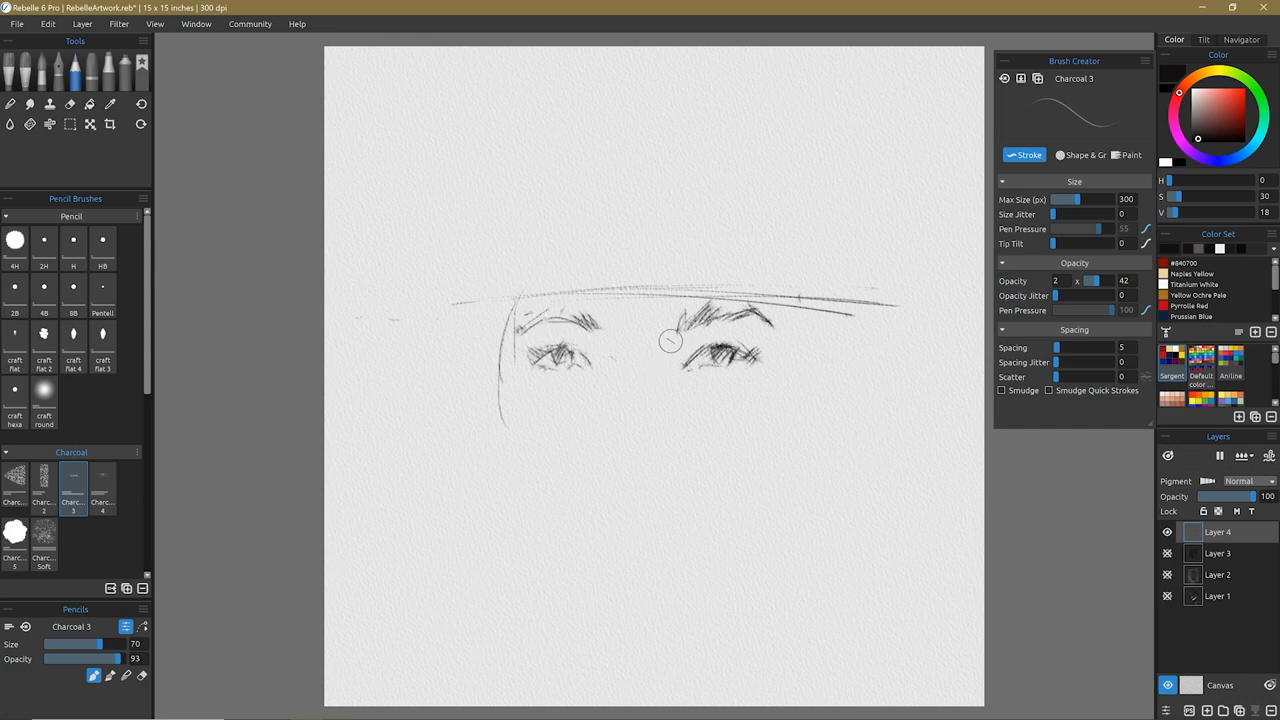
{"action": "left_click", "coordinate": [102, 484]}
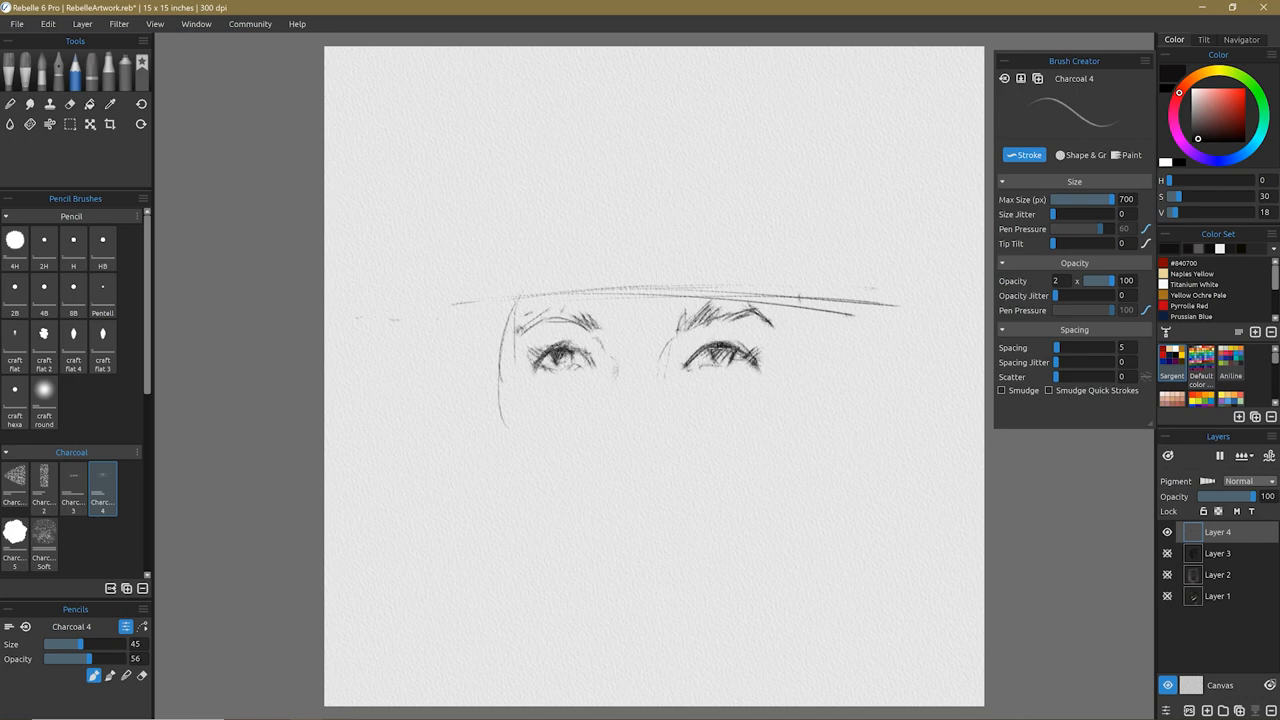
{"action": "left_click", "coordinate": [72, 488]}
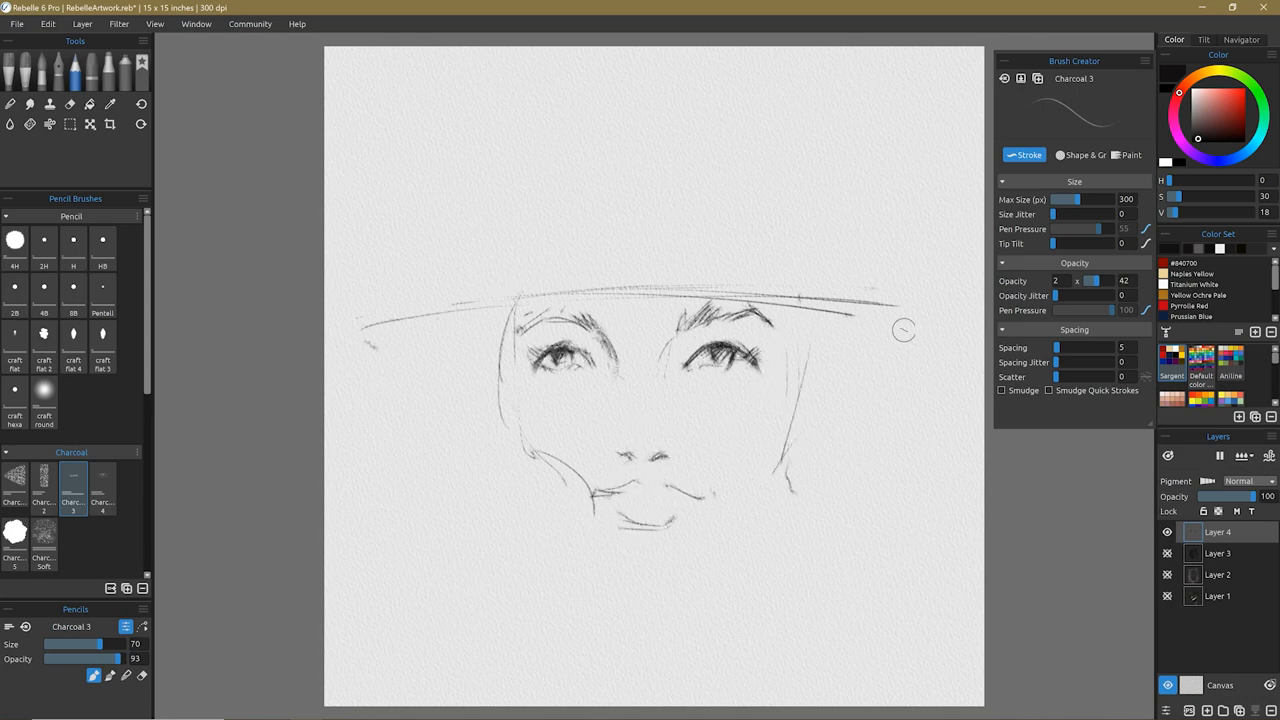
{"action": "left_click", "coordinate": [44, 478]}
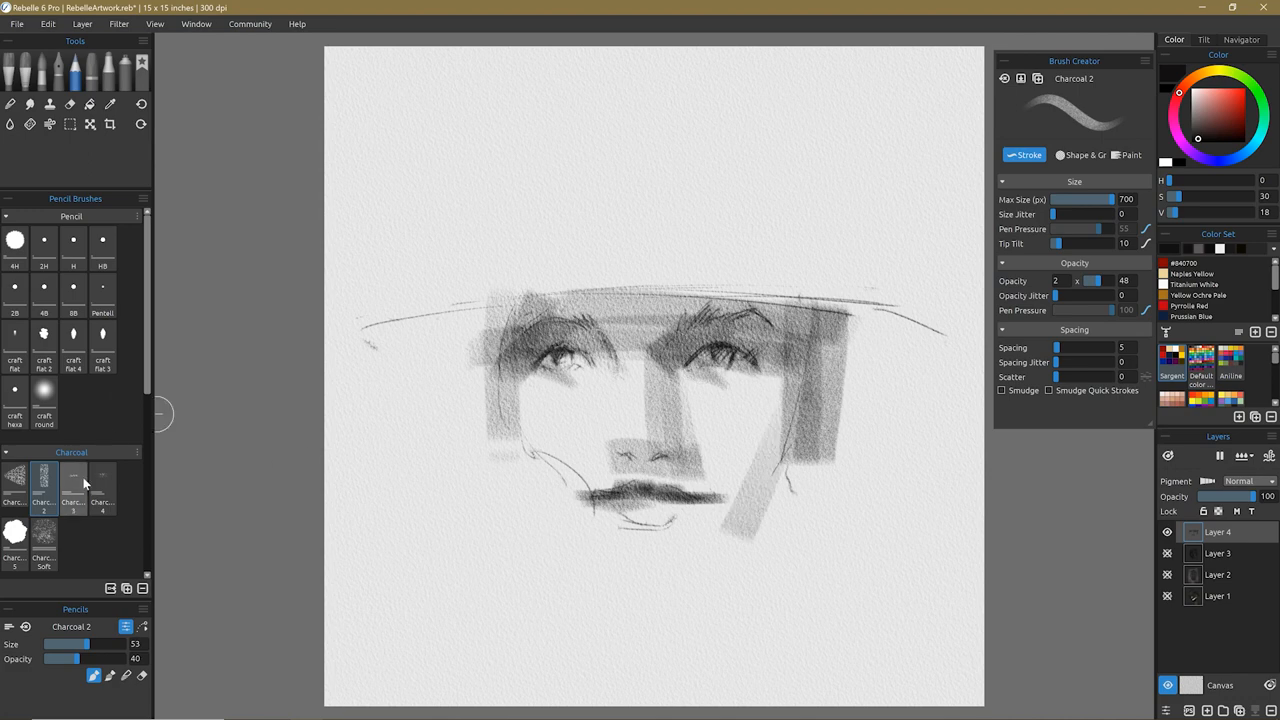
Lay dark Charcoal 4 strokes under the hat brim, then return to the broad Charcoal 2 brush
{"action": "left_click", "coordinate": [102, 476]}
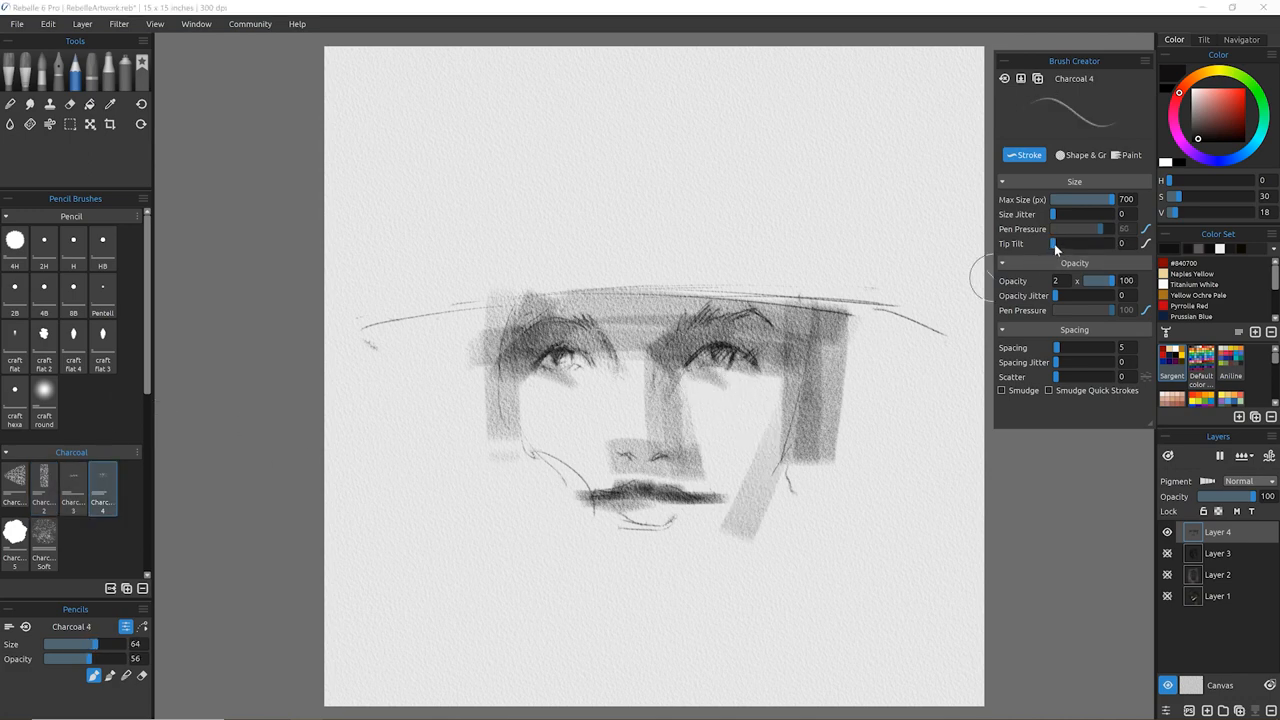
{"action": "left_click_drag", "start_coordinate": [1054, 244], "coordinate": [1068, 244]}
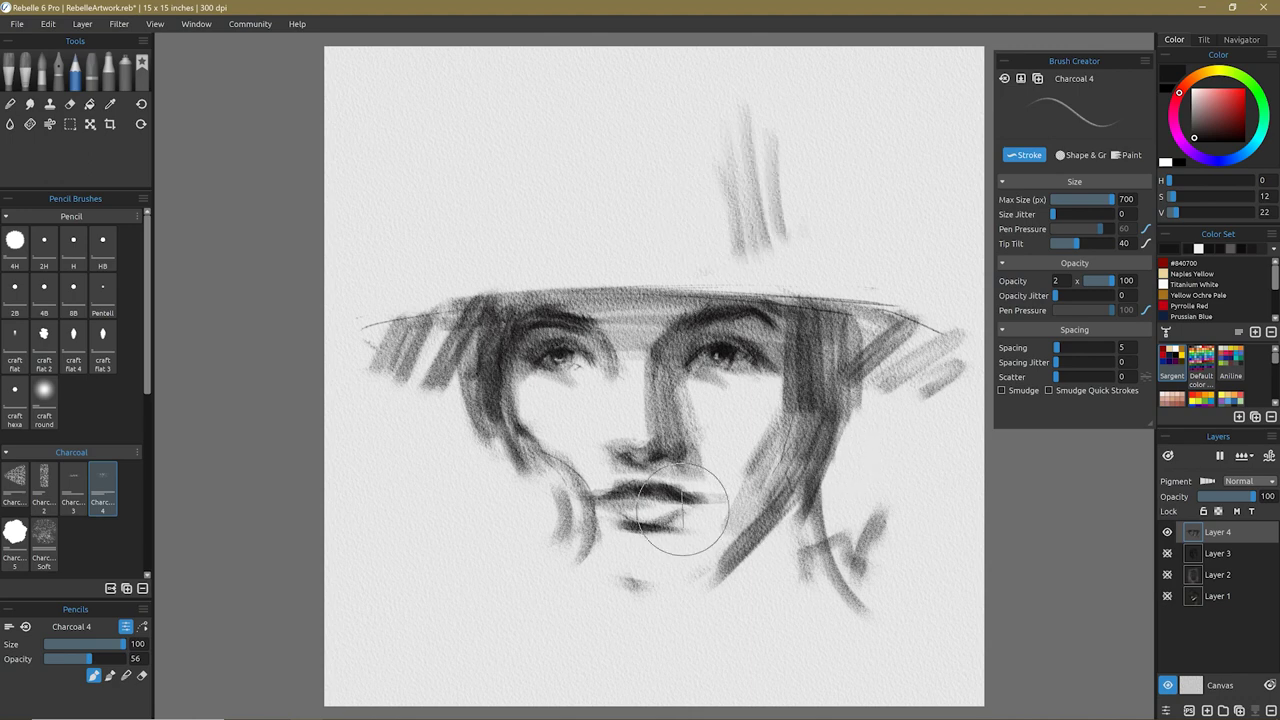
{"action": "left_click", "coordinate": [44, 486]}
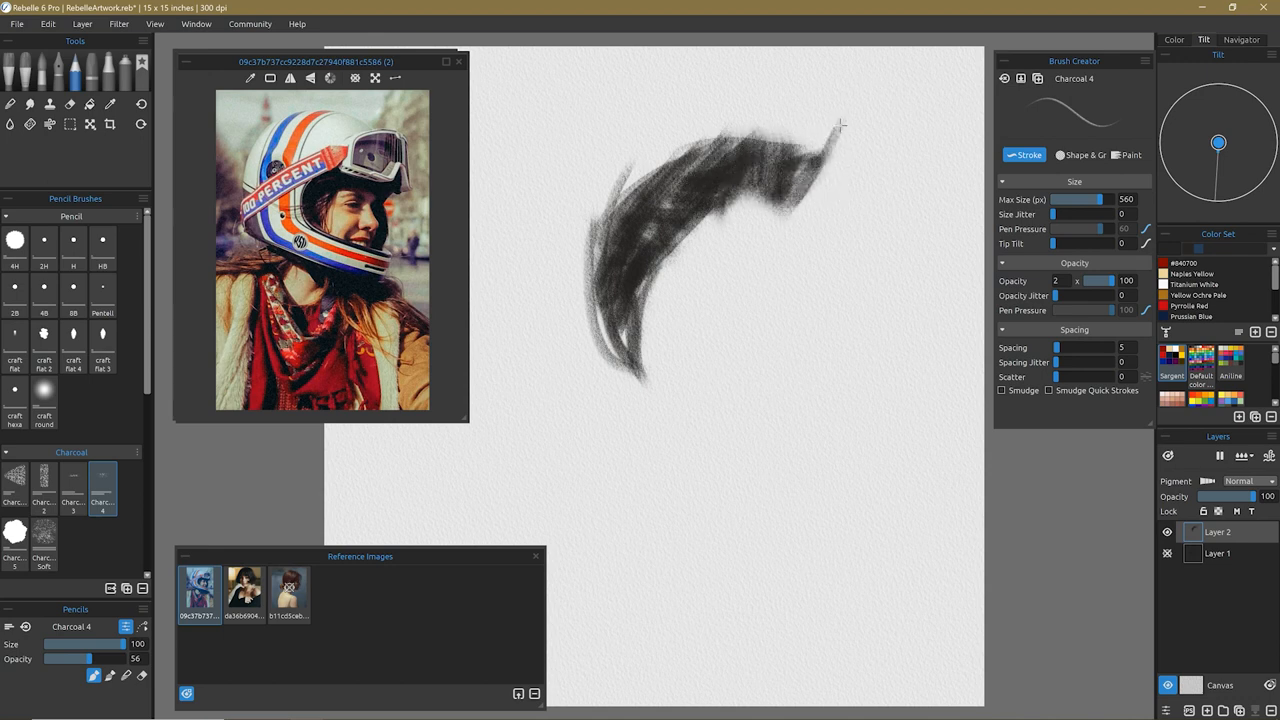
Block in the helmeted girl's dark curved hair mass and shade her face in charcoal
{"action": "left_click_drag", "start_coordinate": [836, 124], "coordinate": [810, 230]}
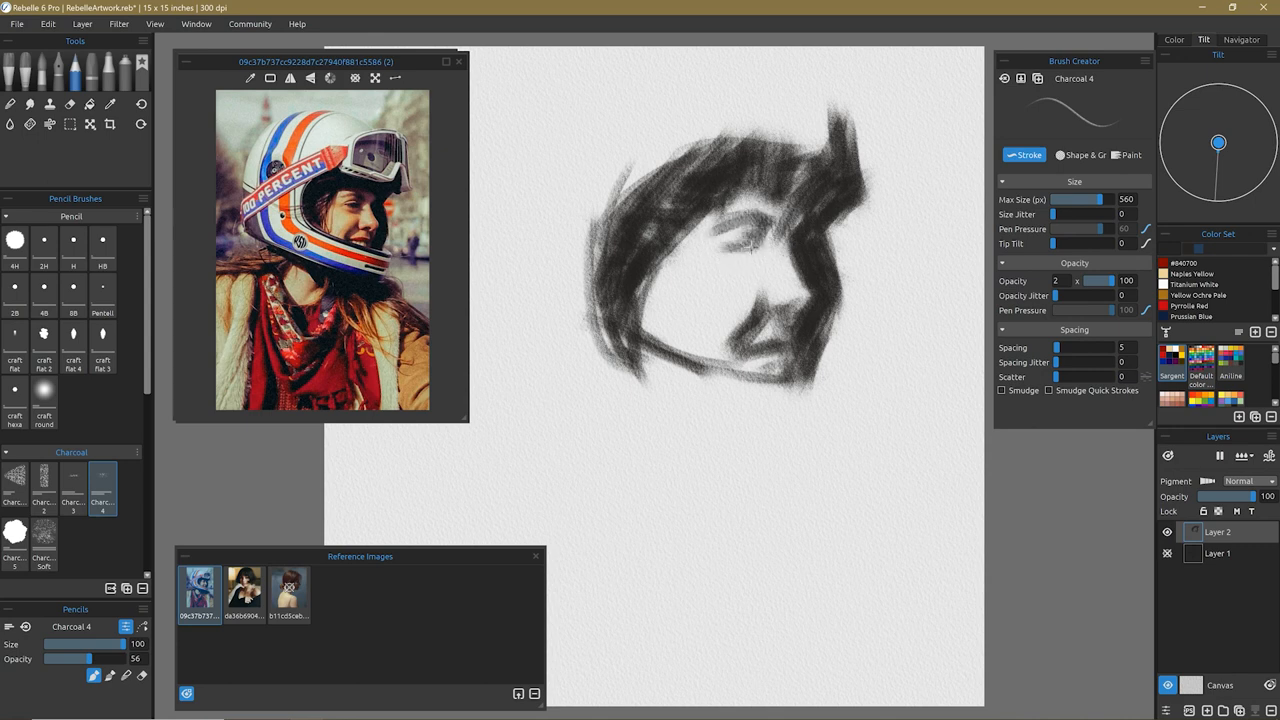
{"action": "left_click_drag", "start_coordinate": [744, 220], "coordinate": [764, 250]}
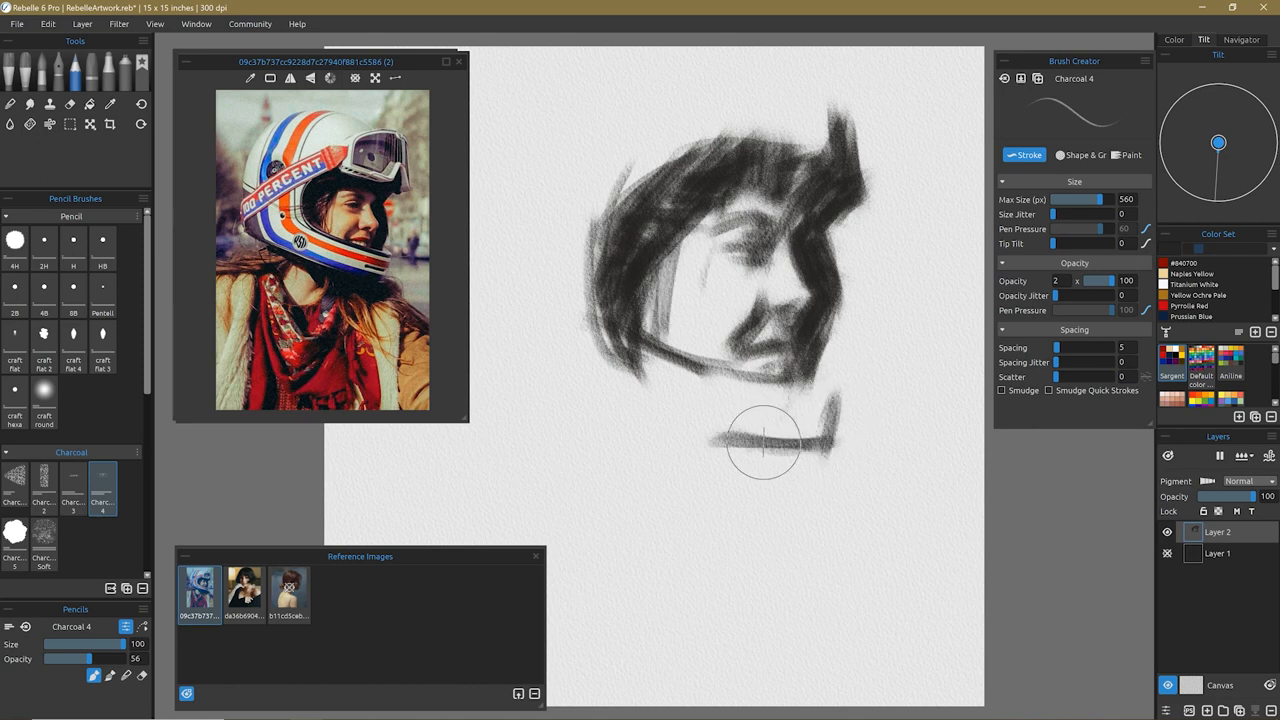
{"action": "left_click", "coordinate": [72, 486]}
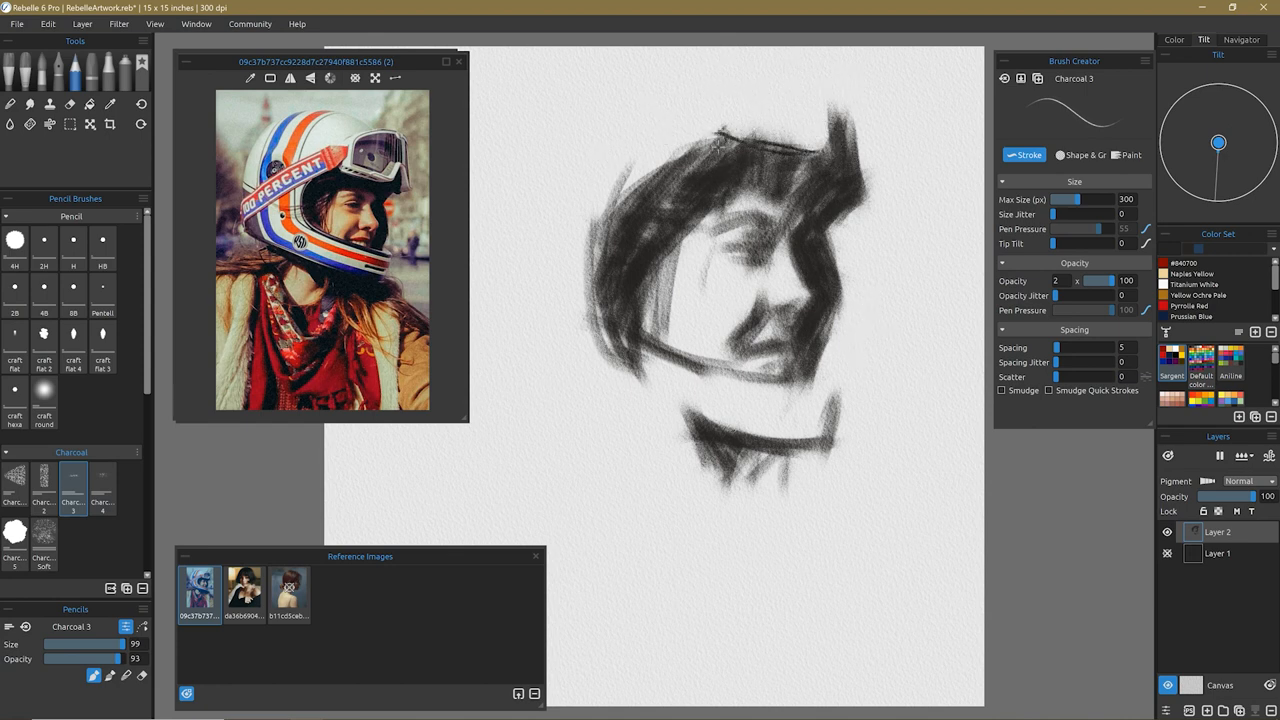
Draw the helmet's curved outline around the head with the Charcoal 3 brush
{"action": "left_click_drag", "start_coordinate": [716, 124], "coordinate": [540, 304]}
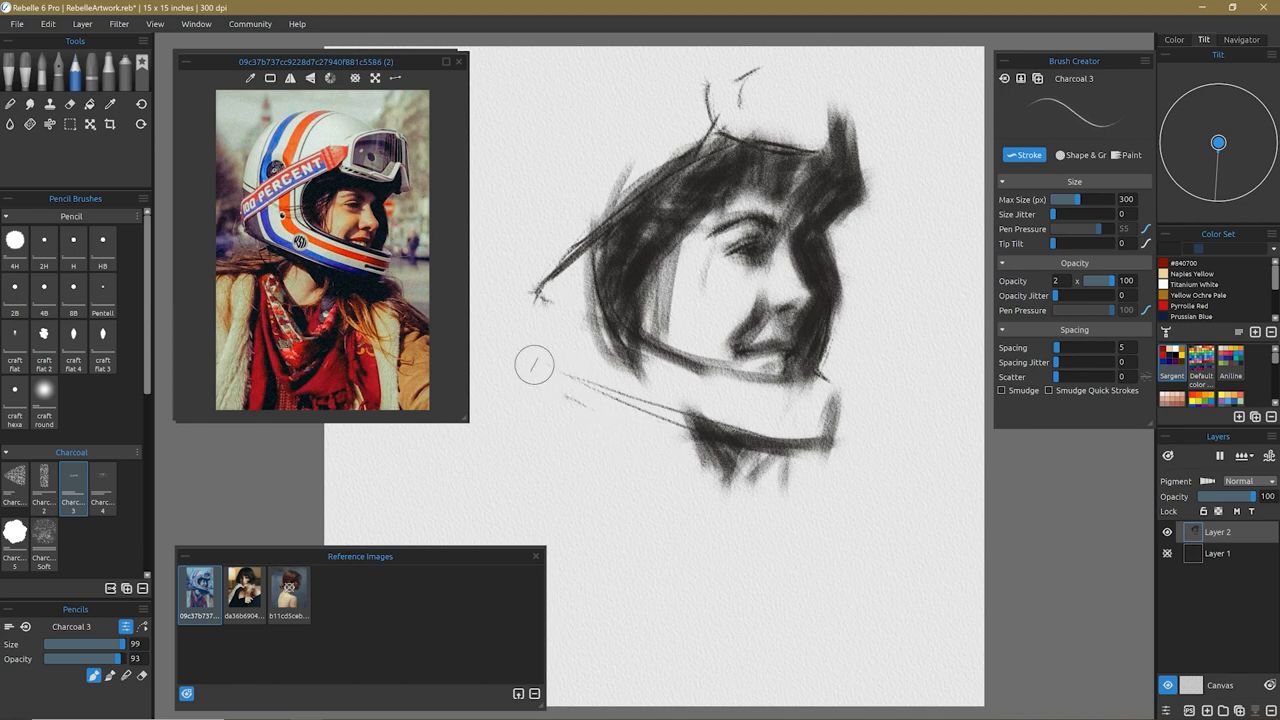
{"action": "mouse_move", "coordinate": [792, 244]}
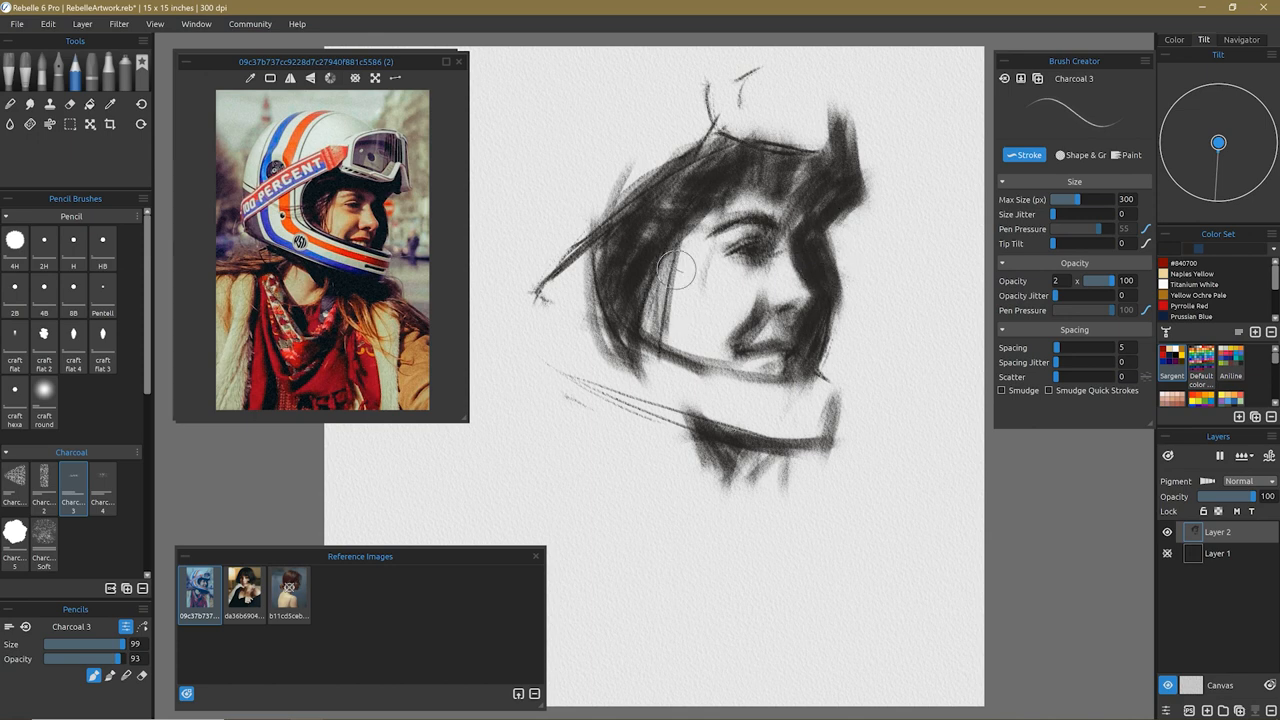
{"action": "mouse_move", "coordinate": [896, 472]}
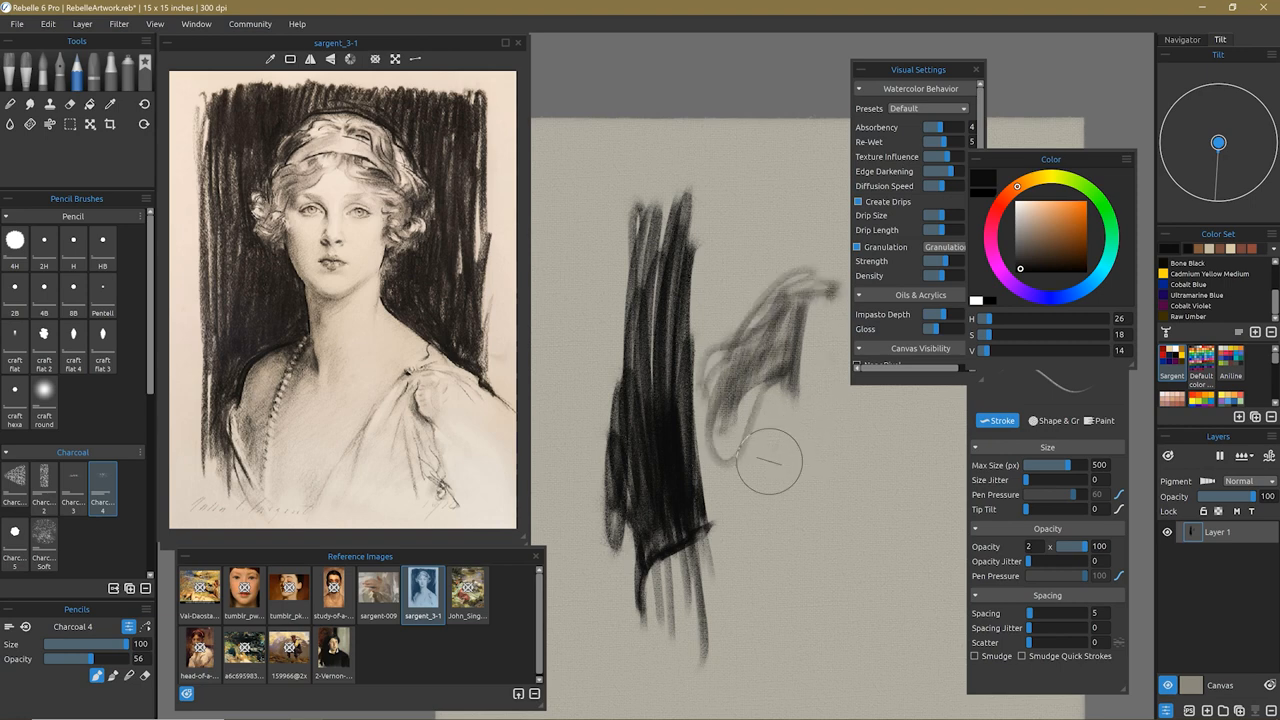
Sketch the hair curls in charcoal, then draw and darken the eye beneath the brow
{"action": "left_click_drag", "start_coordinate": [770, 460], "coordinate": [830, 468]}
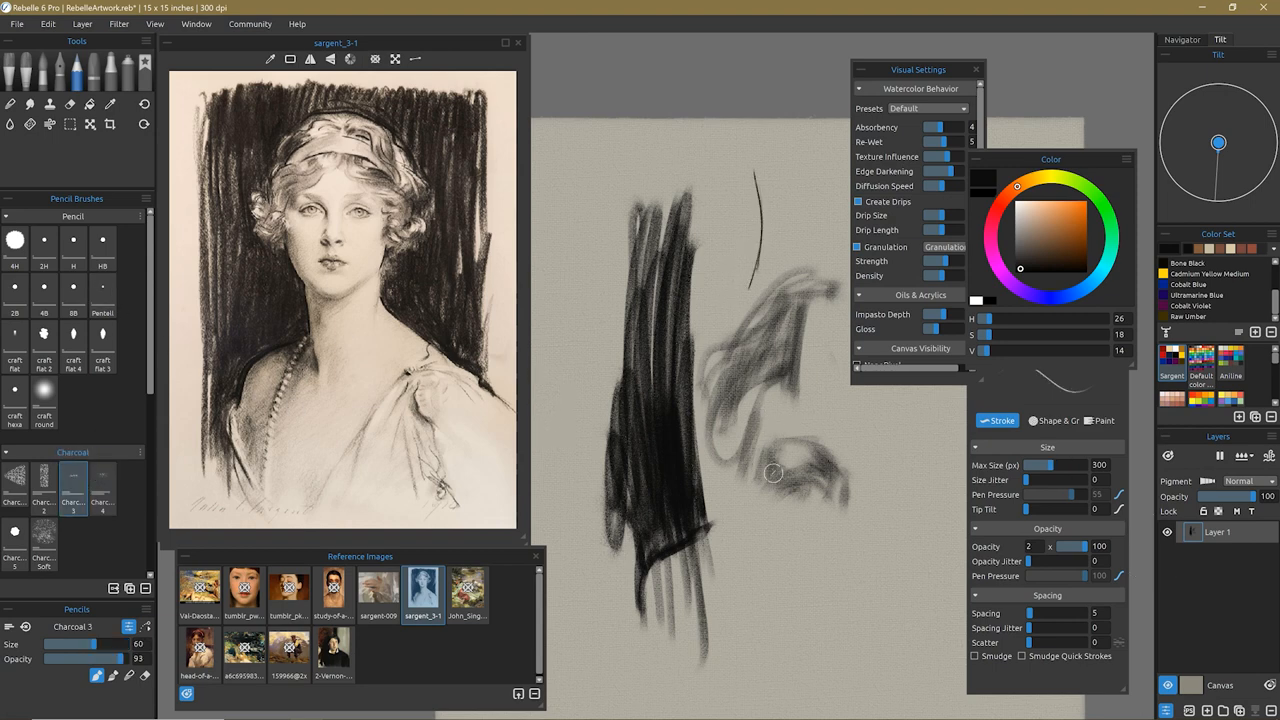
{"action": "left_click_drag", "start_coordinate": [772, 472], "coordinate": [820, 490]}
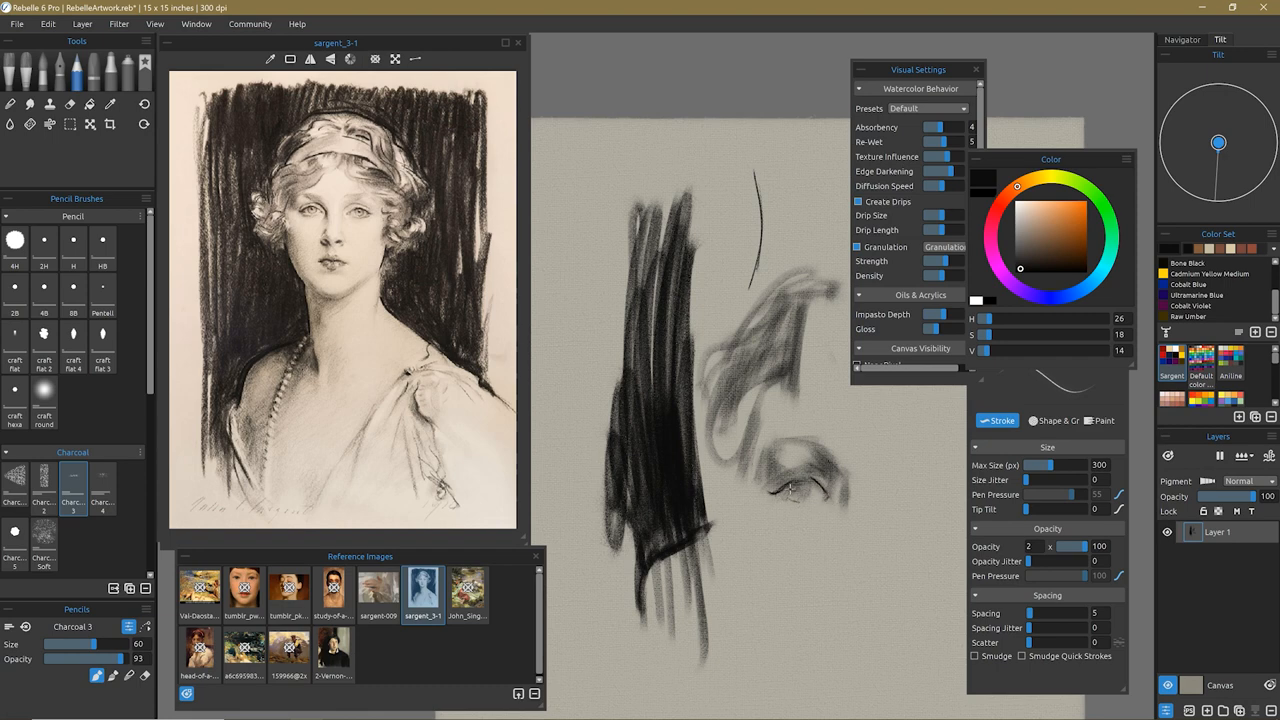
{"action": "left_click_drag", "start_coordinate": [780, 490], "coordinate": [810, 488]}
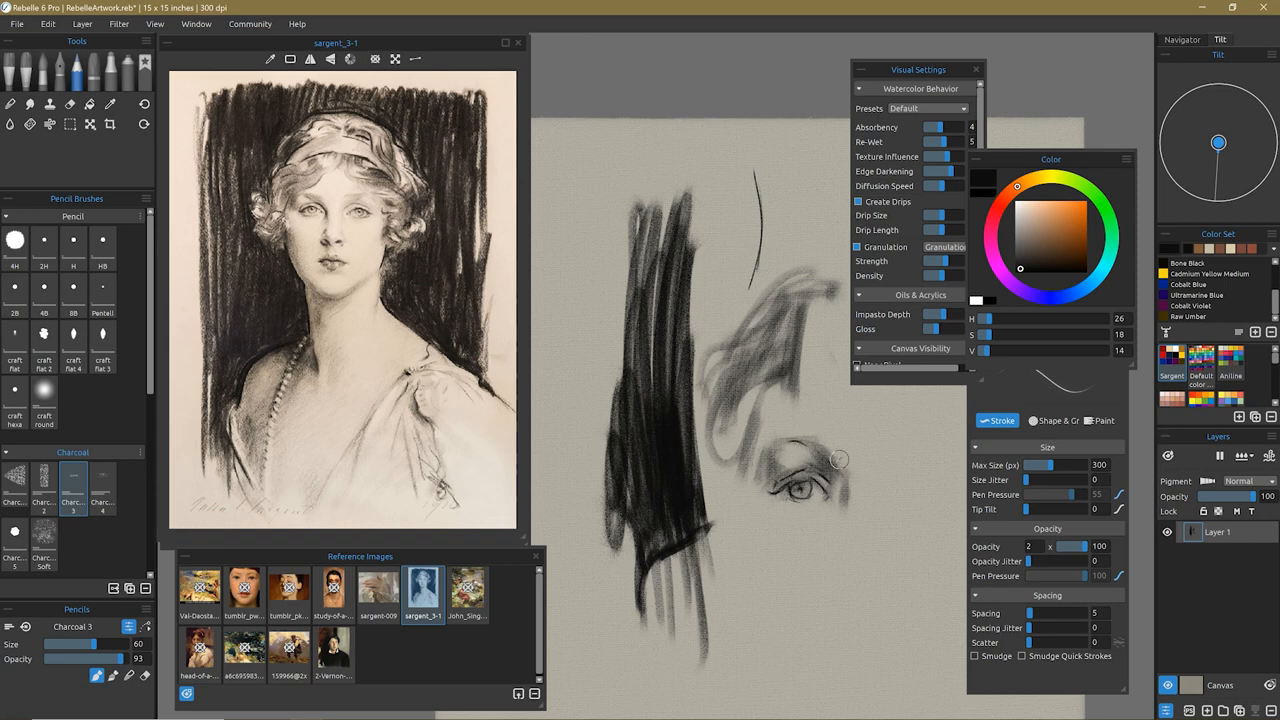
{"action": "mouse_move", "coordinate": [868, 462]}
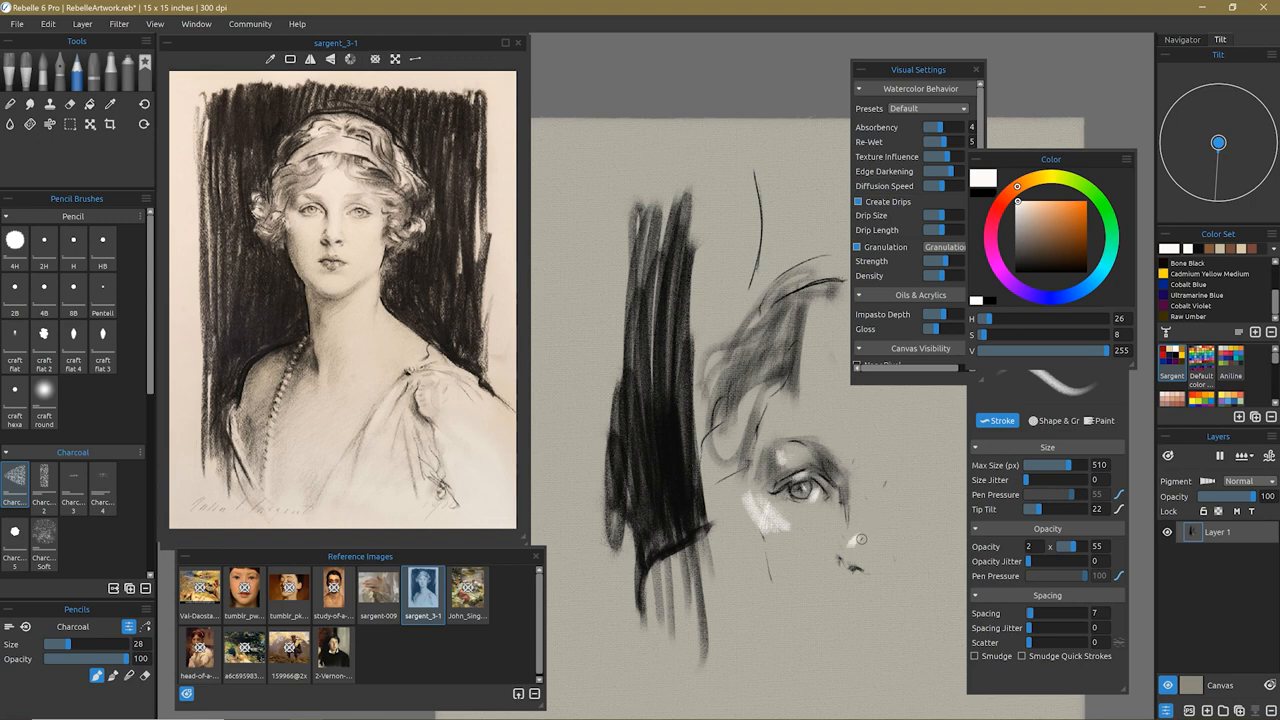
Shade beside the nose and cheek in darker grey, then pick the Charcoal 3 brush
{"action": "left_click", "coordinate": [110, 104]}
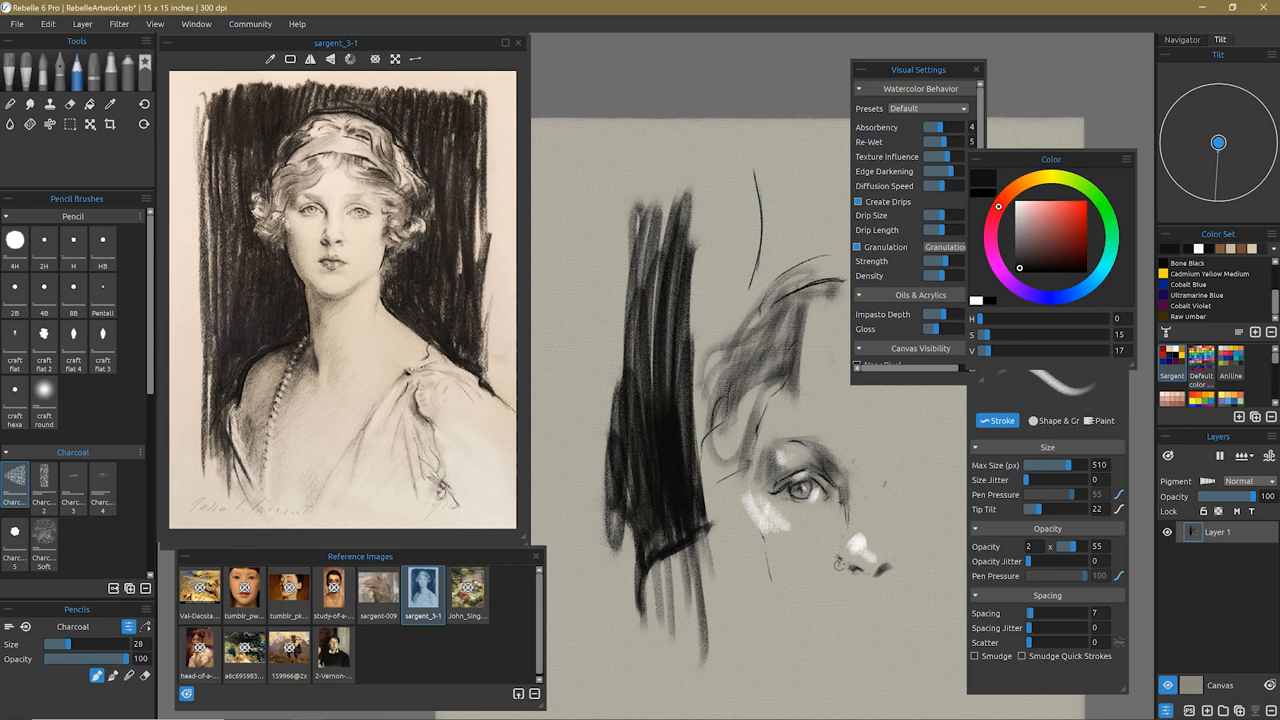
{"action": "left_click_drag", "start_coordinate": [136, 658], "coordinate": [82, 658]}
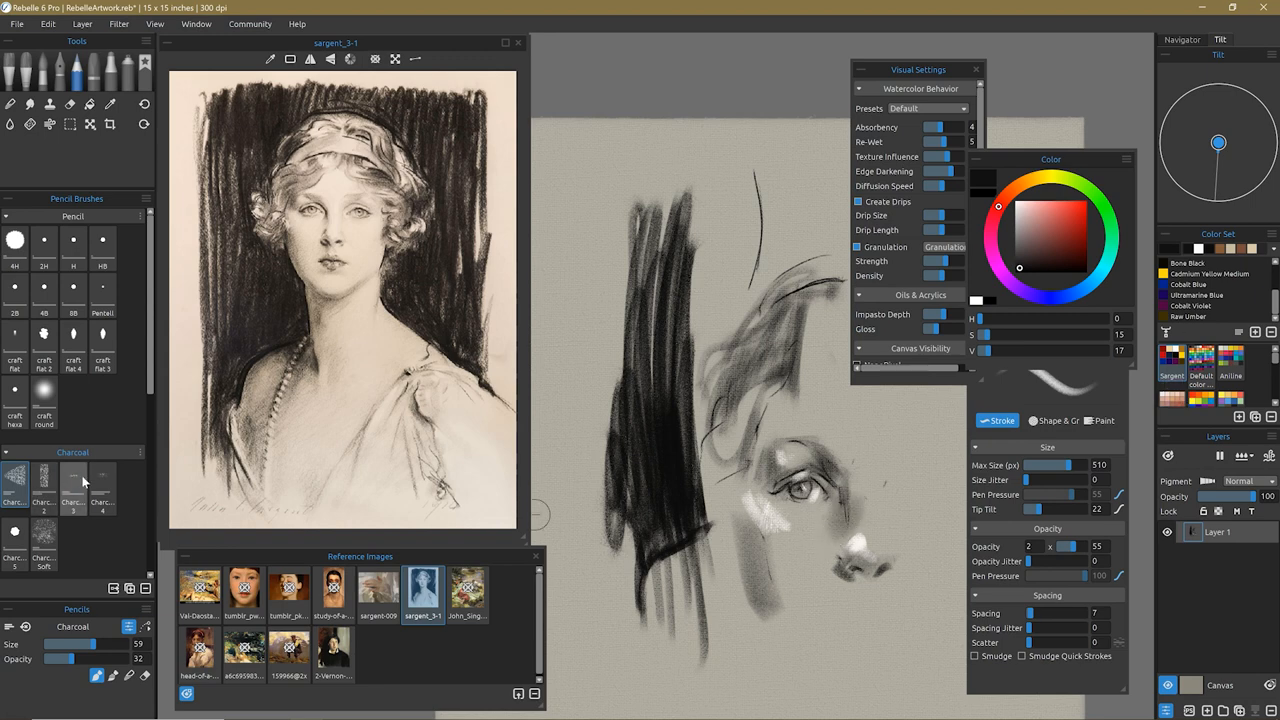
{"action": "left_click", "coordinate": [72, 484]}
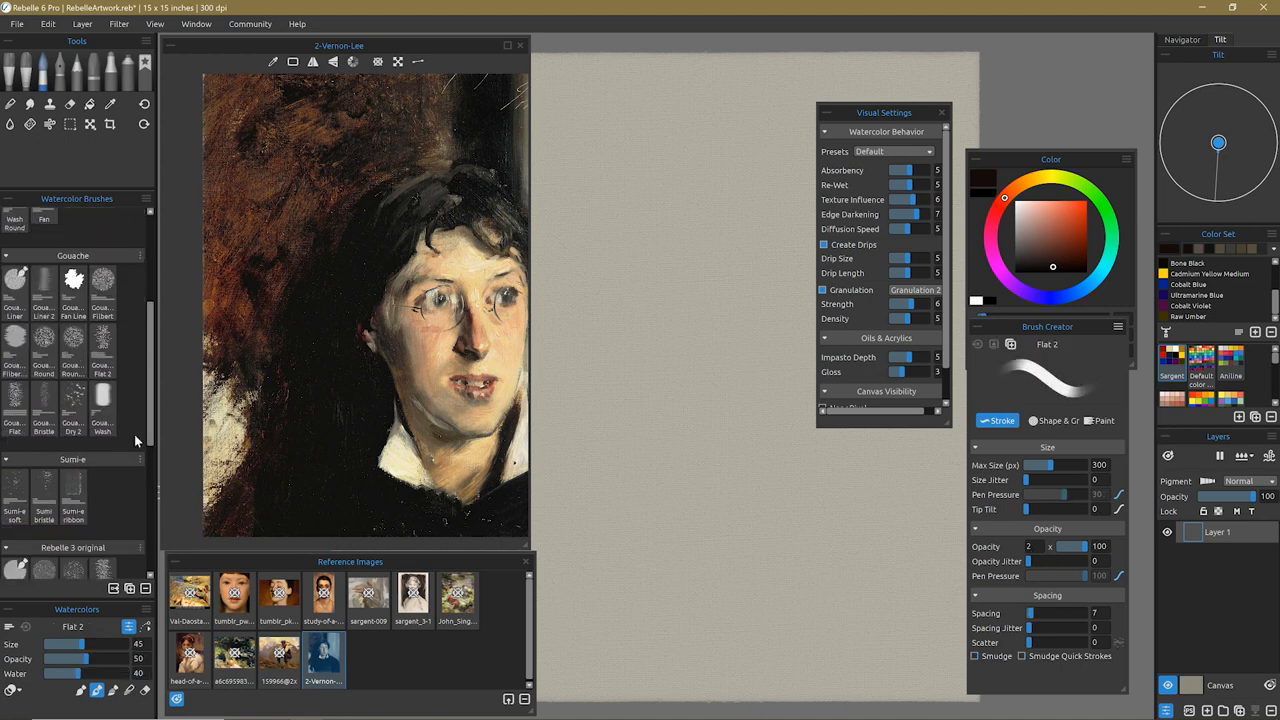
Rough in the hair mass with reddish-brown Gouache Bristle strokes then black Sumi bristle strokes over them
{"action": "left_click", "coordinate": [110, 104]}
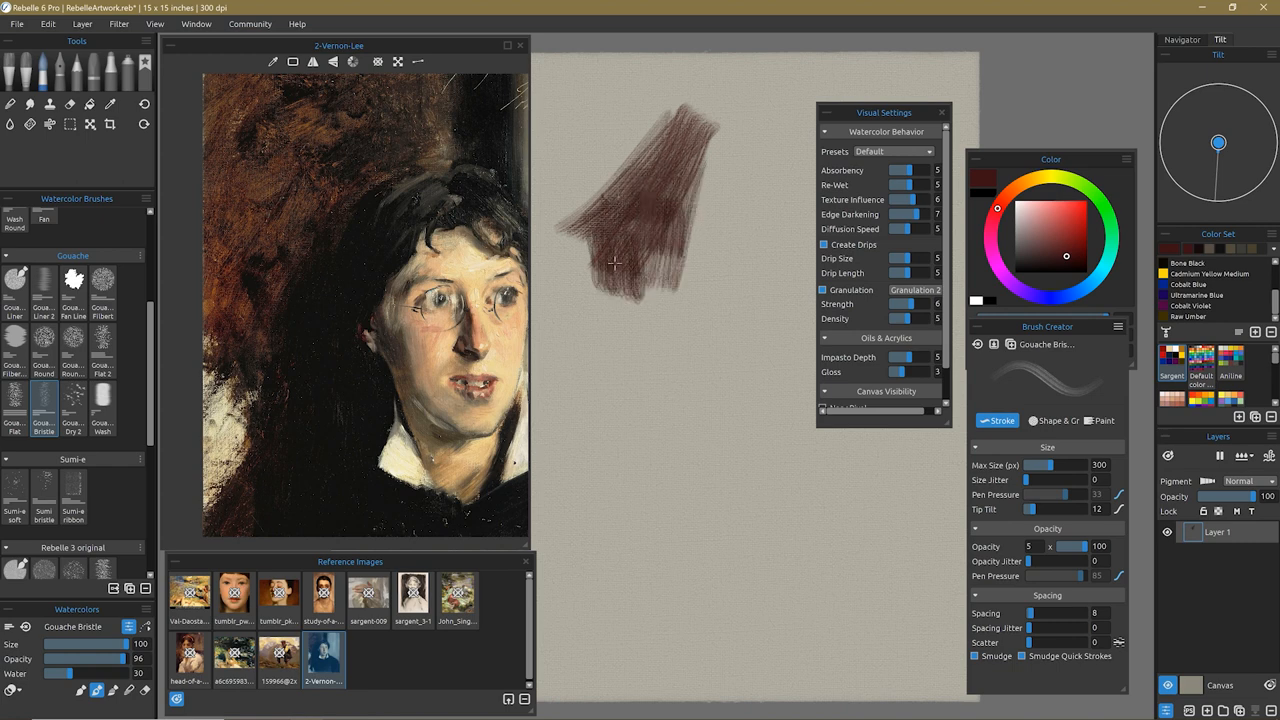
{"action": "scroll", "scroll_direction": "down", "scroll_amount": 3}
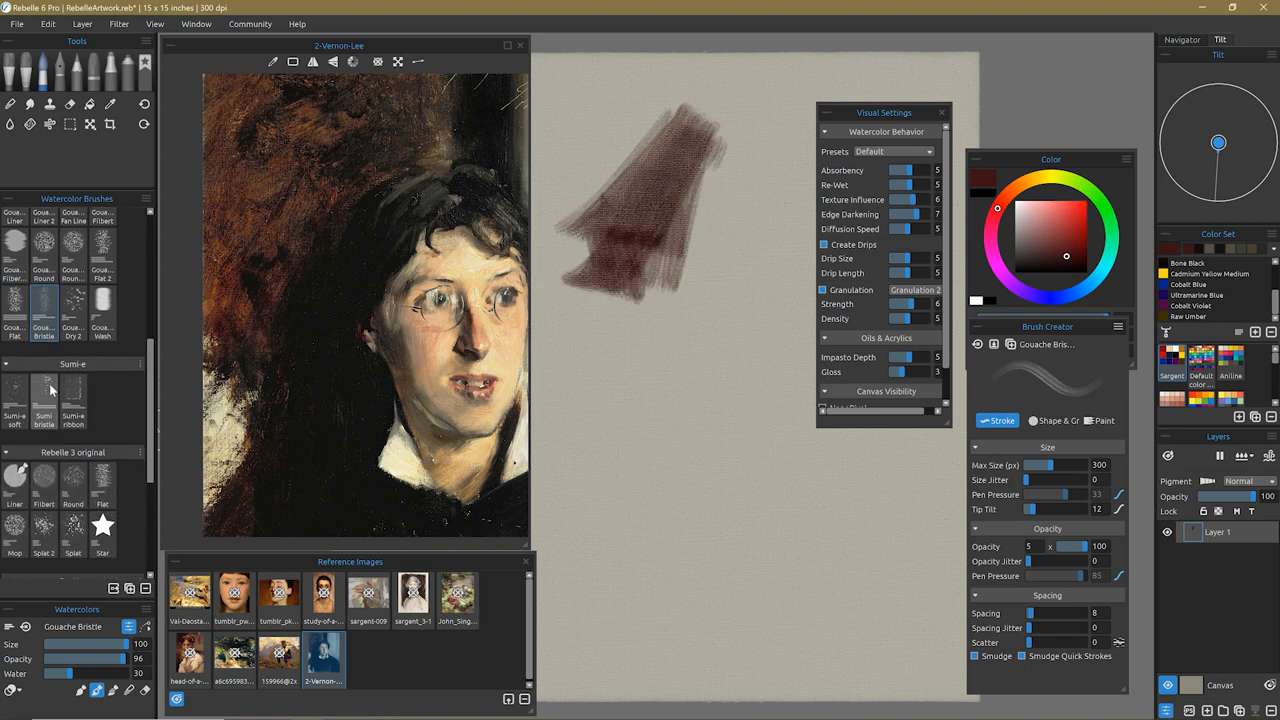
{"action": "left_click", "coordinate": [44, 398]}
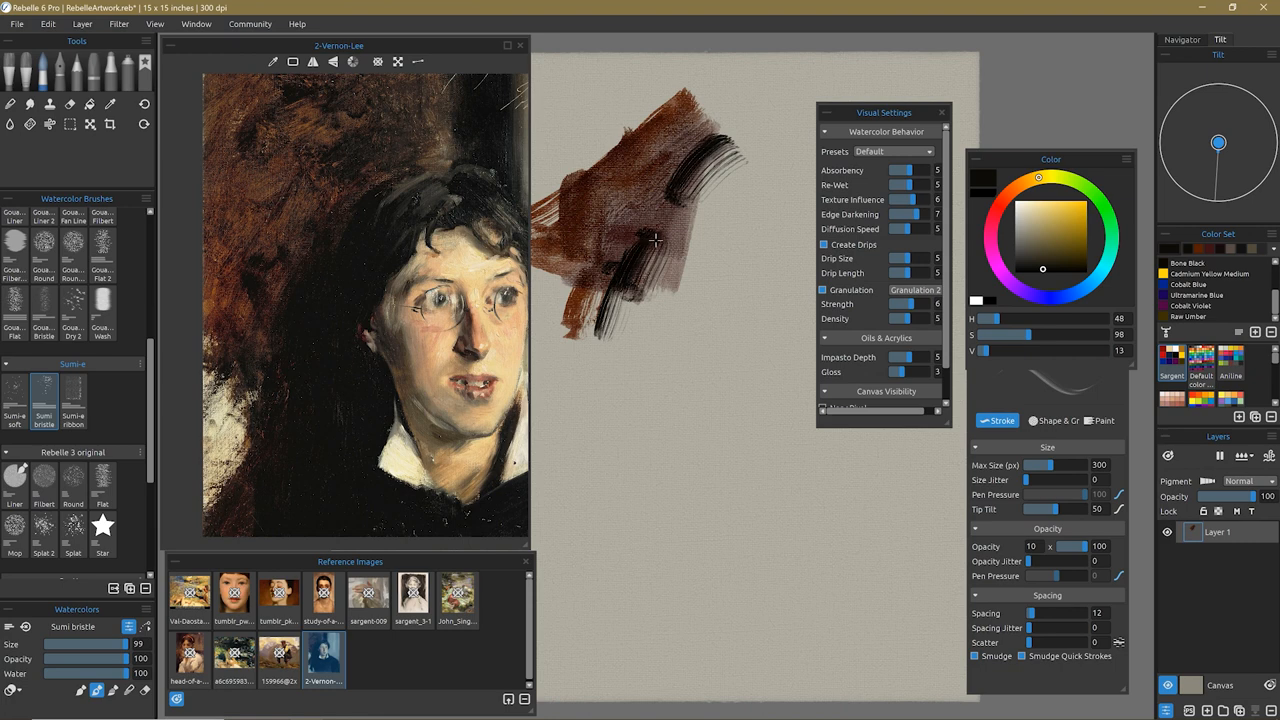
{"action": "left_click_drag", "start_coordinate": [656, 240], "coordinate": [684, 280]}
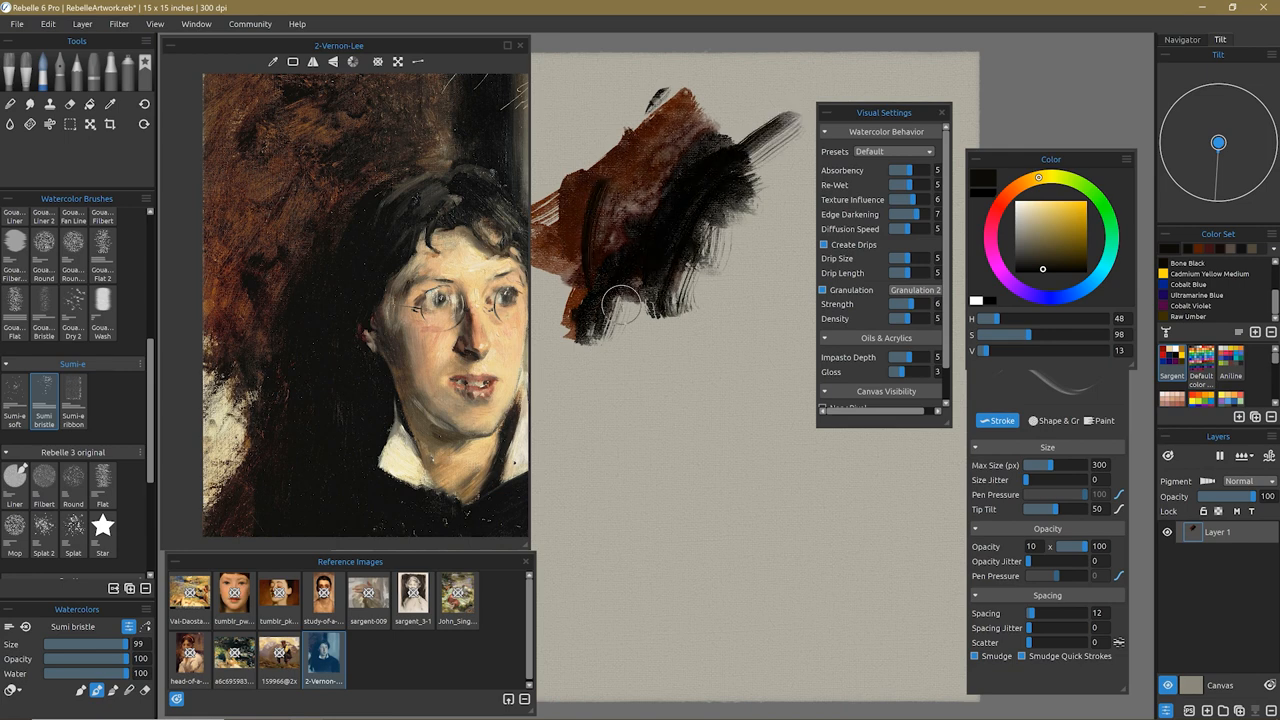
{"action": "mouse_move", "coordinate": [682, 404]}
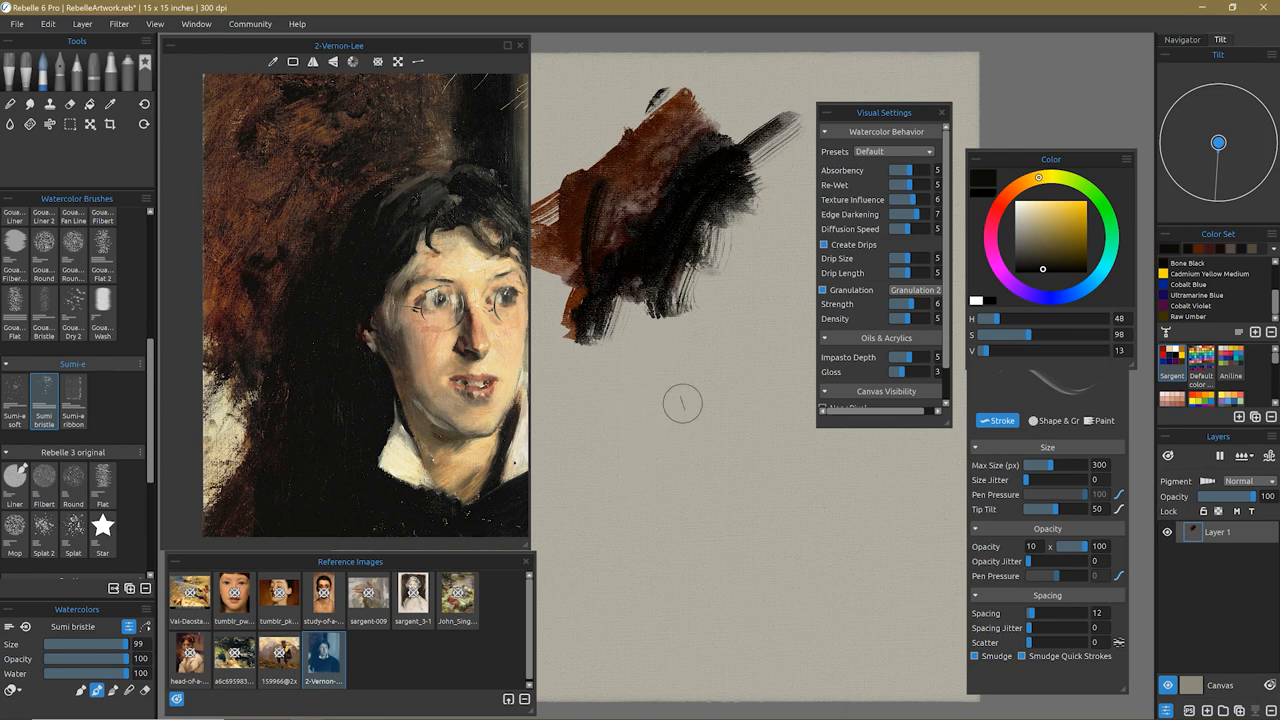
Draw a few small arrow marks lower on the canvas
{"action": "left_click_drag", "start_coordinate": [120, 644], "coordinate": [56, 644]}
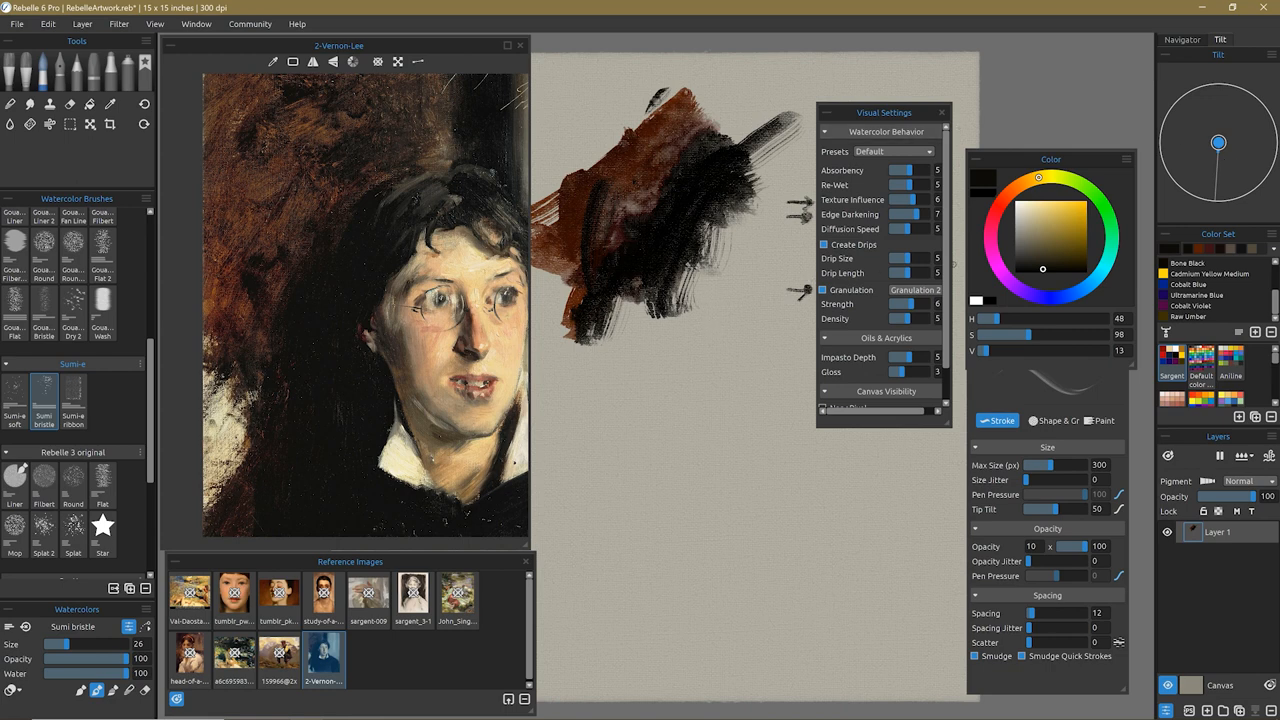
{"action": "scroll", "scroll_direction": "down", "scroll_amount": 3}
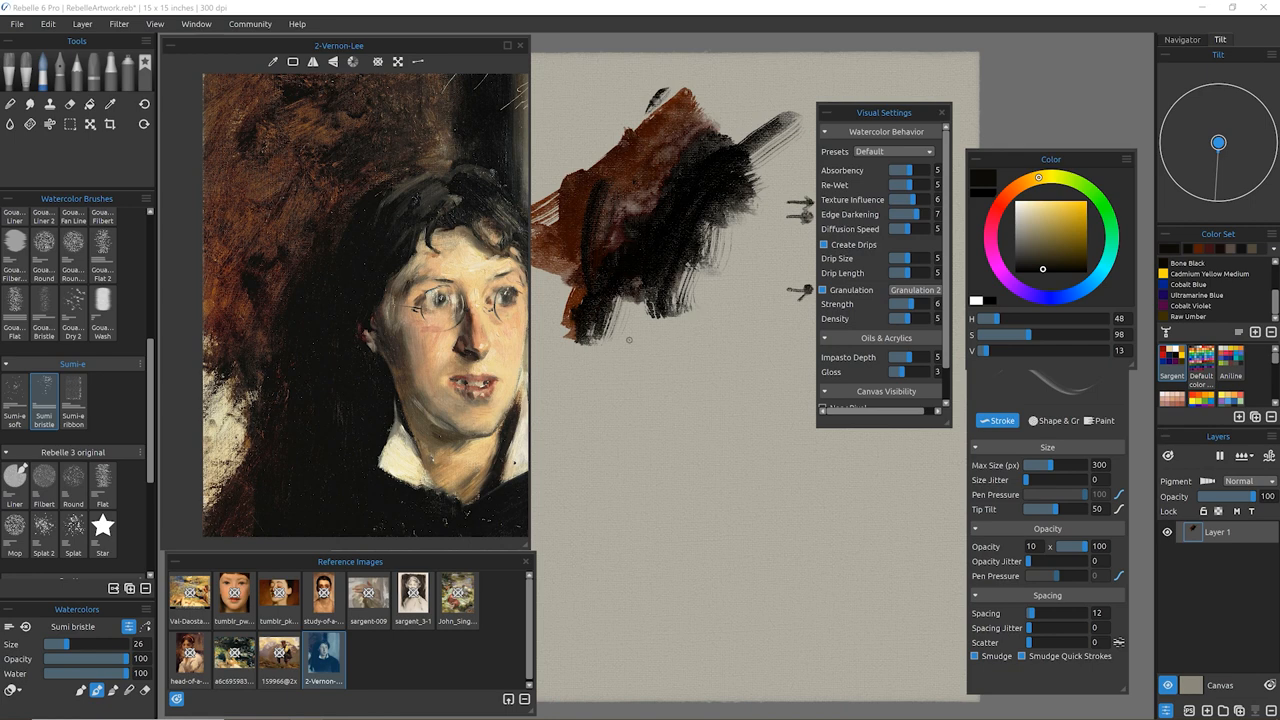
{"action": "mouse_move", "coordinate": [208, 512]}
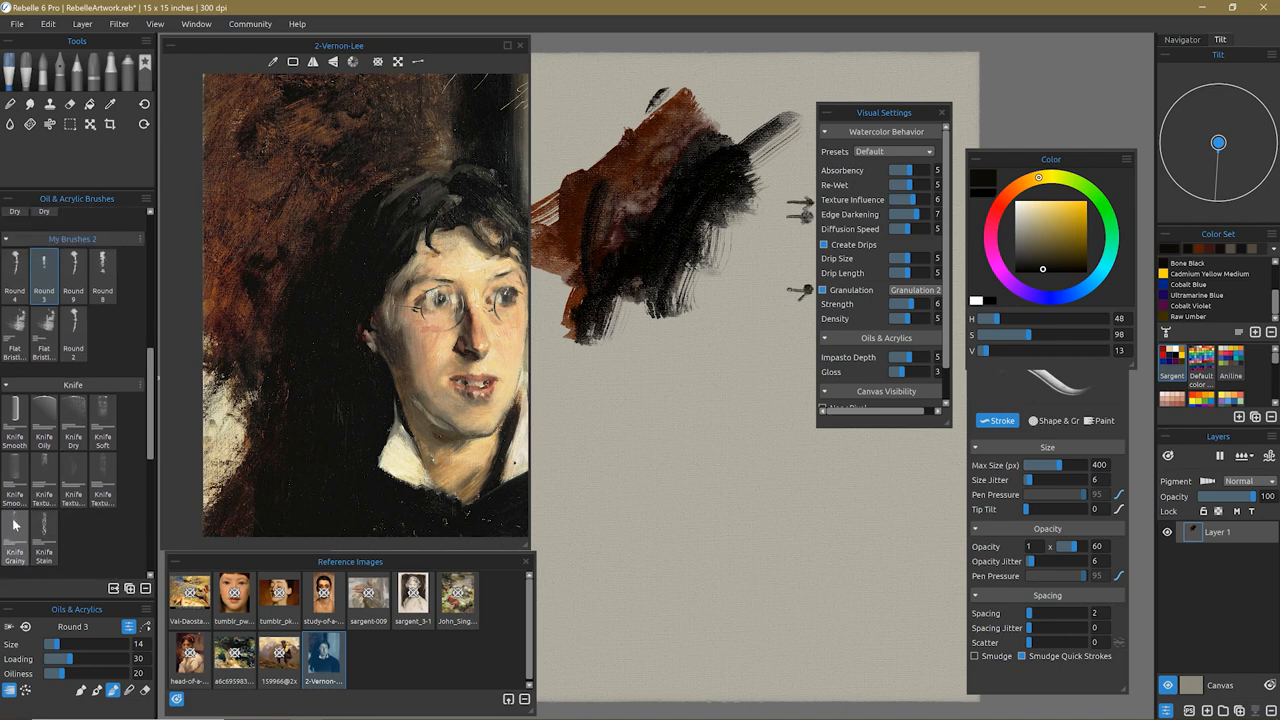
Make a dark Knife Textured 2B mark, then switch to Round 4 with a peach skin colour
{"action": "left_click", "coordinate": [44, 536]}
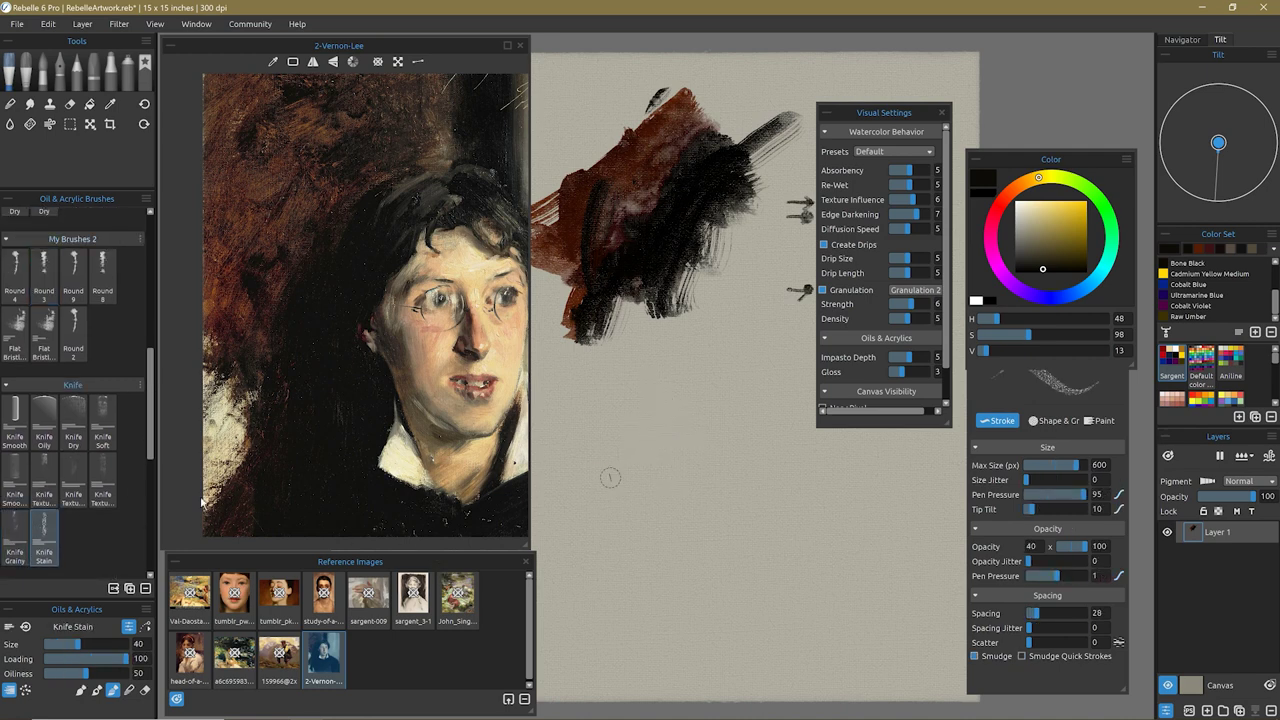
{"action": "left_click", "coordinate": [72, 480]}
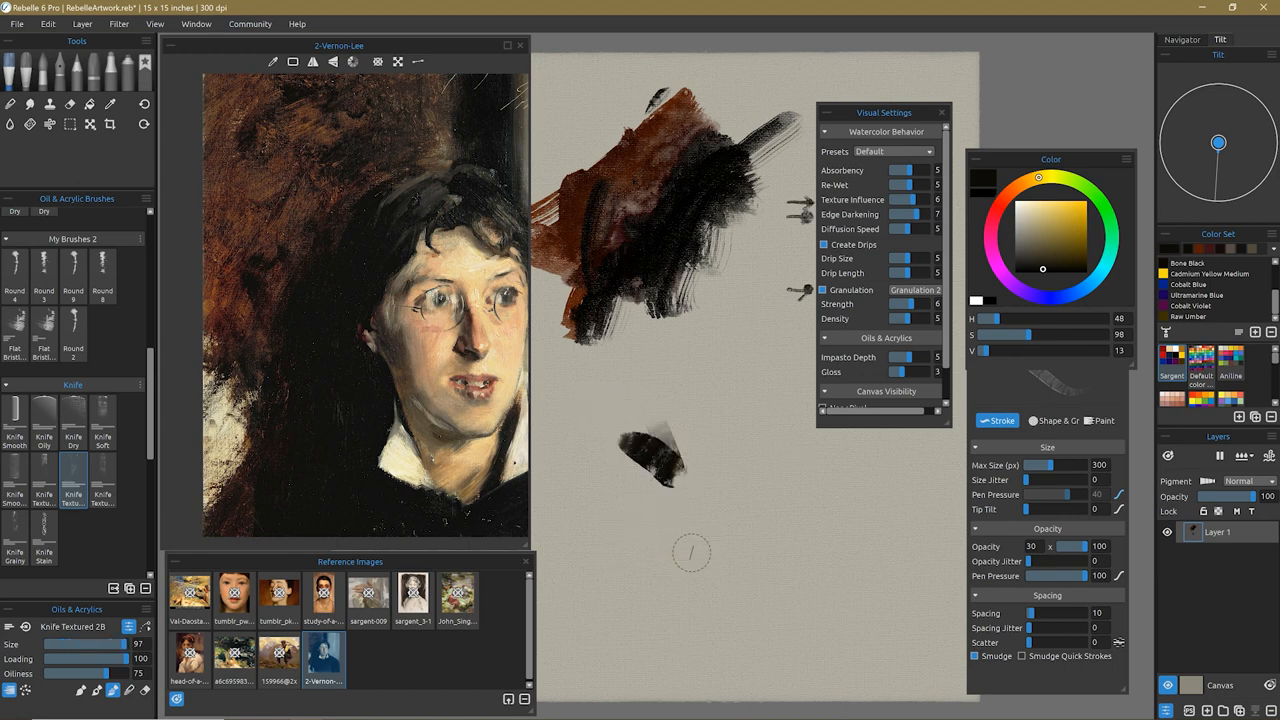
{"action": "left_click", "coordinate": [14, 270]}
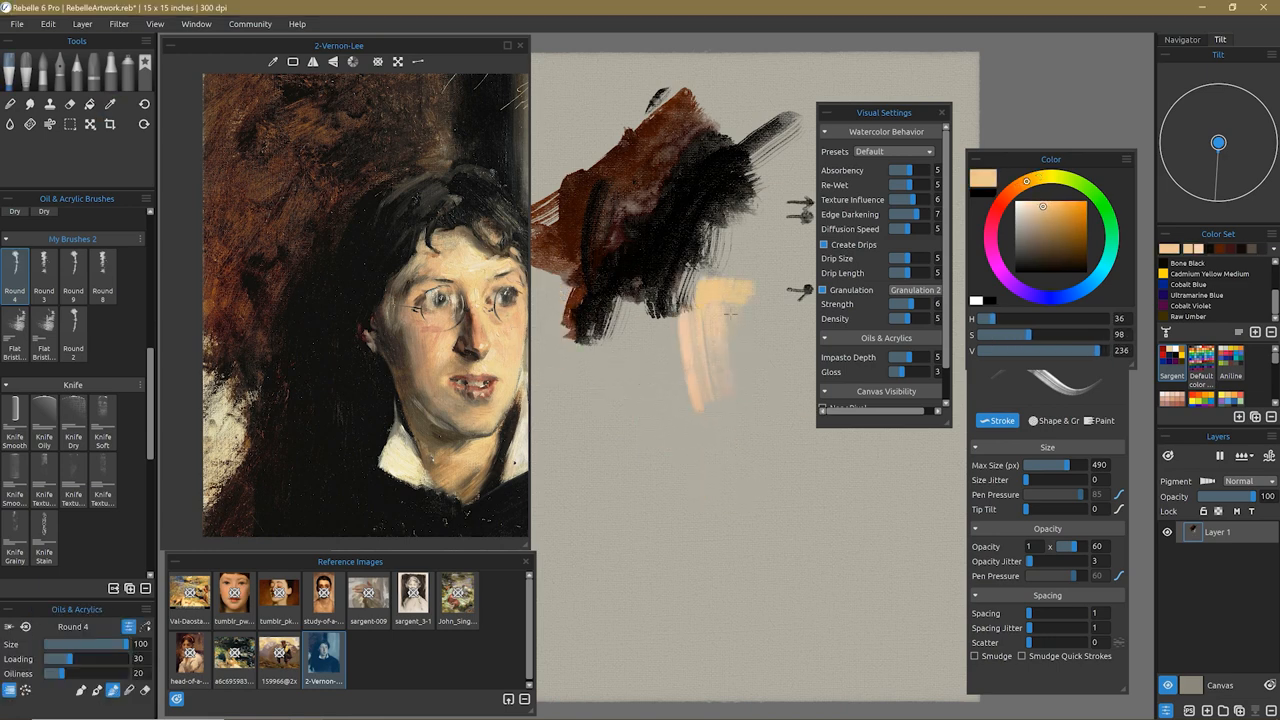
{"action": "left_click", "coordinate": [1036, 248]}
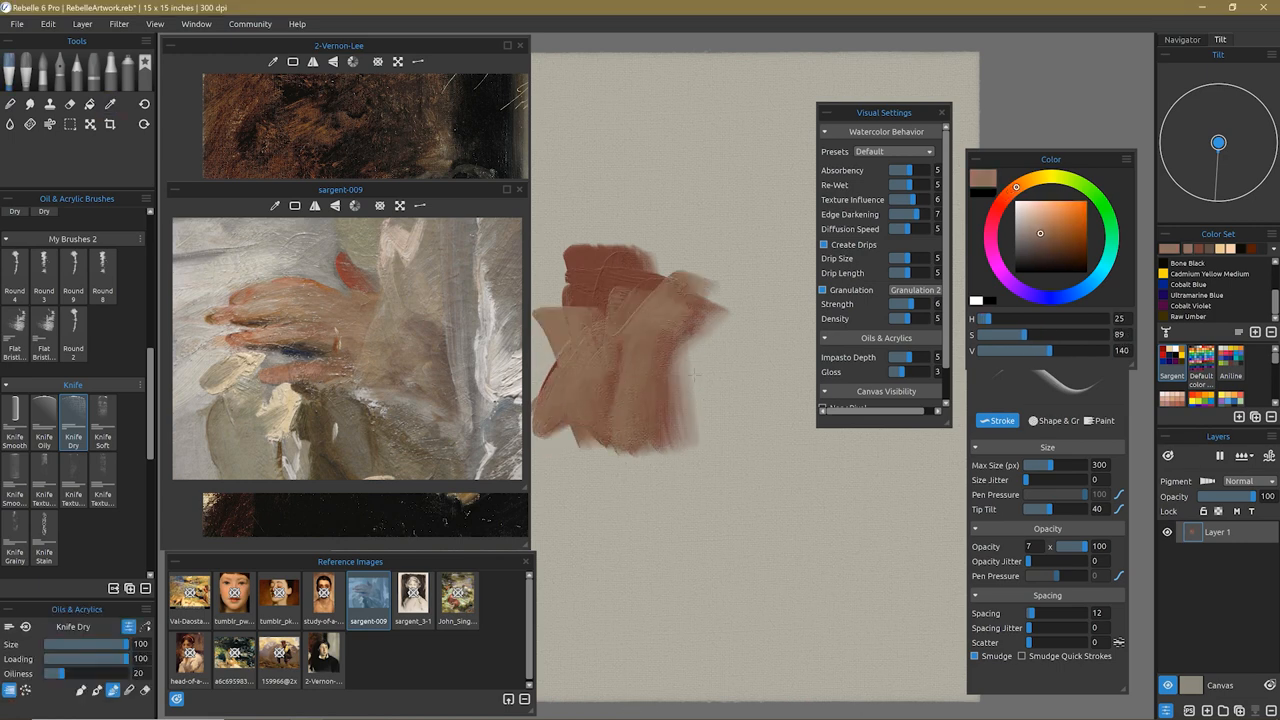
Paint the fingers with Knife Dry in pinkish-brown flesh tones, picking a lighter flesh colour
{"action": "left_click", "coordinate": [110, 104]}
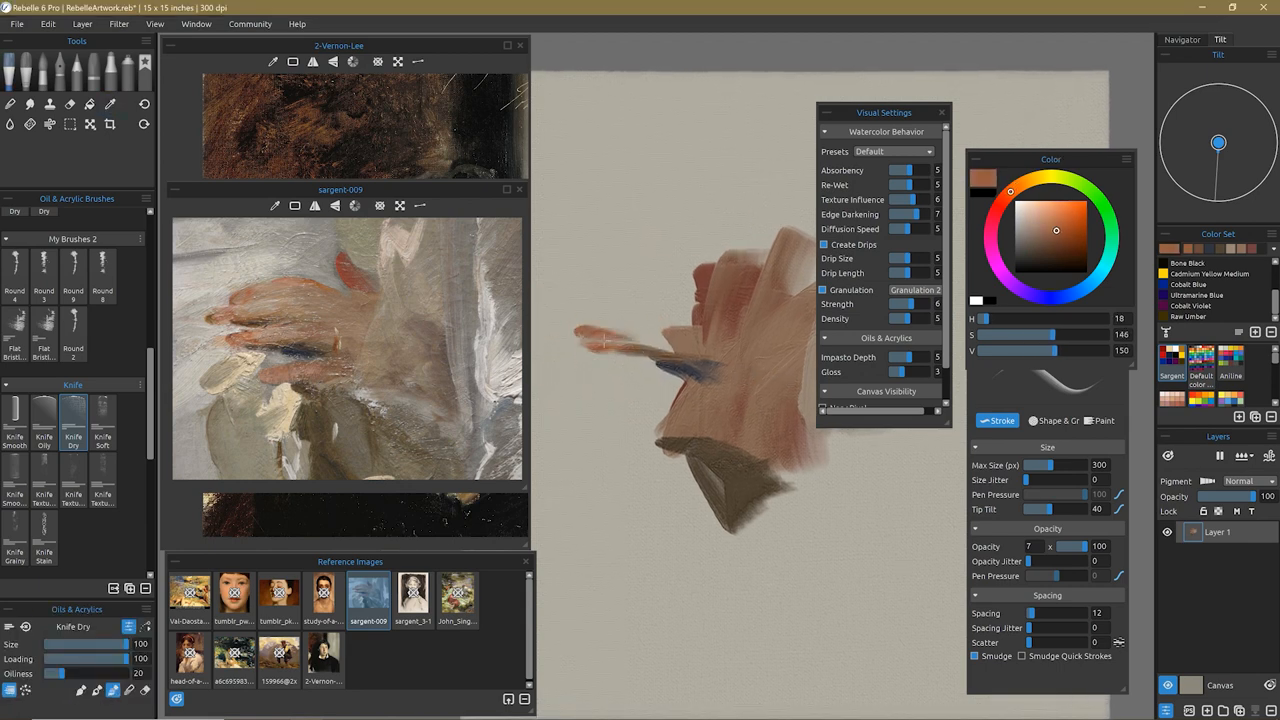
{"action": "left_click", "coordinate": [1036, 228]}
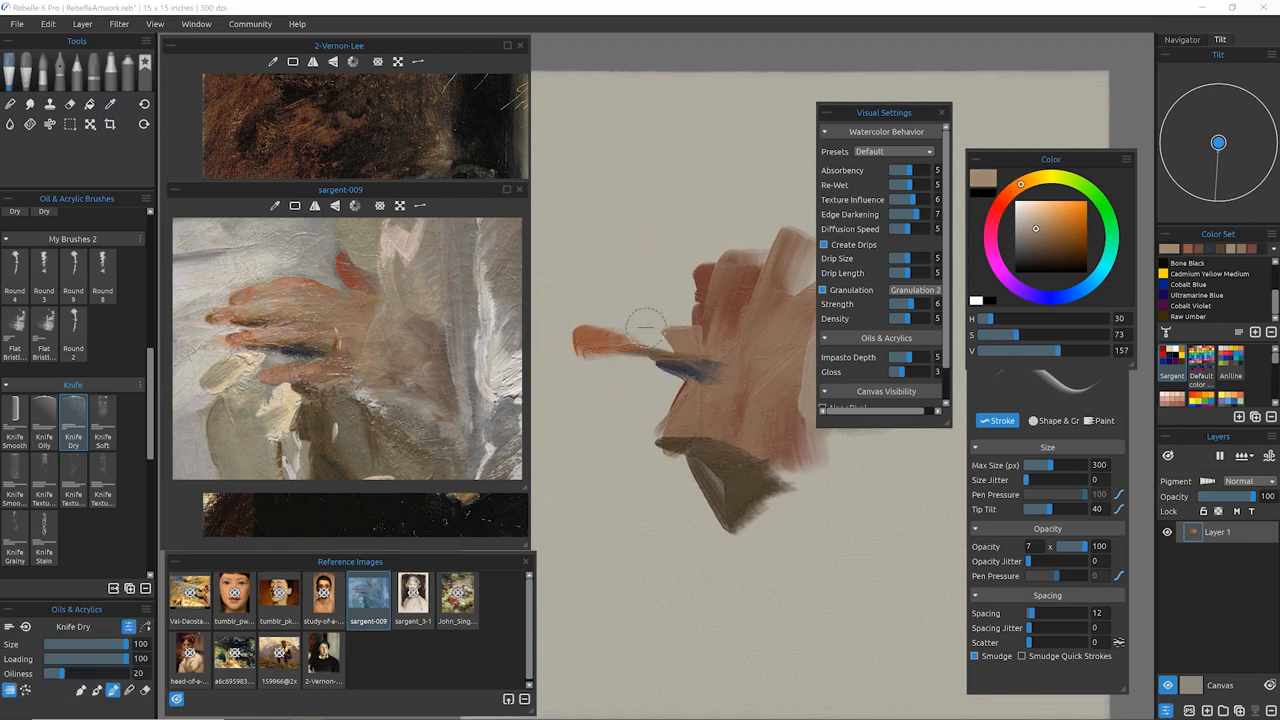
{"action": "left_click", "coordinate": [1052, 230]}
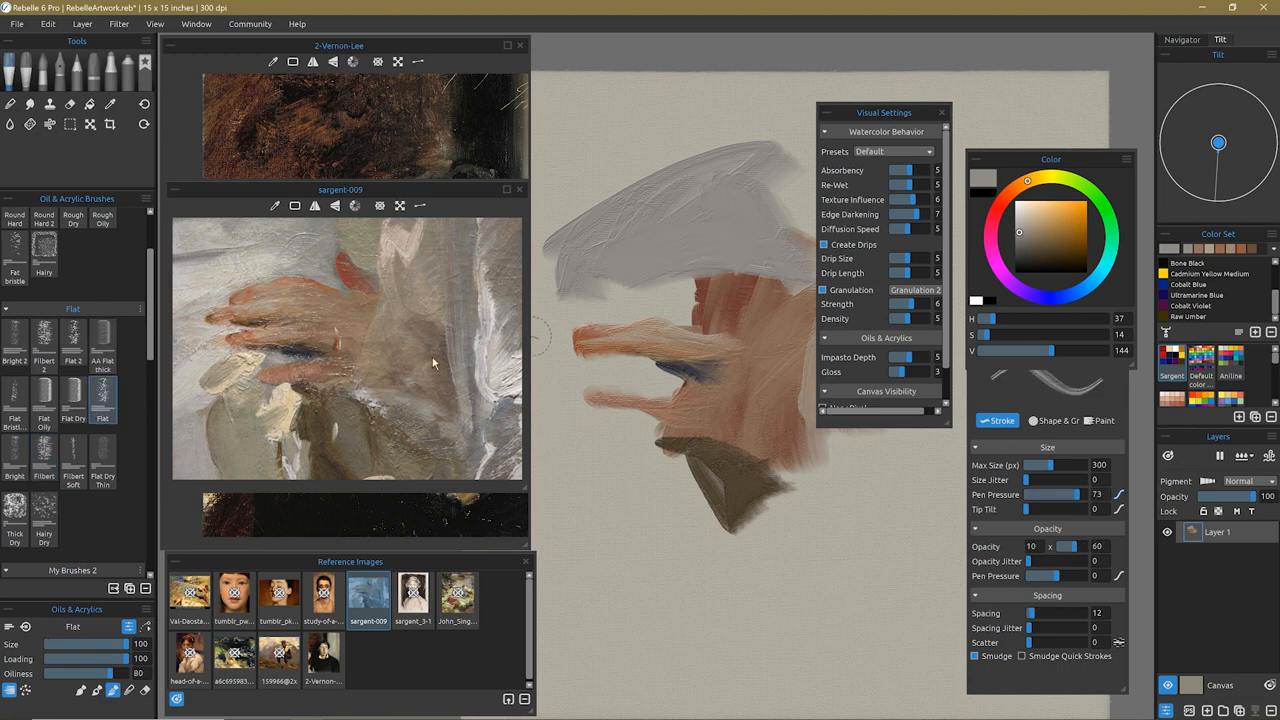
Lay pale grey strokes above the hand with the Flat brush and switch to the Hairy brush
{"action": "left_click", "coordinate": [72, 458]}
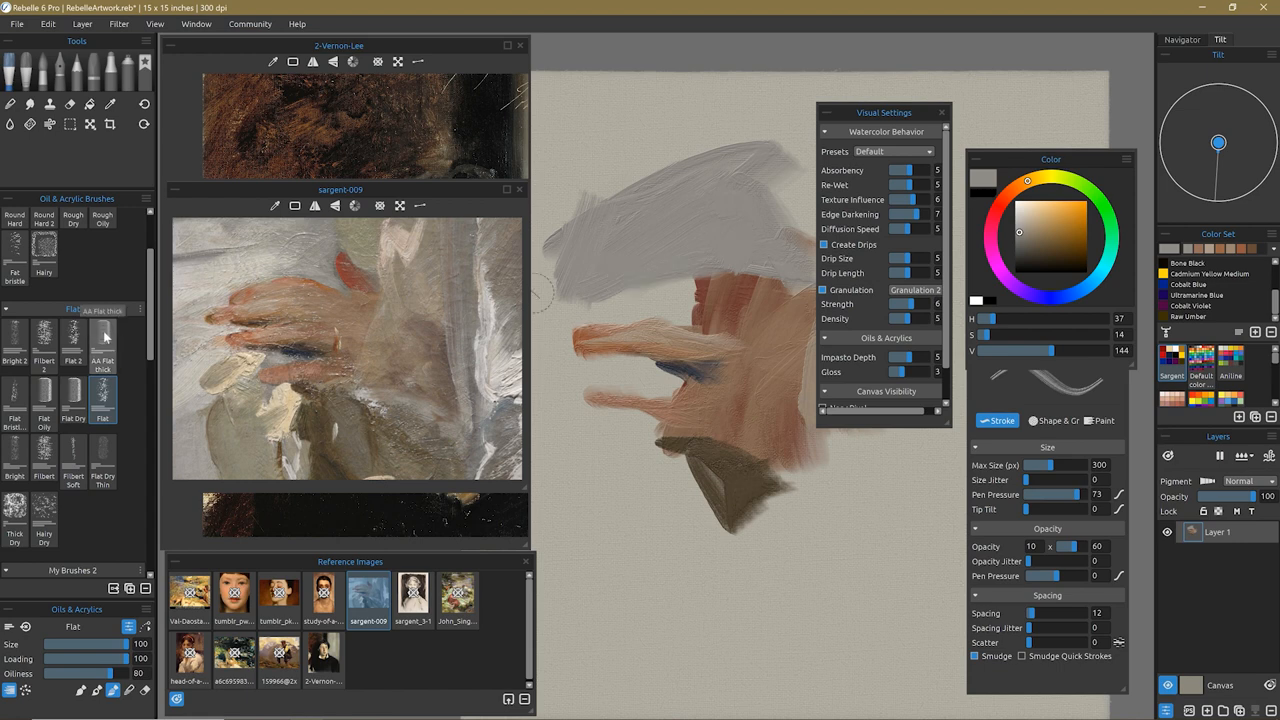
{"action": "left_click", "coordinate": [102, 344]}
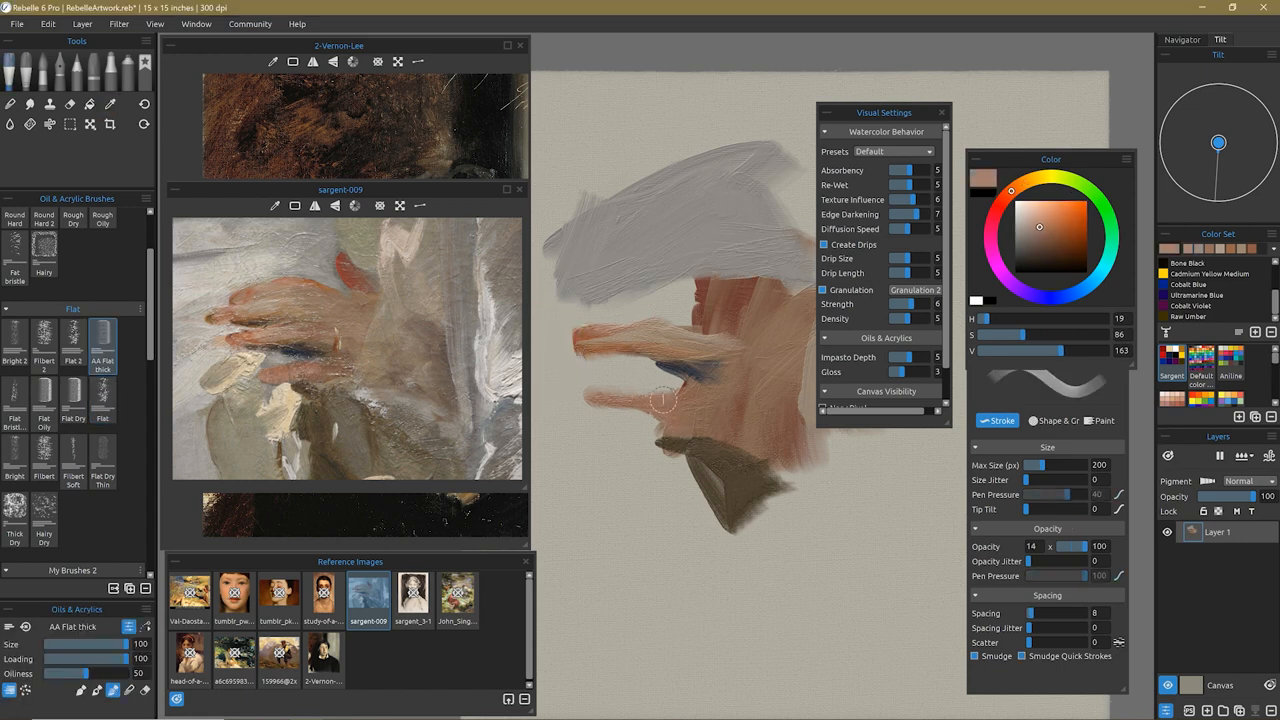
{"action": "left_click_drag", "start_coordinate": [664, 400], "coordinate": [630, 248]}
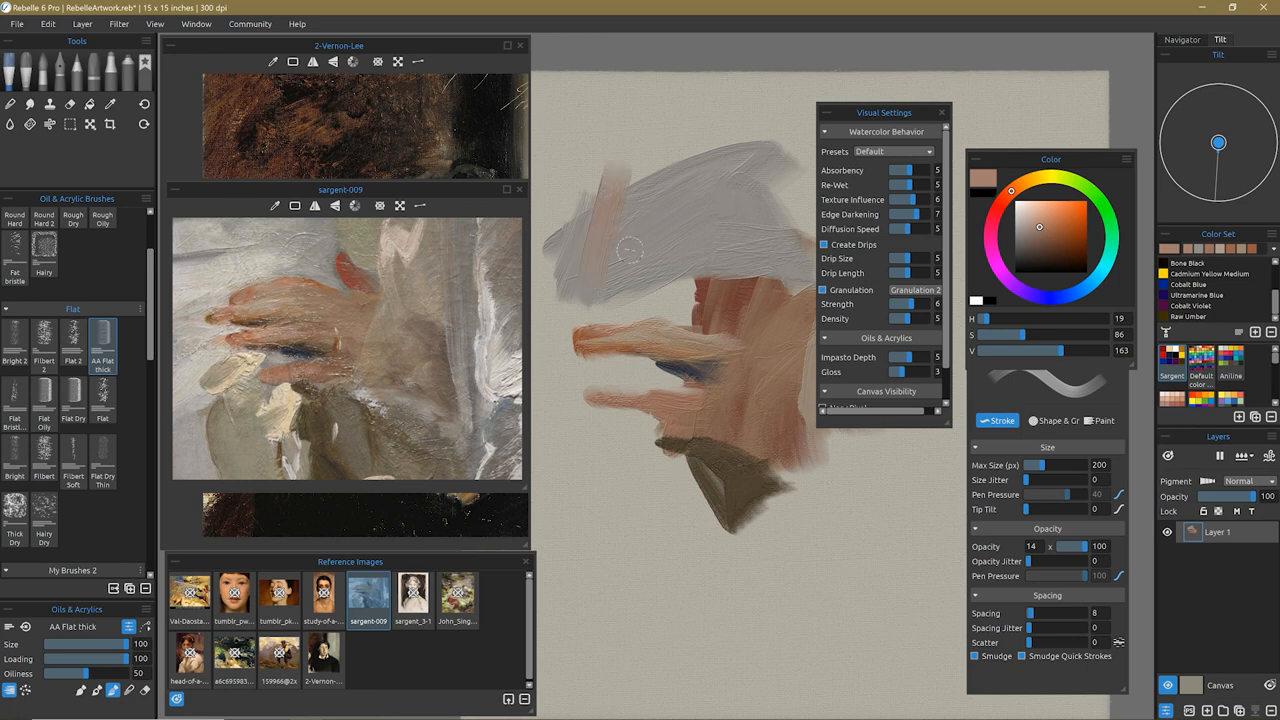
{"action": "left_click", "coordinate": [1028, 180]}
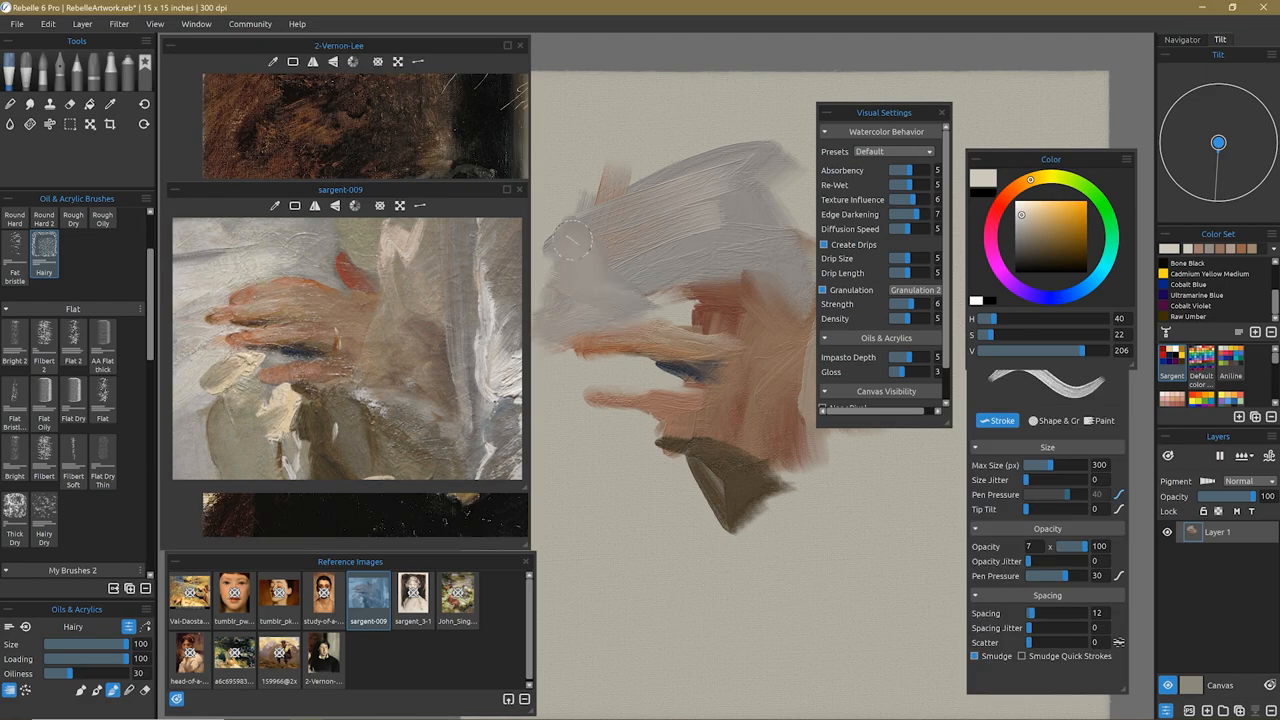
Select the Knife Oily brush to start smearing the wet paint together
{"action": "scroll", "scroll_direction": "down", "scroll_amount": 3}
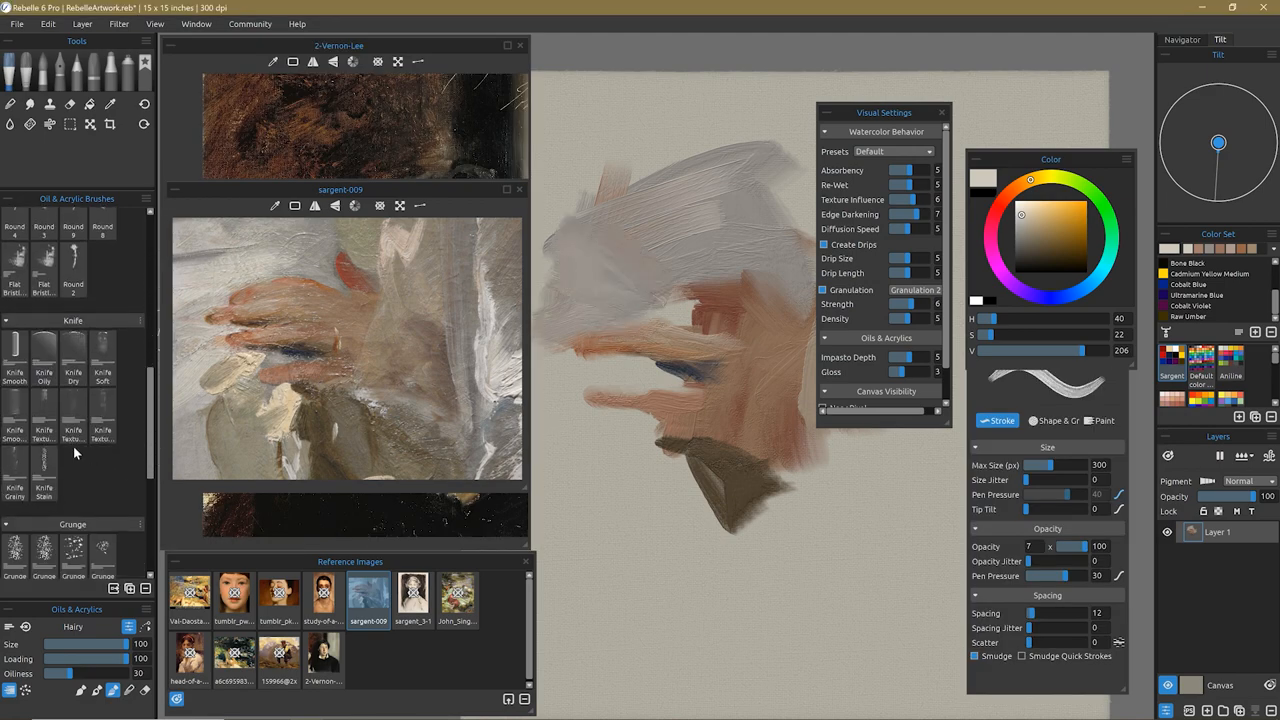
{"action": "mouse_move", "coordinate": [72, 410]}
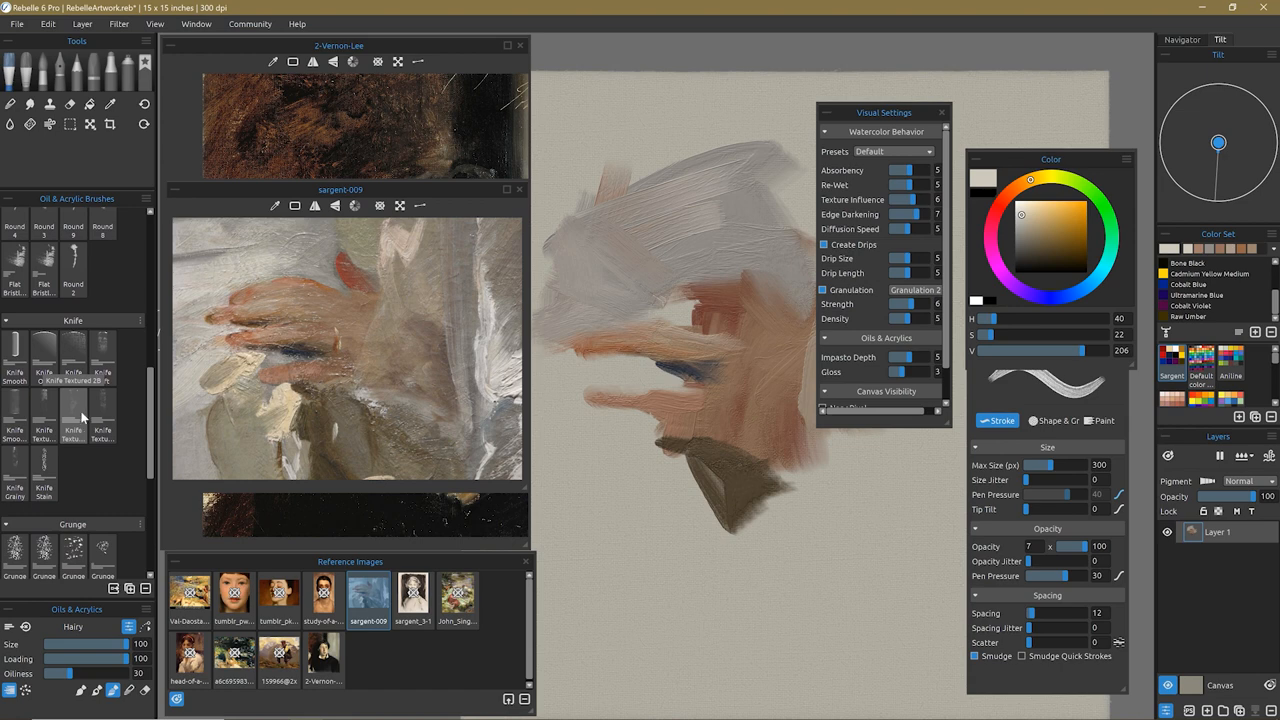
{"action": "left_click", "coordinate": [102, 360]}
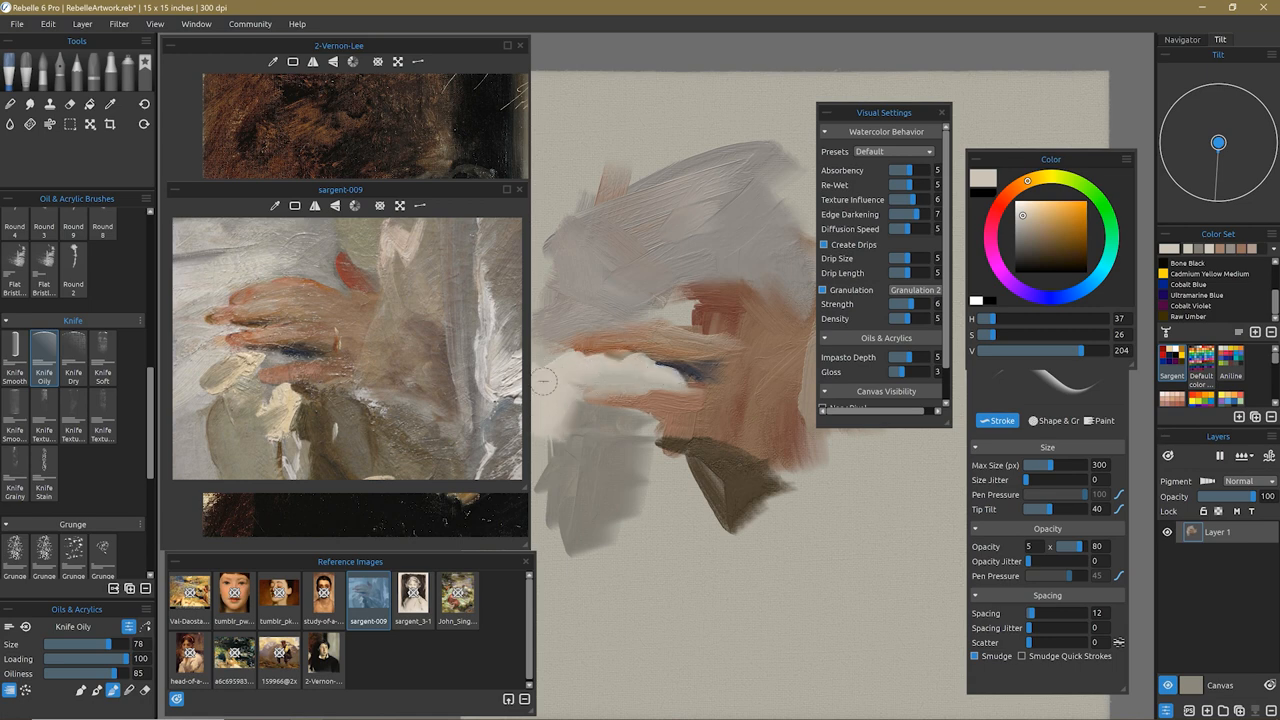
Blend the hand study with Knife Oily, sampling cool grey, warm orange and brown flesh tones
{"action": "left_click", "coordinate": [1018, 224]}
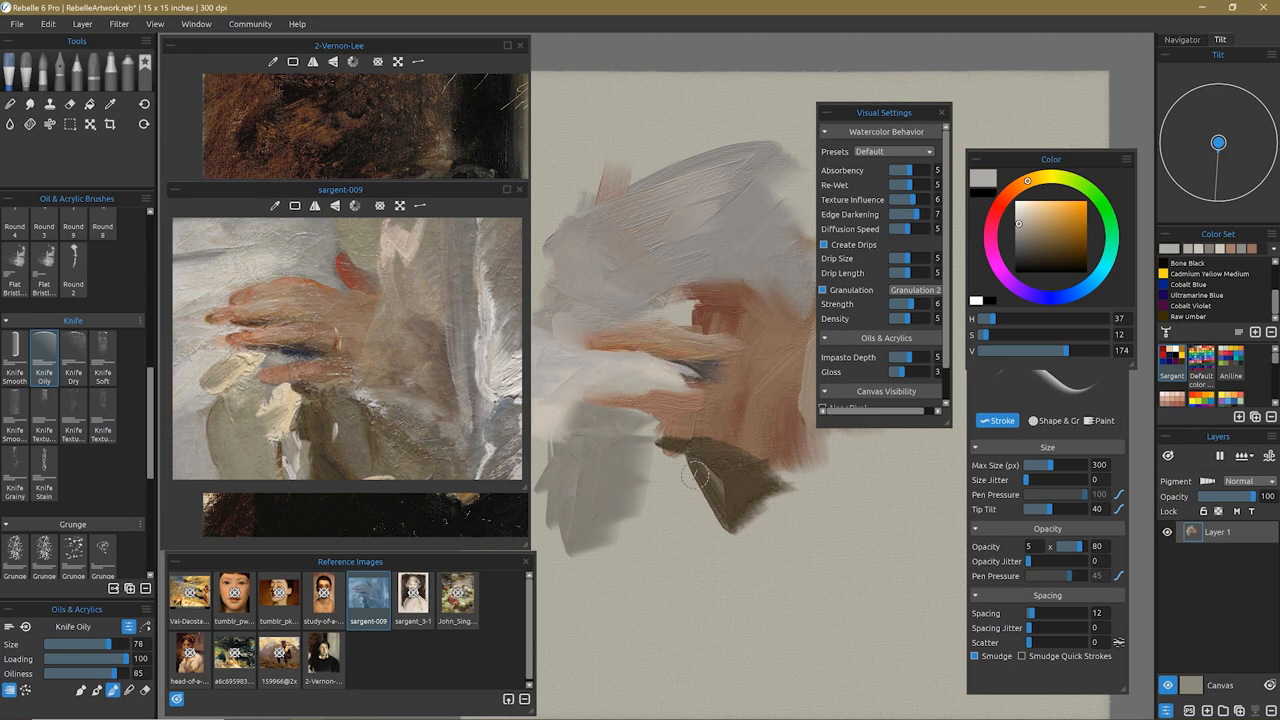
{"action": "left_click", "coordinate": [1036, 230]}
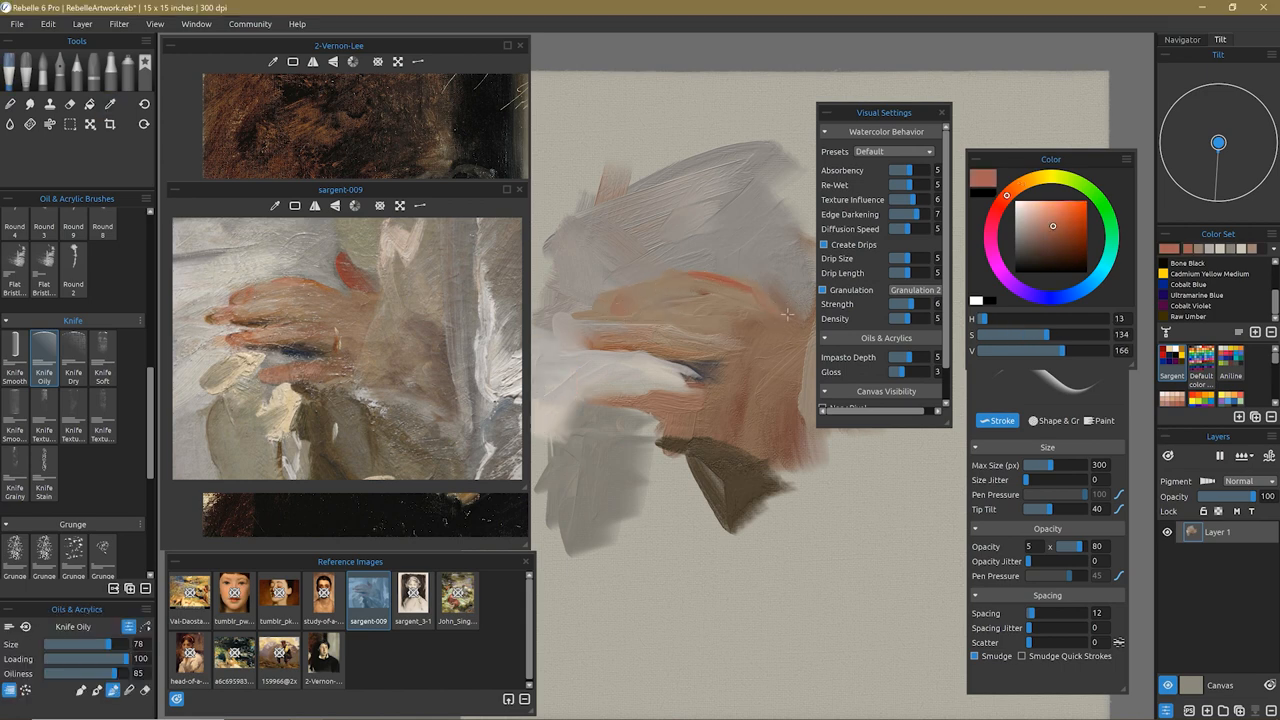
{"action": "left_click", "coordinate": [110, 104]}
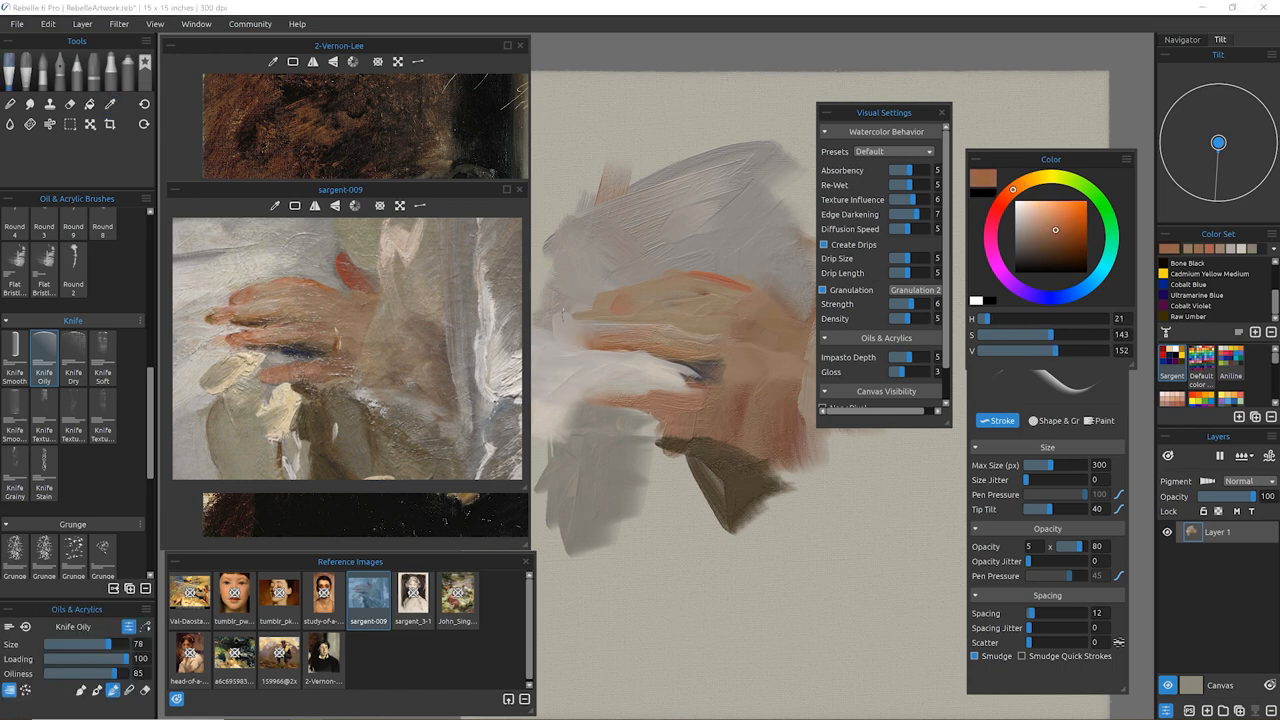
{"action": "left_click", "coordinate": [110, 104]}
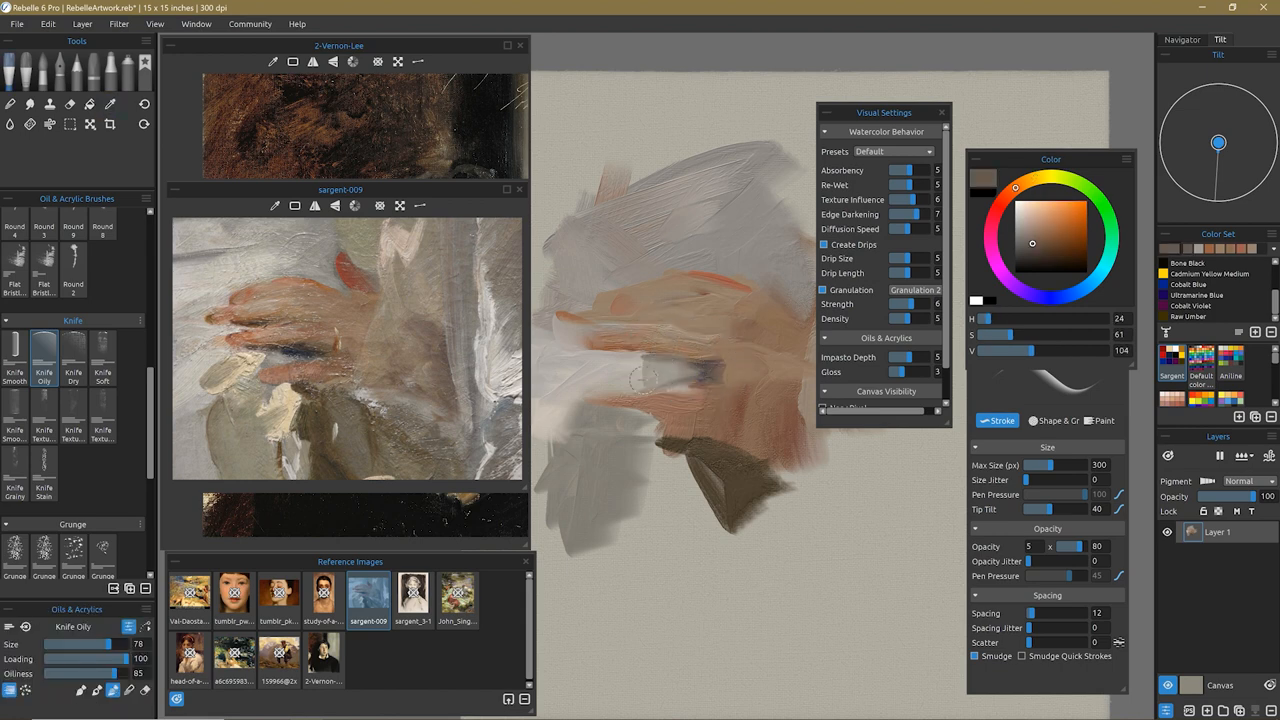
{"action": "left_click", "coordinate": [1042, 230]}
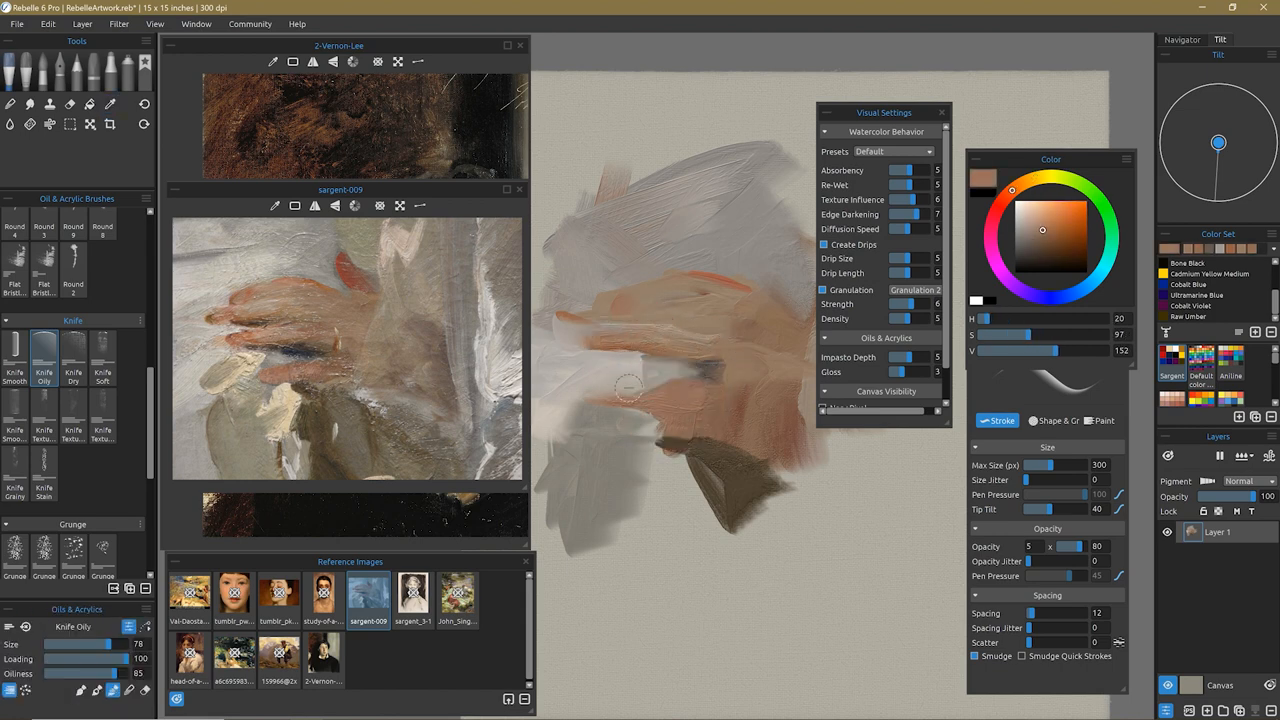
{"action": "left_click", "coordinate": [72, 348]}
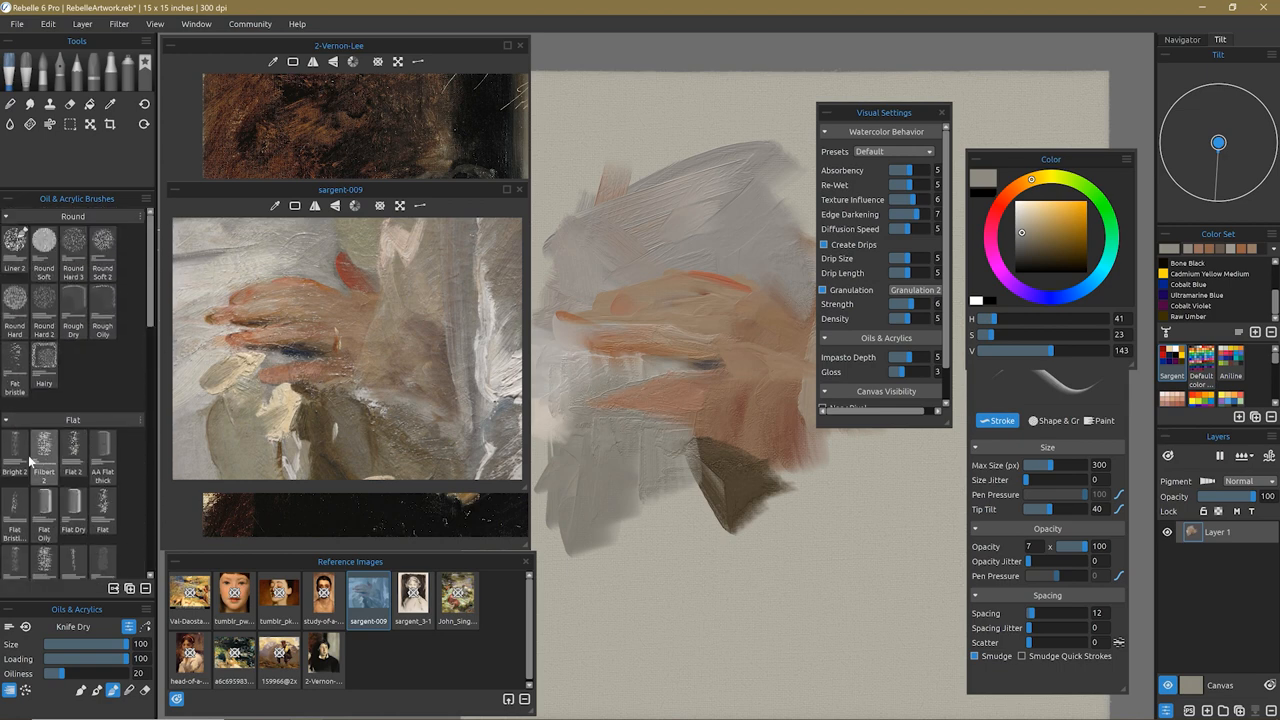
With Flat Bristle 6 lay a pale stroke on the lower hand and pick reddish skin tones
{"action": "left_click", "coordinate": [14, 510]}
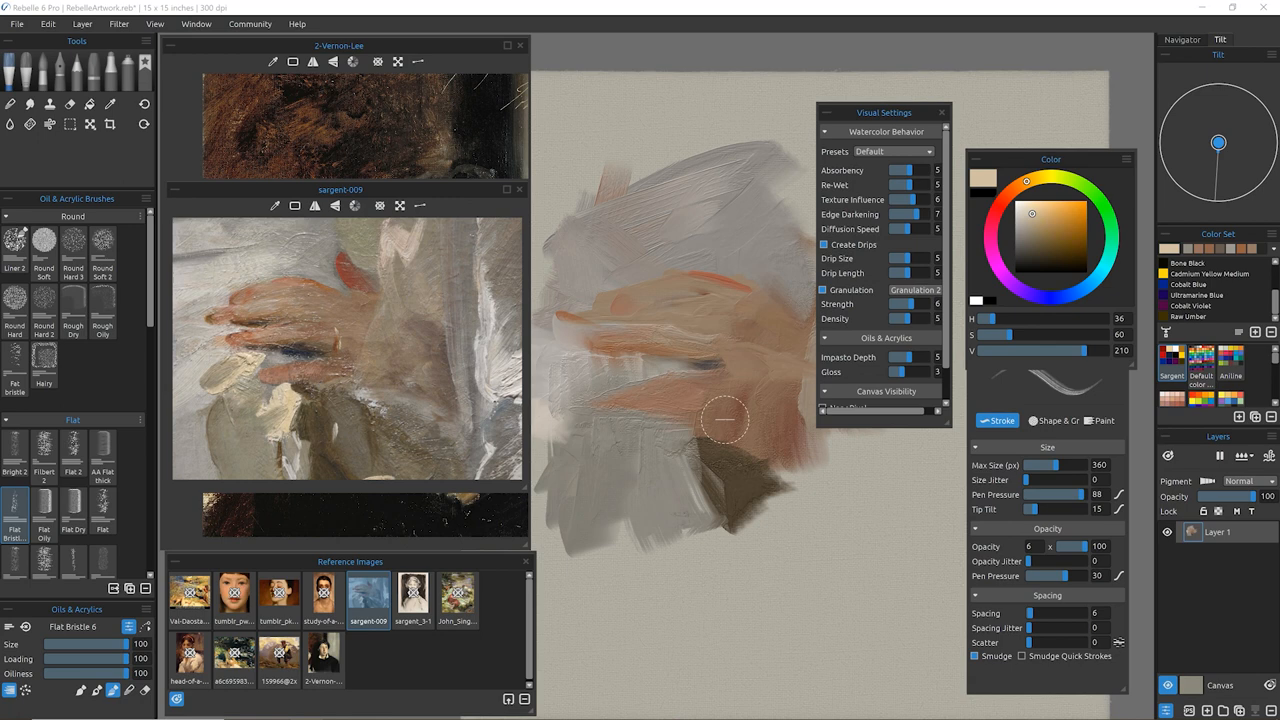
{"action": "left_click_drag", "start_coordinate": [724, 420], "coordinate": [700, 464]}
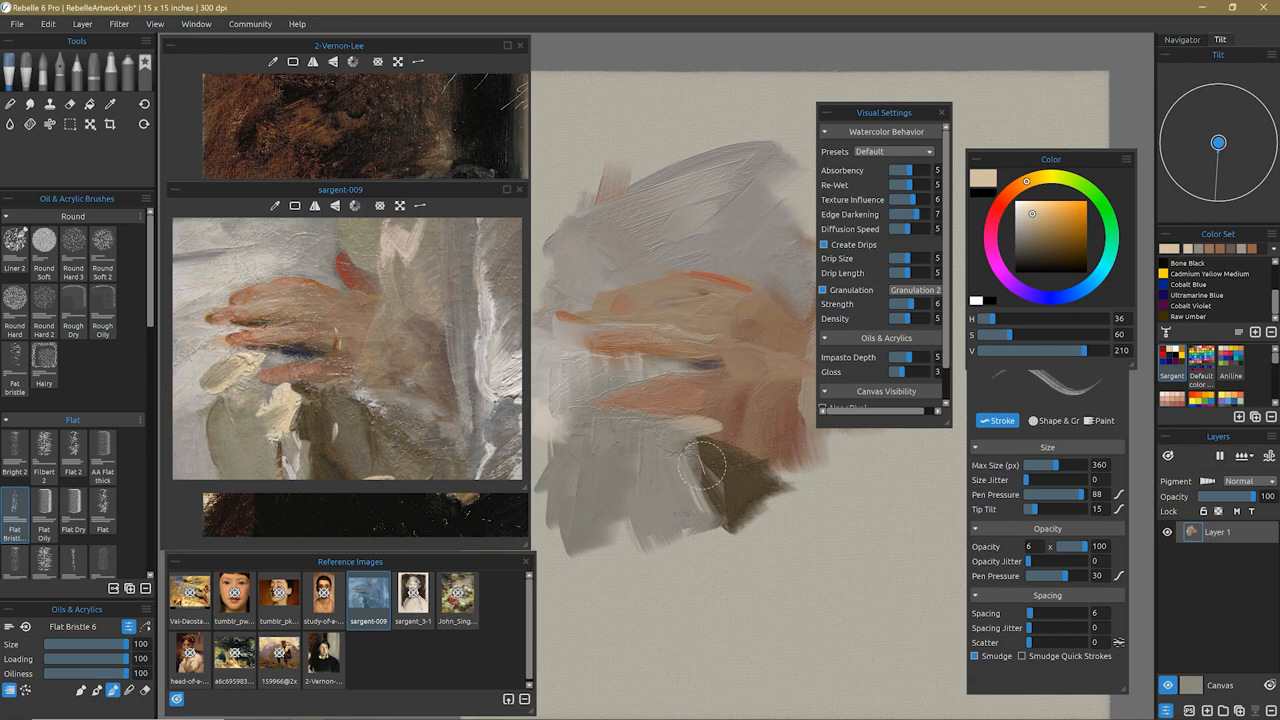
{"action": "left_click", "coordinate": [1042, 230]}
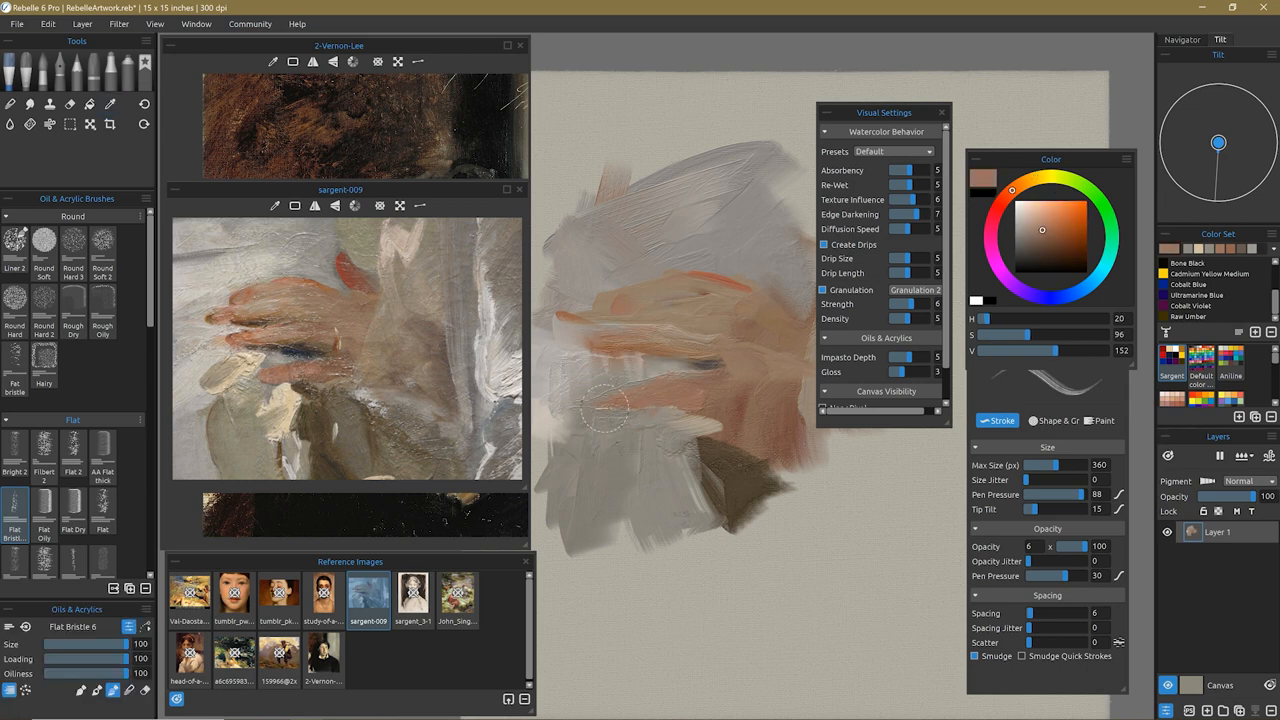
{"action": "left_click", "coordinate": [110, 104]}
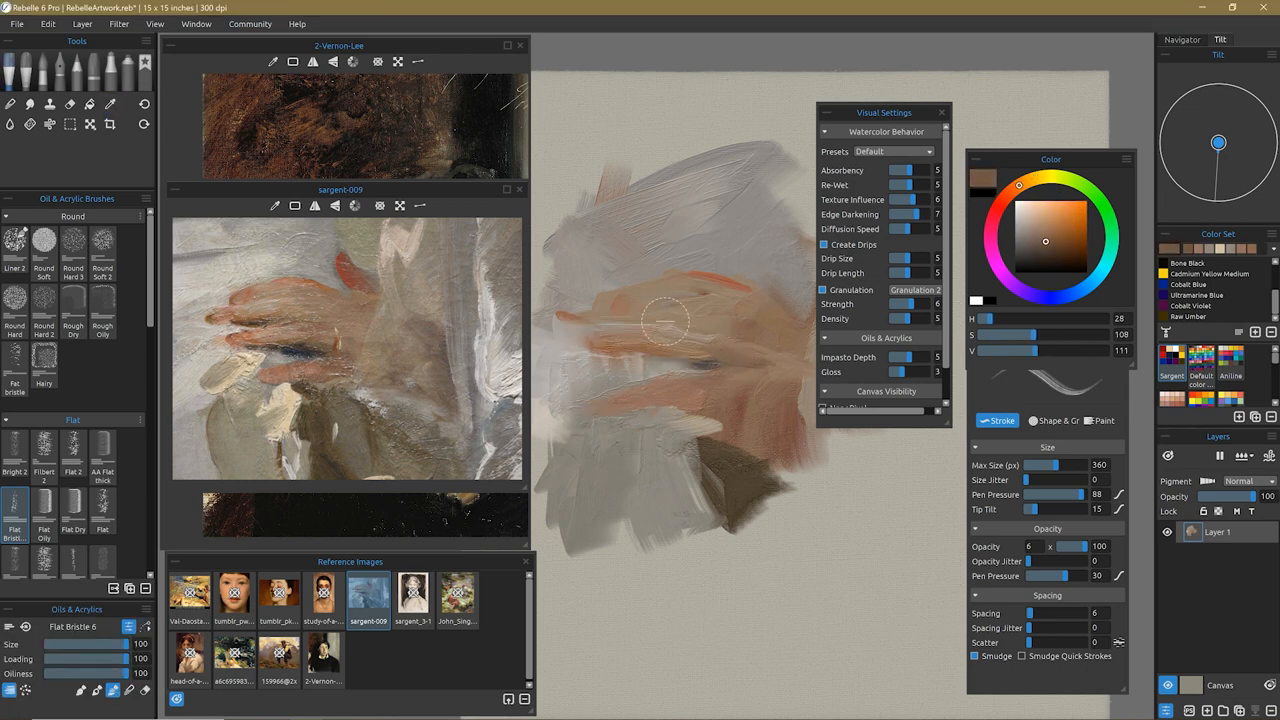
{"action": "left_click", "coordinate": [1036, 212]}
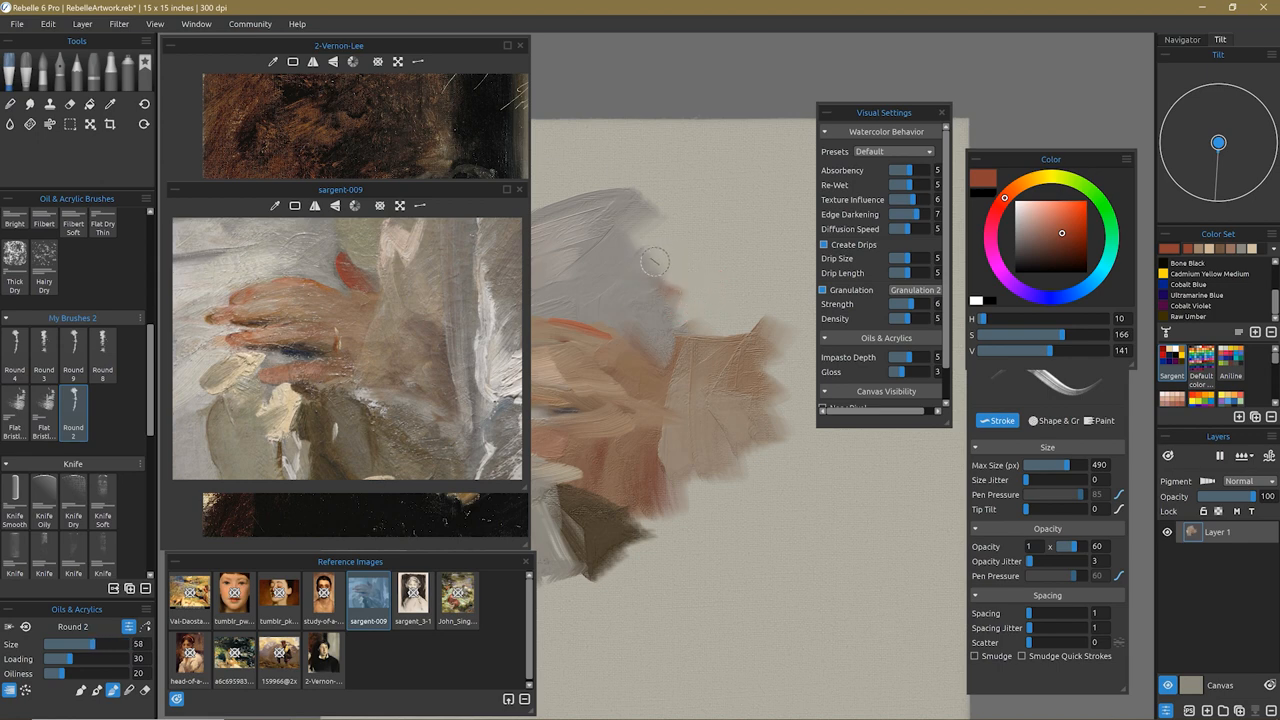
Dab red accents and pale cream highlights along the fingers with Round 2, then select Knife Dry
{"action": "left_click_drag", "start_coordinate": [660, 270], "coordinate": [656, 324]}
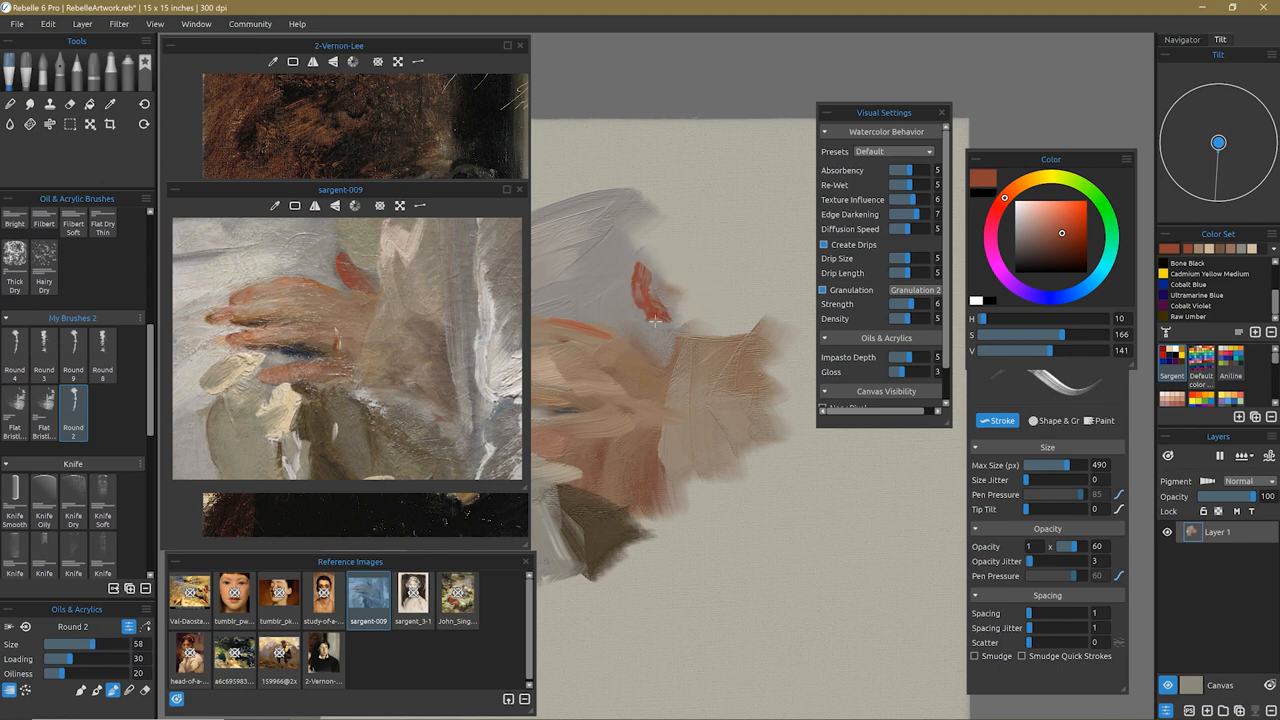
{"action": "mouse_move", "coordinate": [664, 330]}
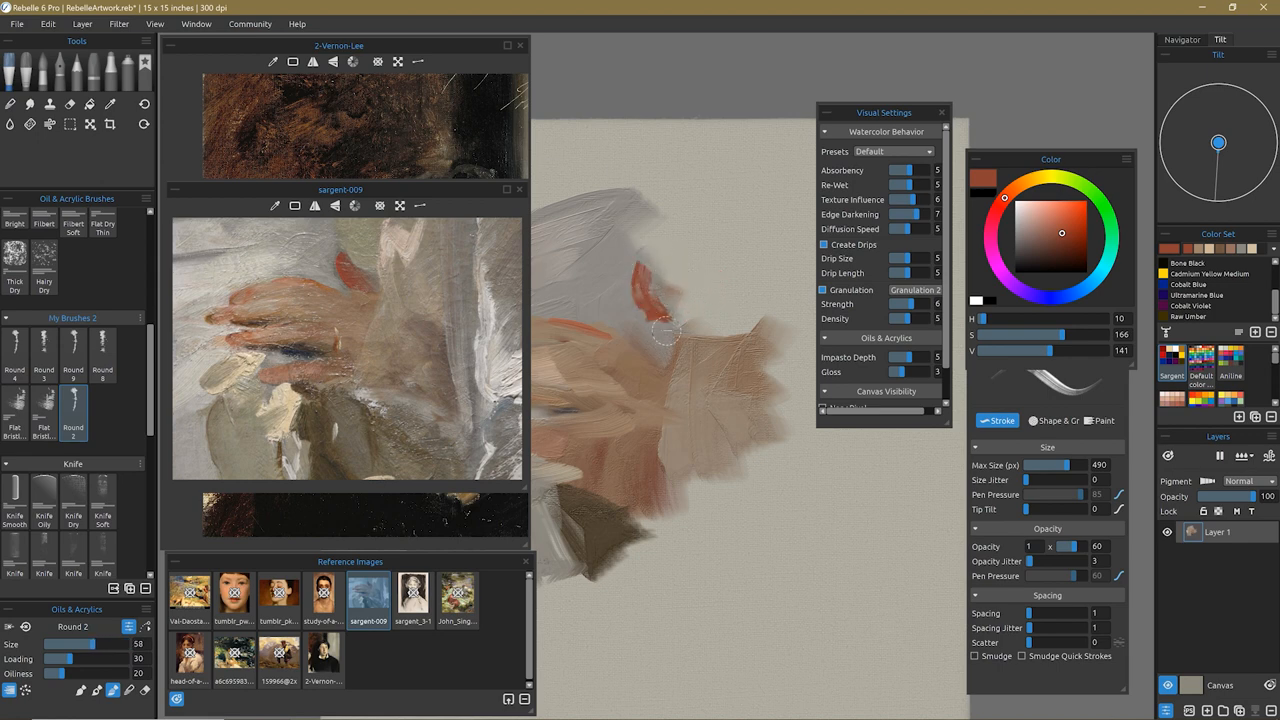
{"action": "left_click", "coordinate": [1032, 236]}
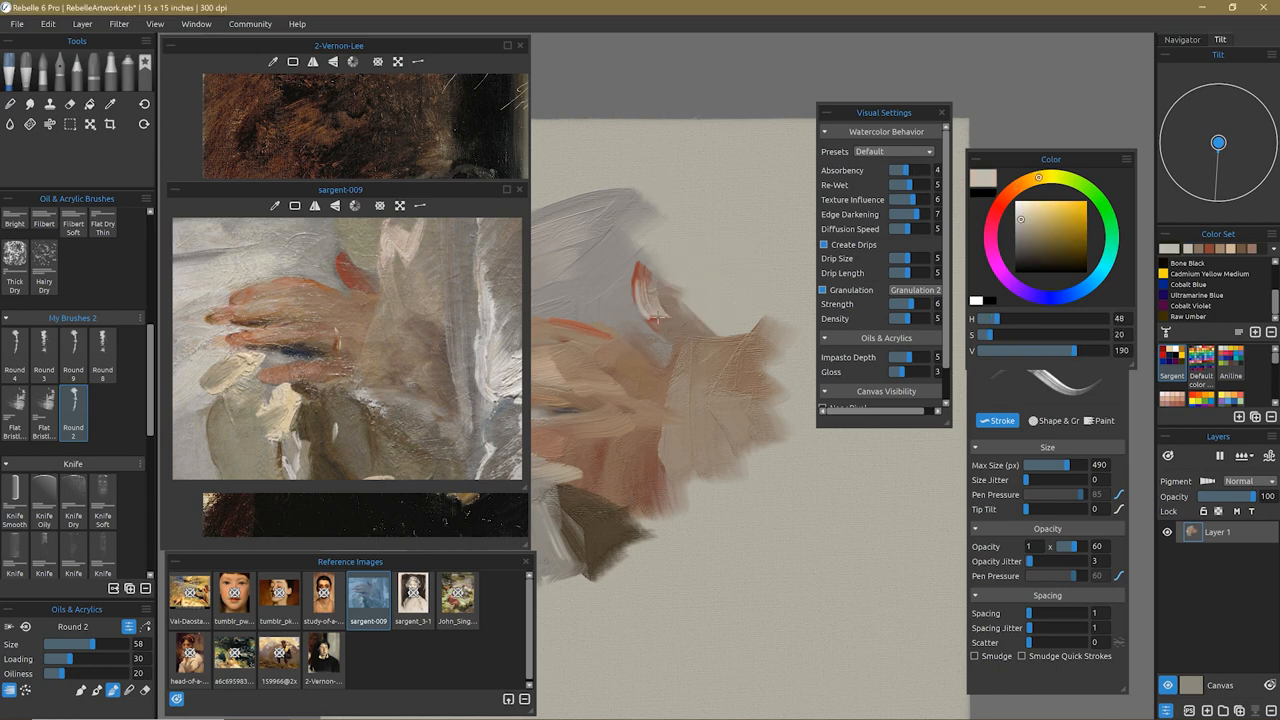
{"action": "left_click", "coordinate": [1054, 232]}
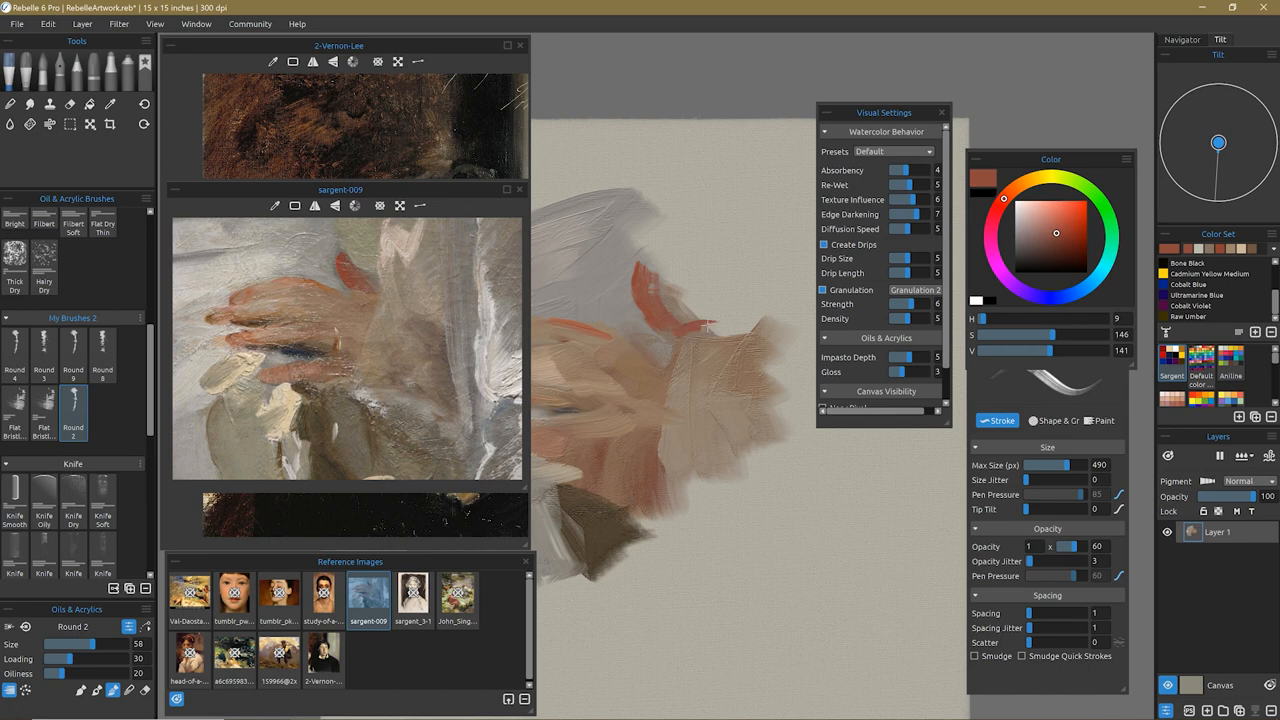
{"action": "left_click", "coordinate": [110, 104]}
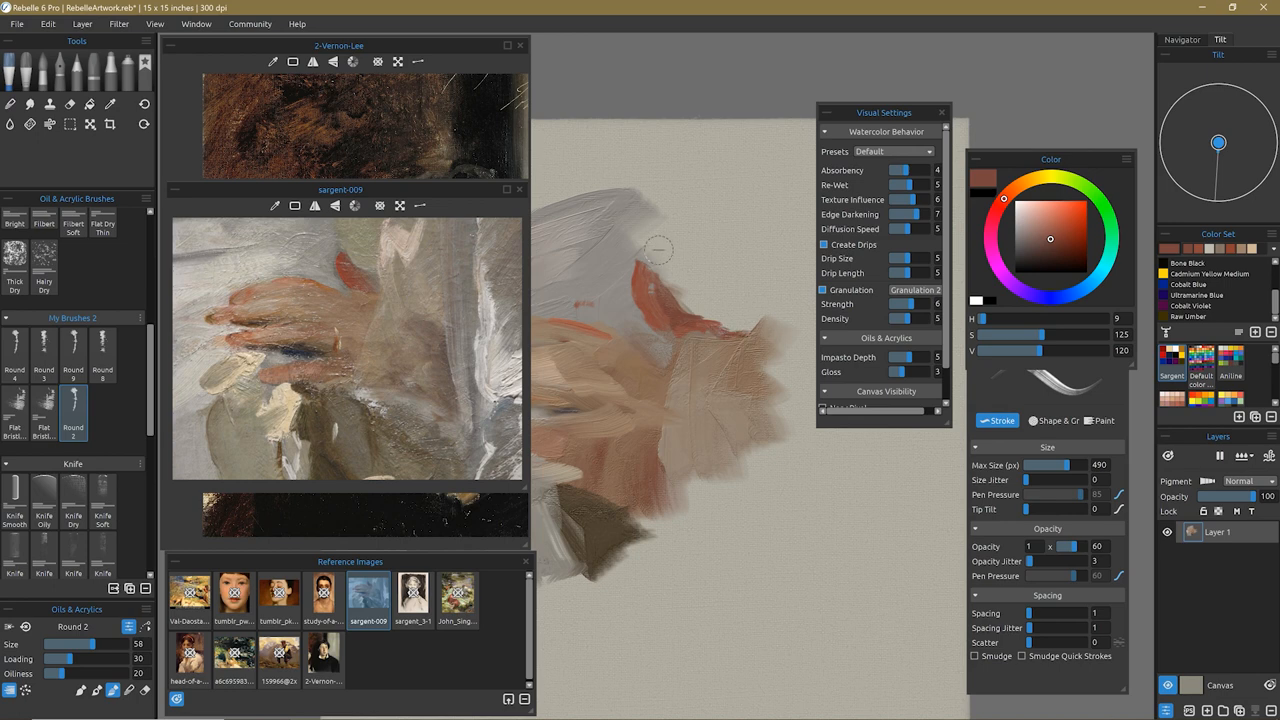
{"action": "mouse_move", "coordinate": [664, 412]}
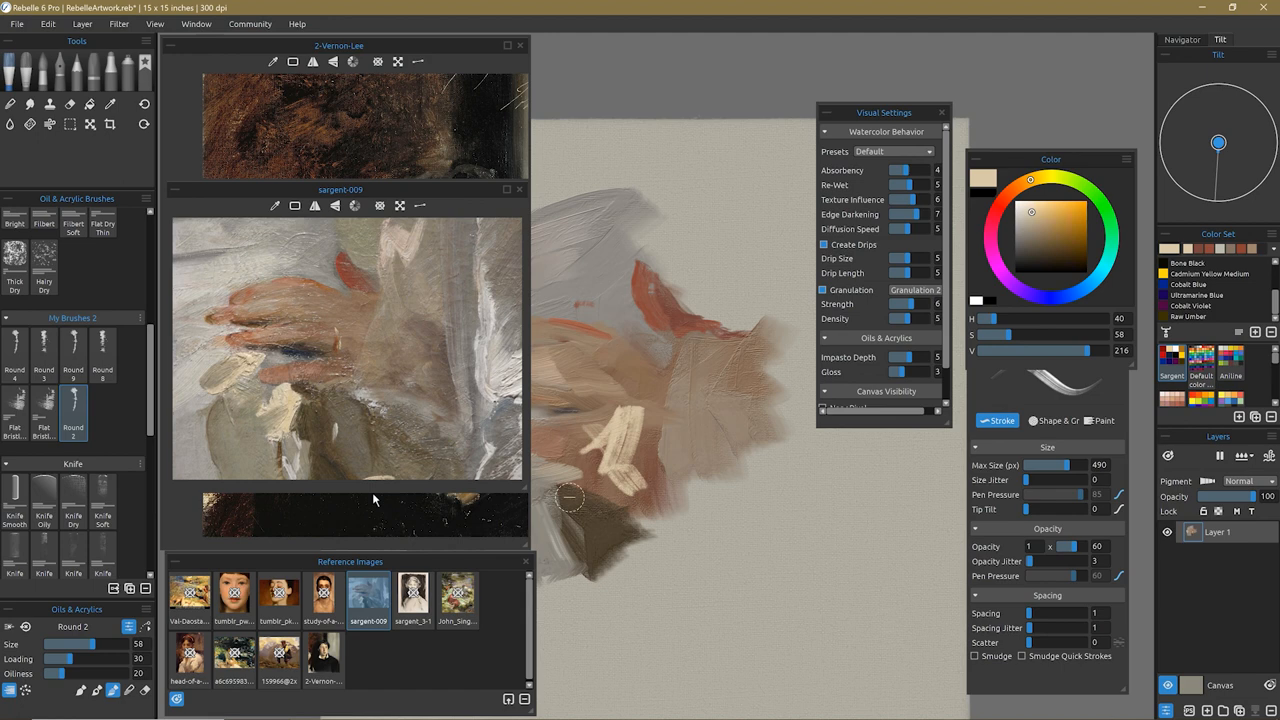
{"action": "left_click", "coordinate": [72, 496]}
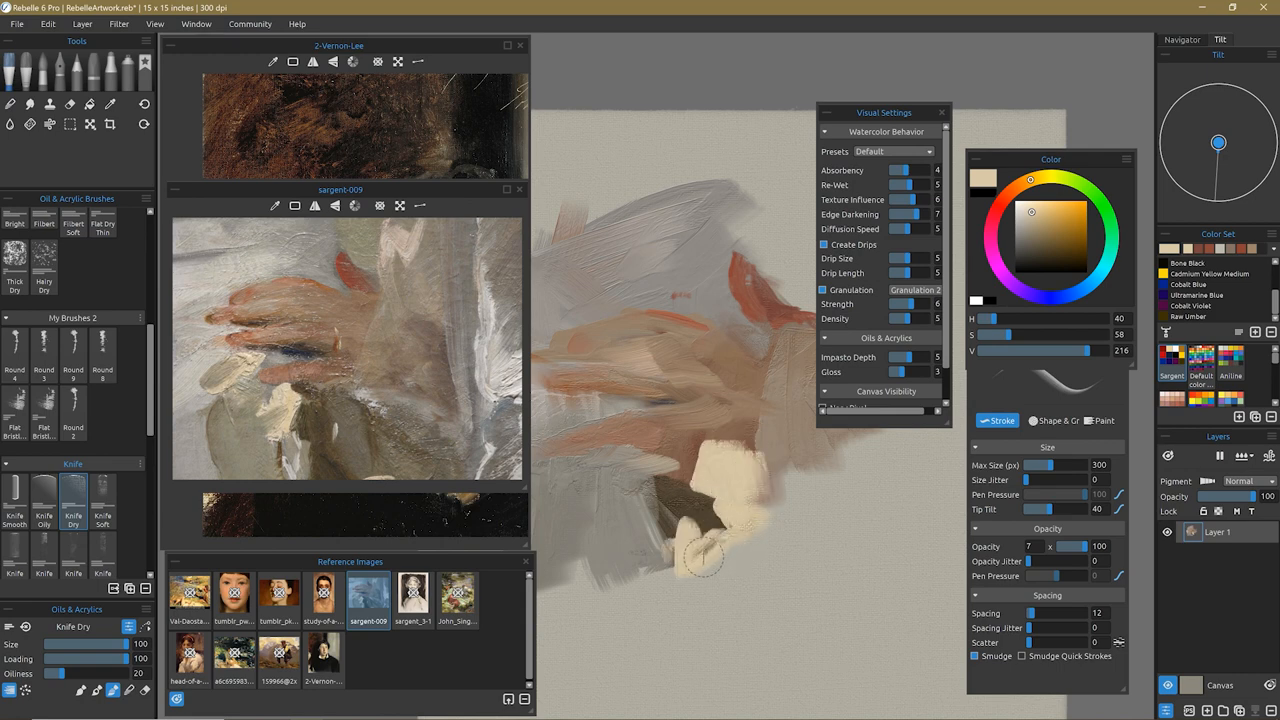
Smear pale and brown paint across the lower hand with Knife Dry, then pick Streak 3 and Grunge 2
{"action": "left_click", "coordinate": [1052, 240]}
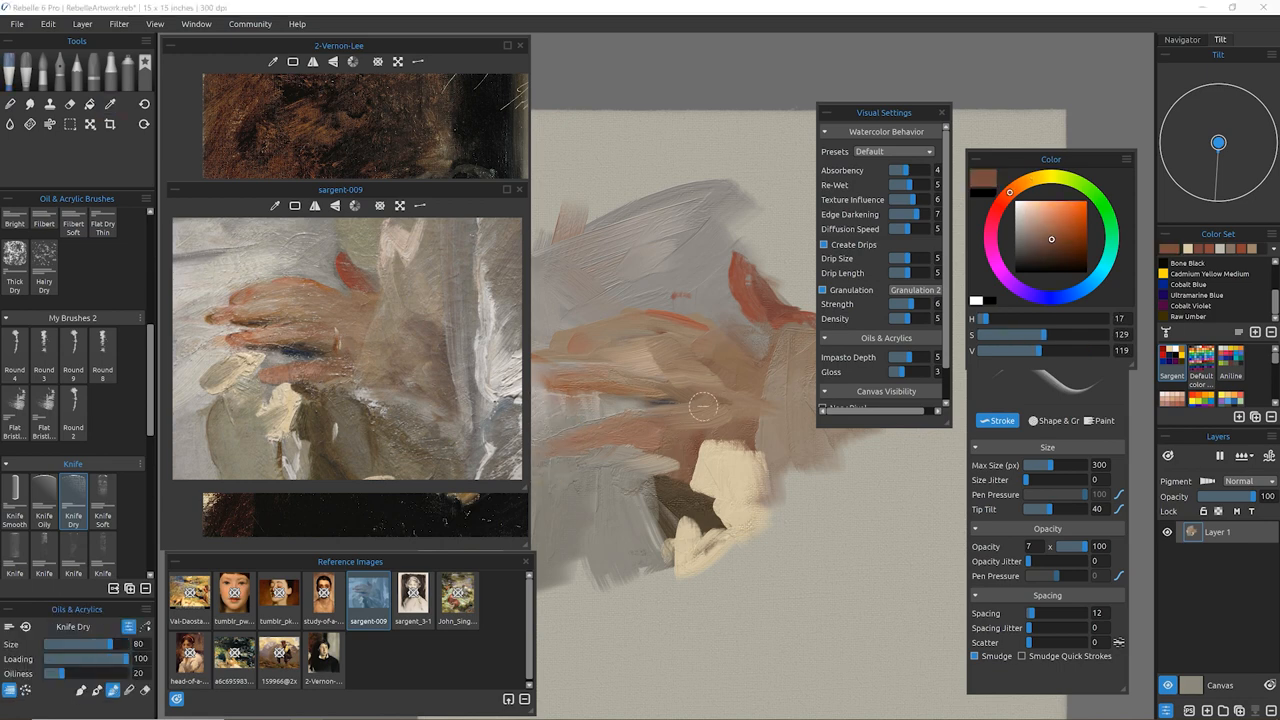
{"action": "left_click_drag", "start_coordinate": [90, 644], "coordinate": [62, 644]}
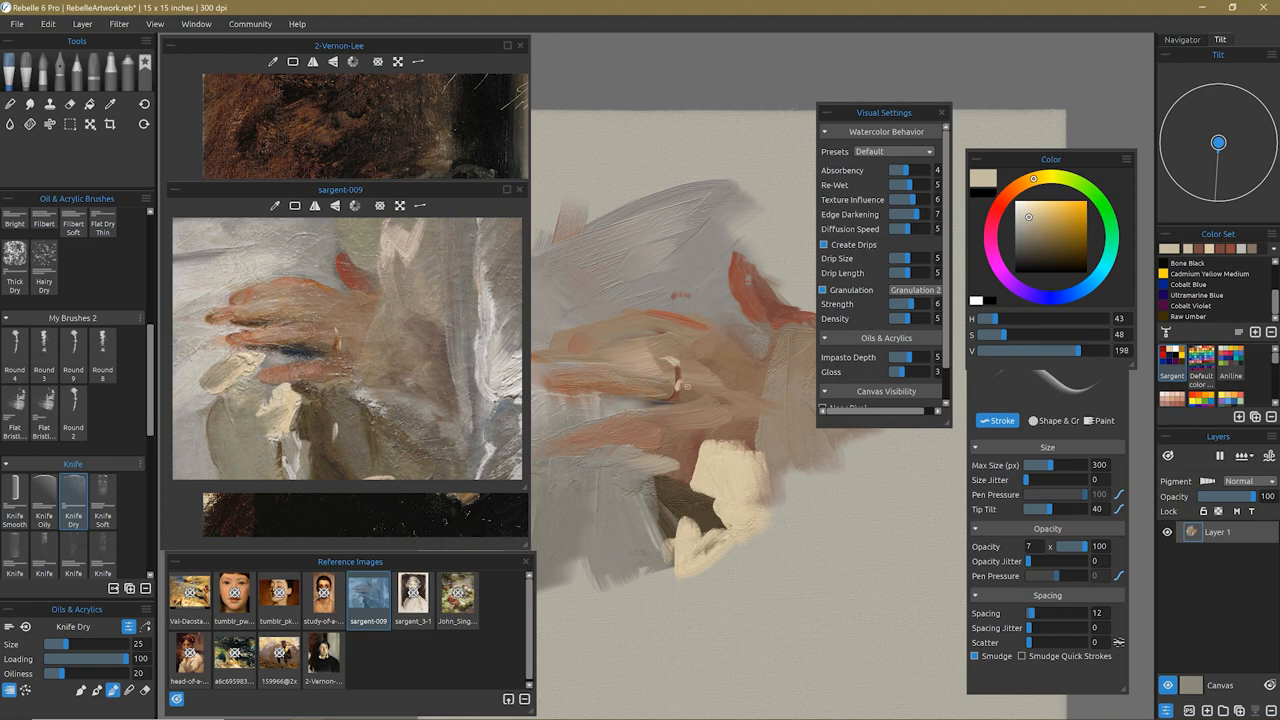
{"action": "left_click", "coordinate": [1056, 236]}
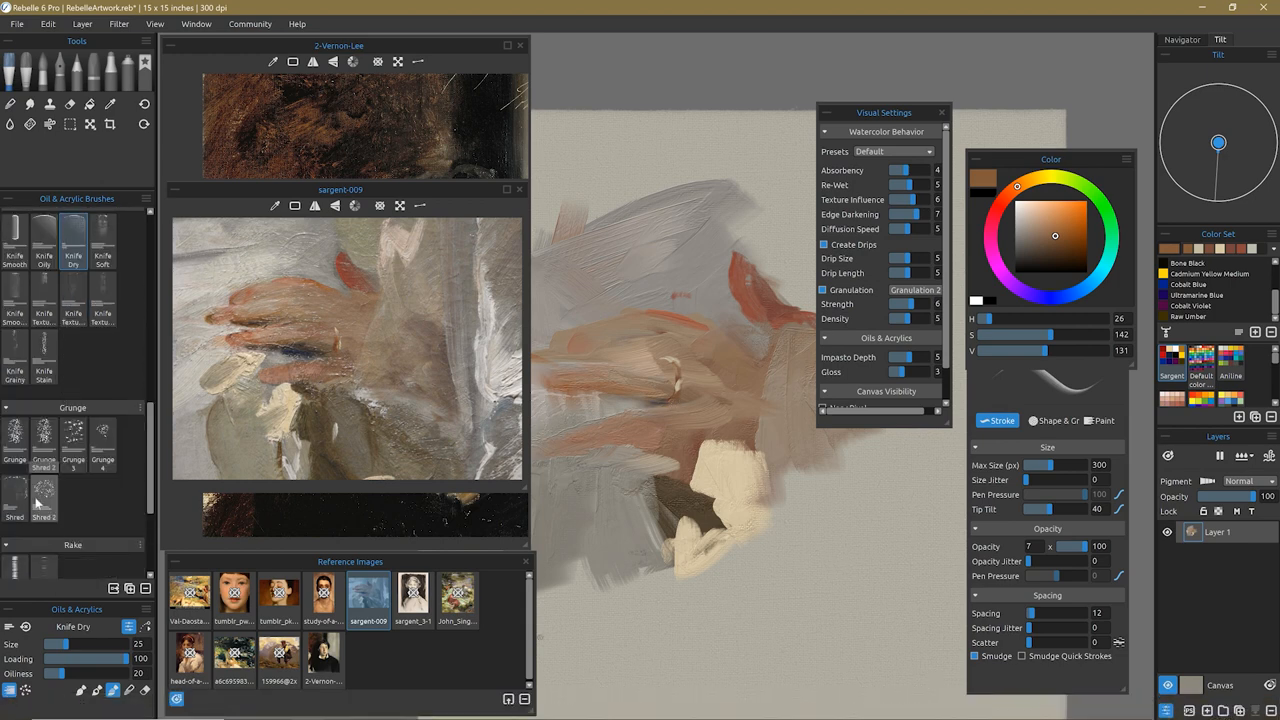
{"action": "left_click", "coordinate": [44, 496]}
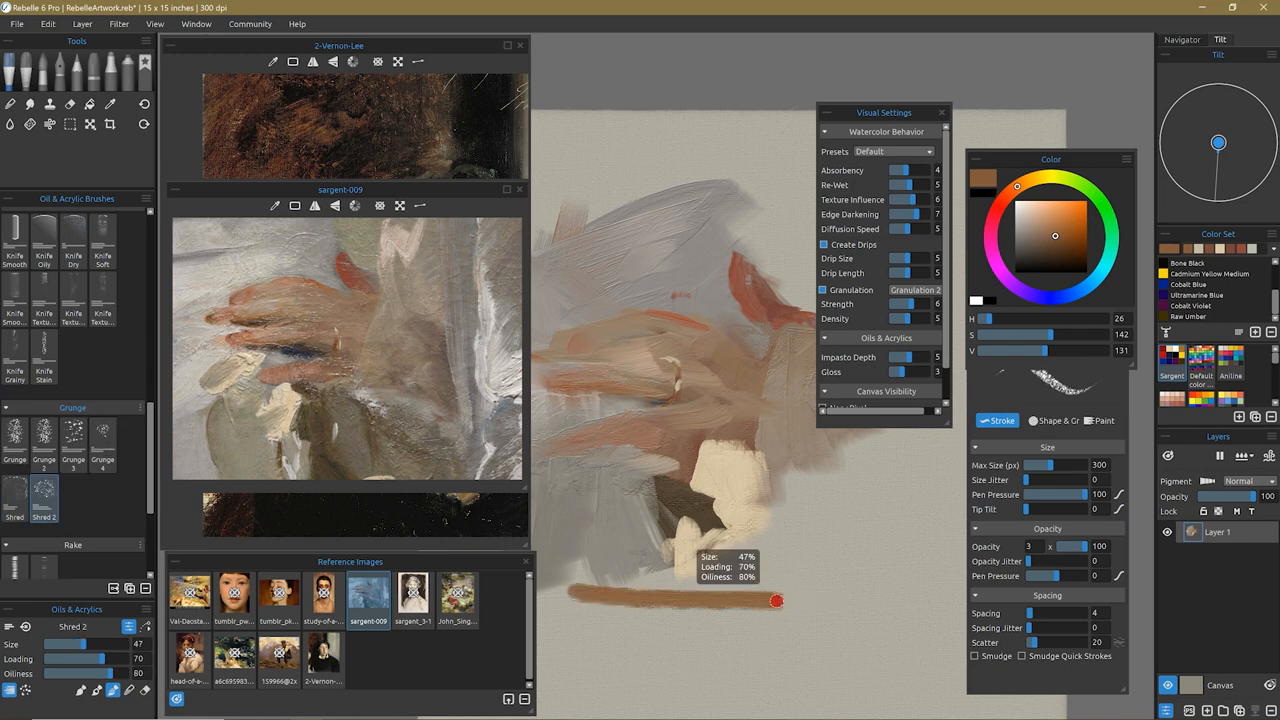
{"action": "left_click", "coordinate": [44, 436]}
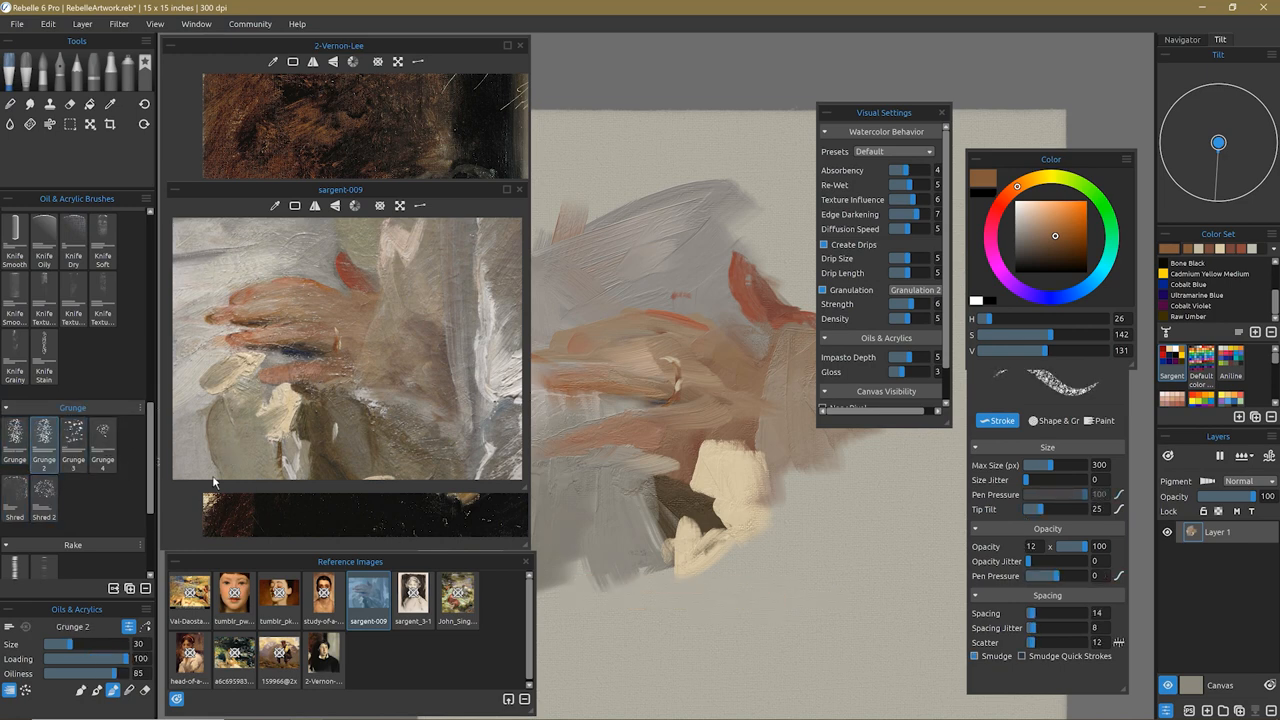
{"action": "mouse_move", "coordinate": [104, 436]}
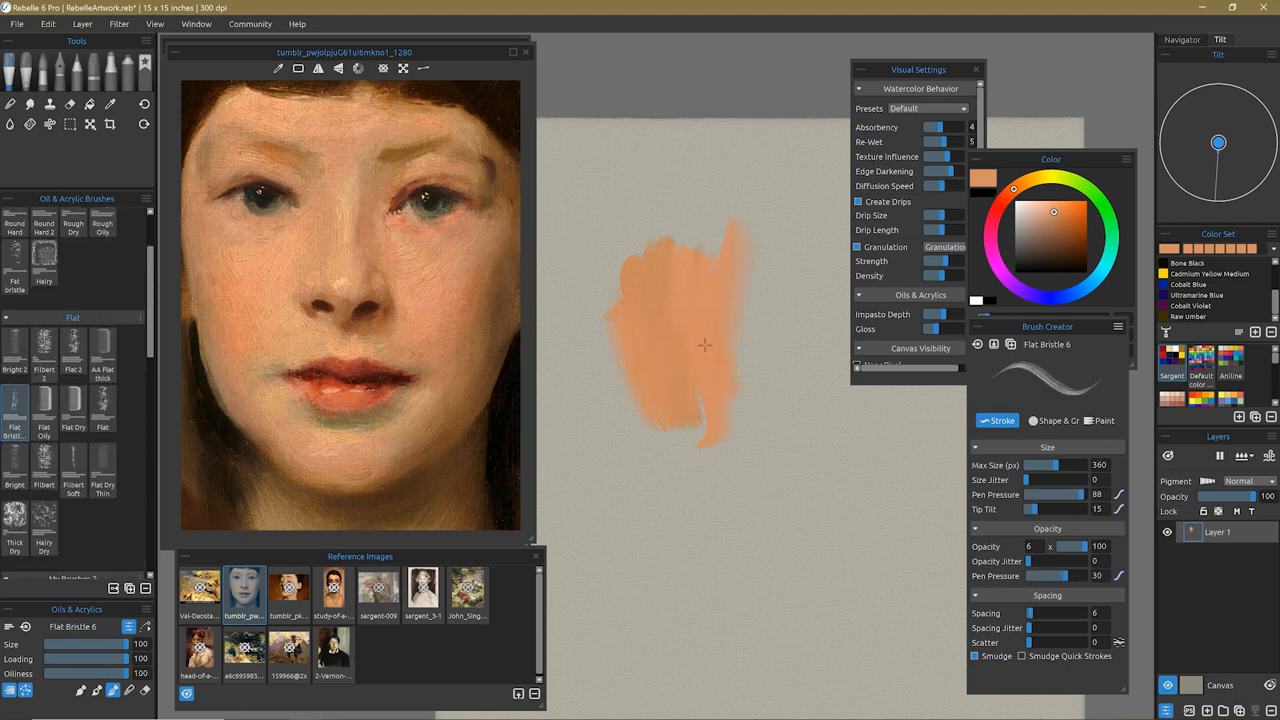
Extend the peach cheek patch with Flat Bristle 6, then stroke a dark brown upper eyelid line above it
{"action": "left_click_drag", "start_coordinate": [704, 344], "coordinate": [684, 440]}
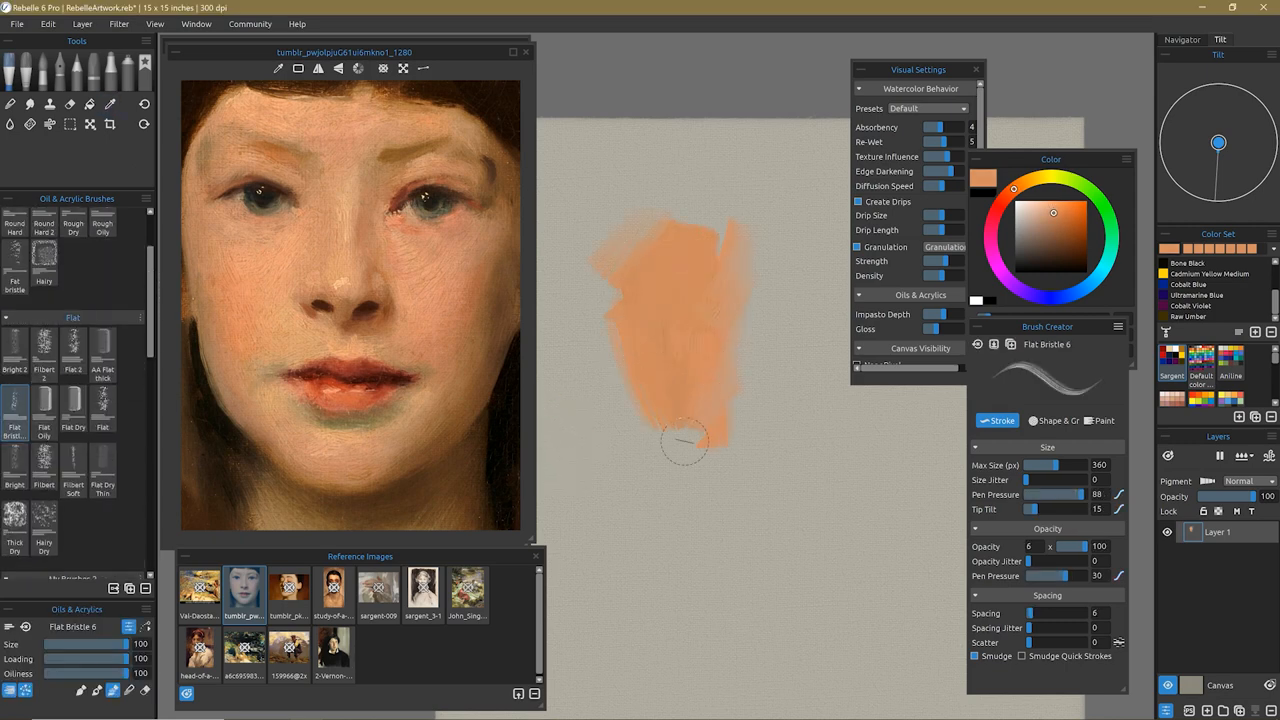
{"action": "left_click", "coordinate": [110, 104]}
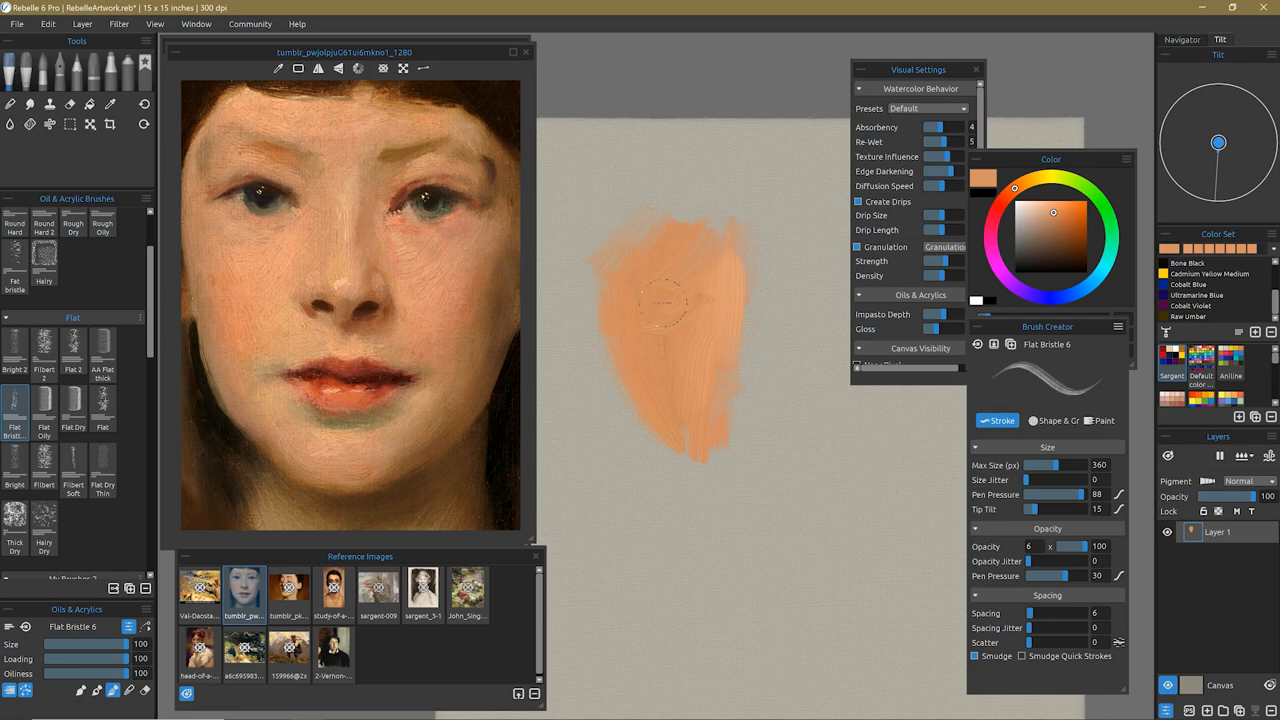
{"action": "left_click", "coordinate": [110, 104]}
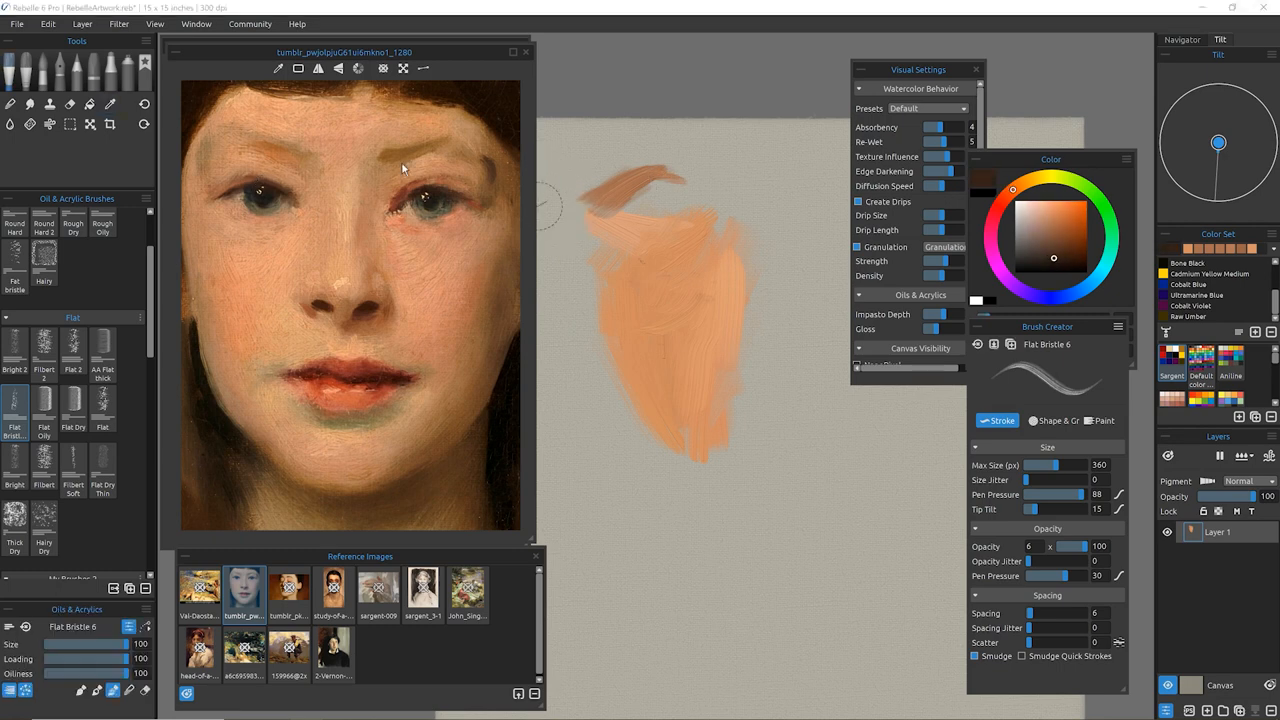
{"action": "left_click_drag", "start_coordinate": [560, 200], "coordinate": [700, 176]}
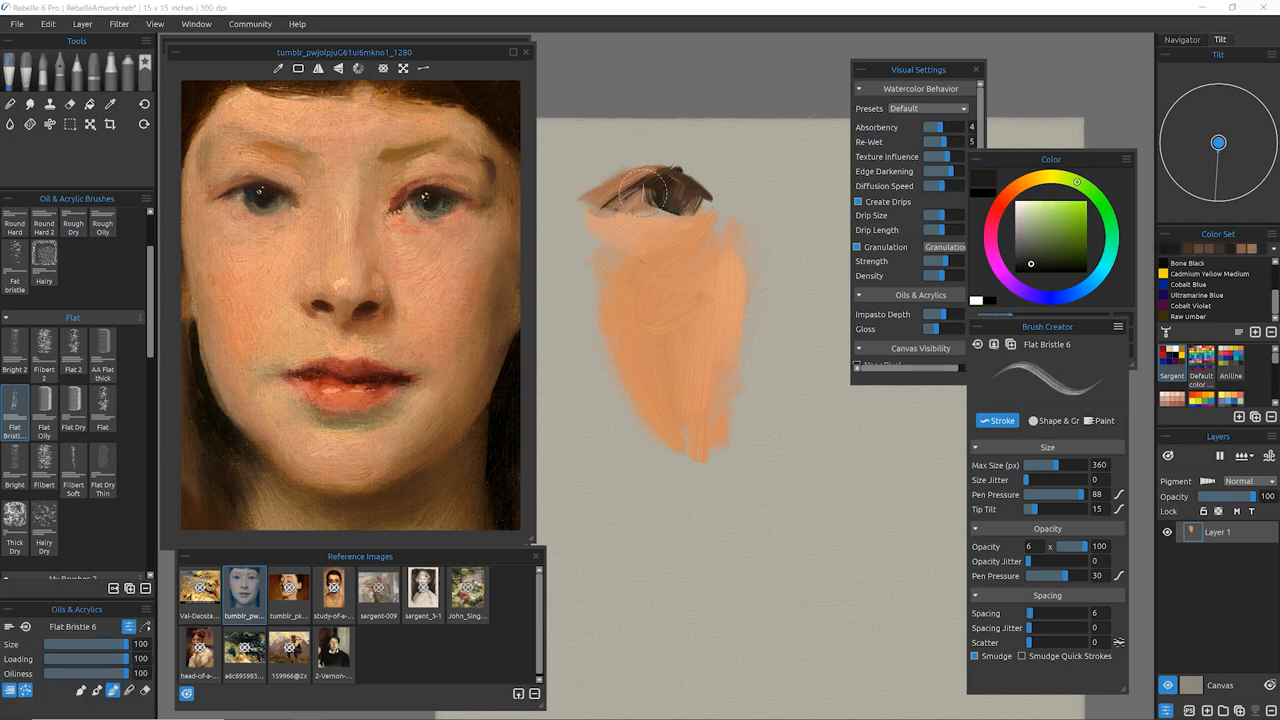
Paint the dark lid and iris, then refine with the Filbert Soft brush and a light skin tone
{"action": "left_click", "coordinate": [1040, 240]}
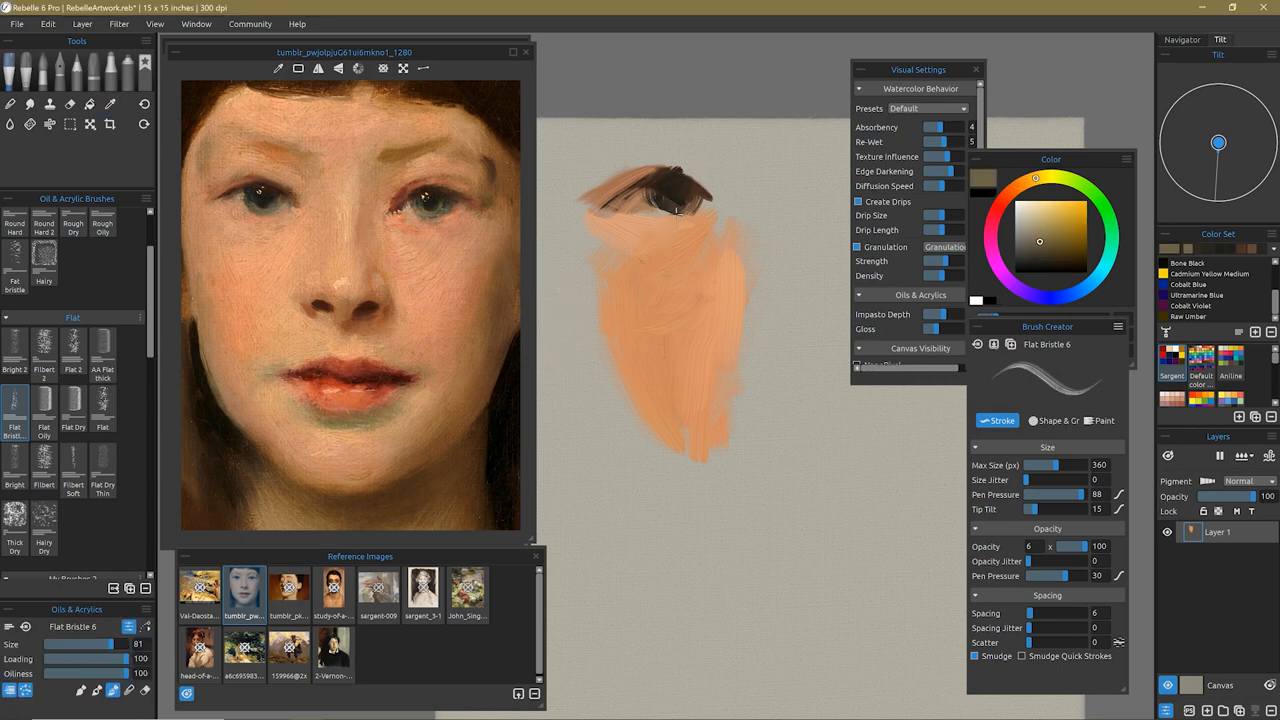
{"action": "left_click", "coordinate": [110, 104]}
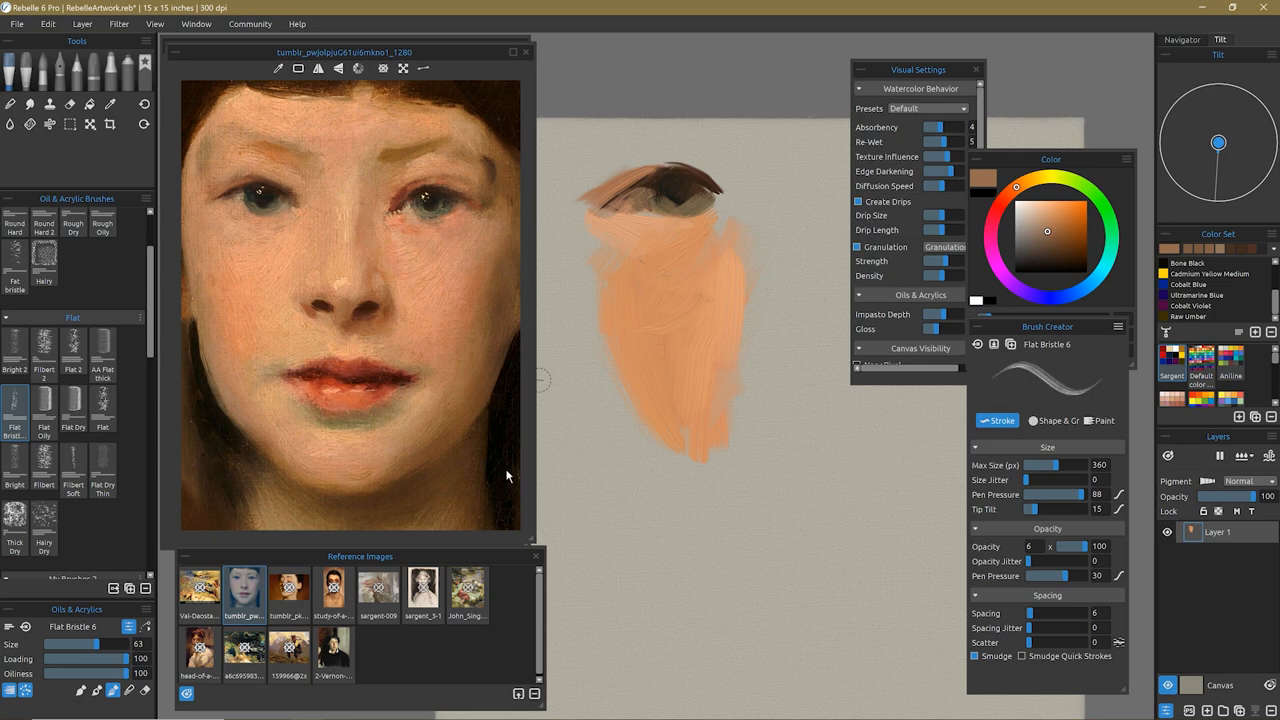
{"action": "left_click", "coordinate": [110, 104]}
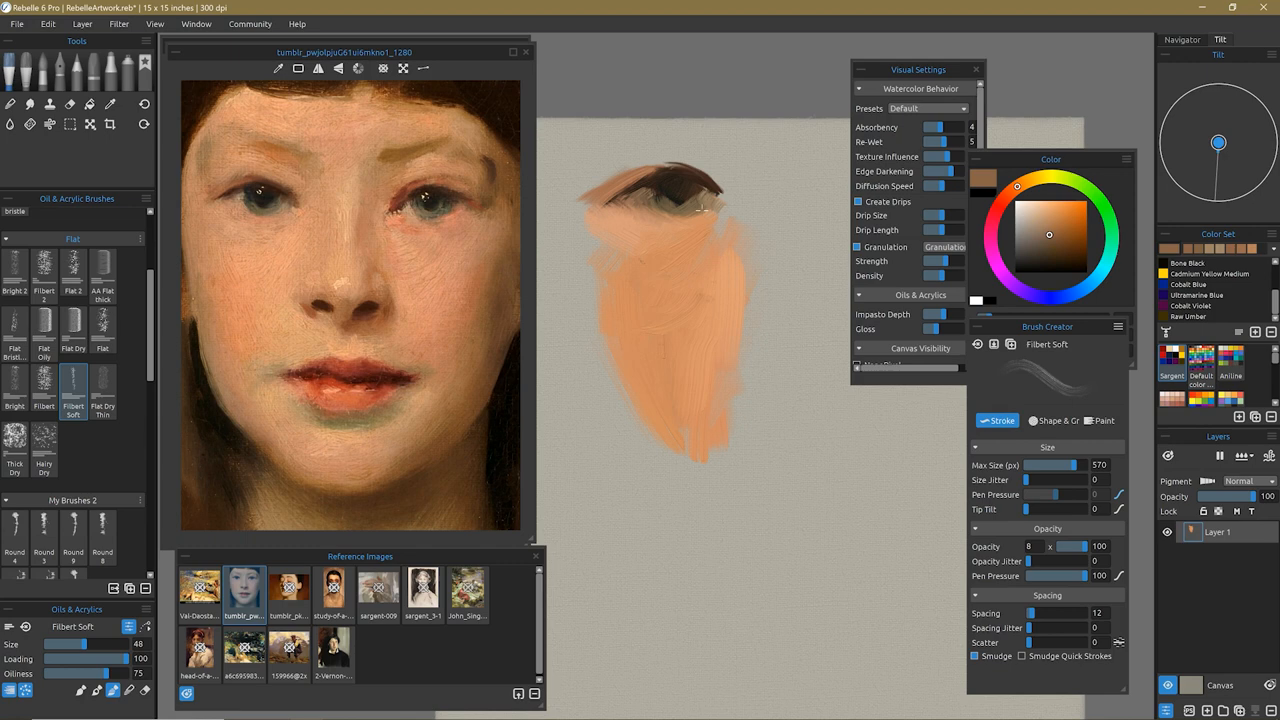
{"action": "left_click", "coordinate": [110, 104]}
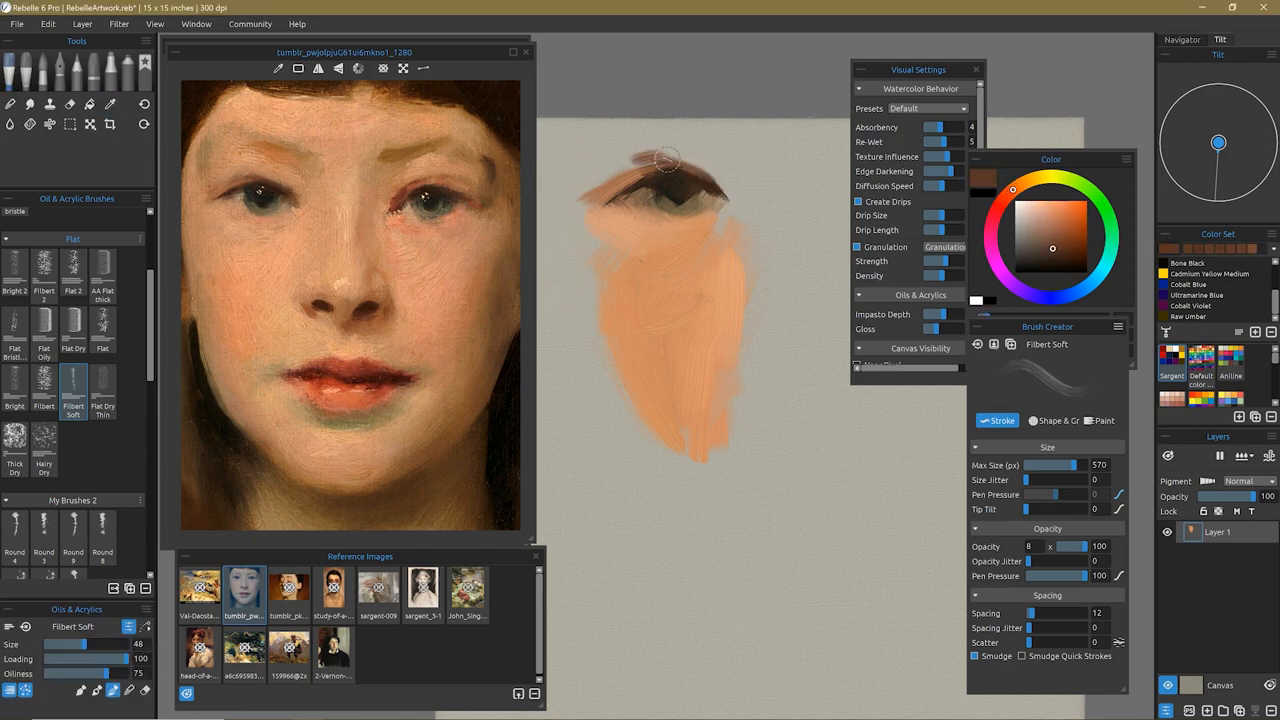
{"action": "left_click", "coordinate": [110, 104]}
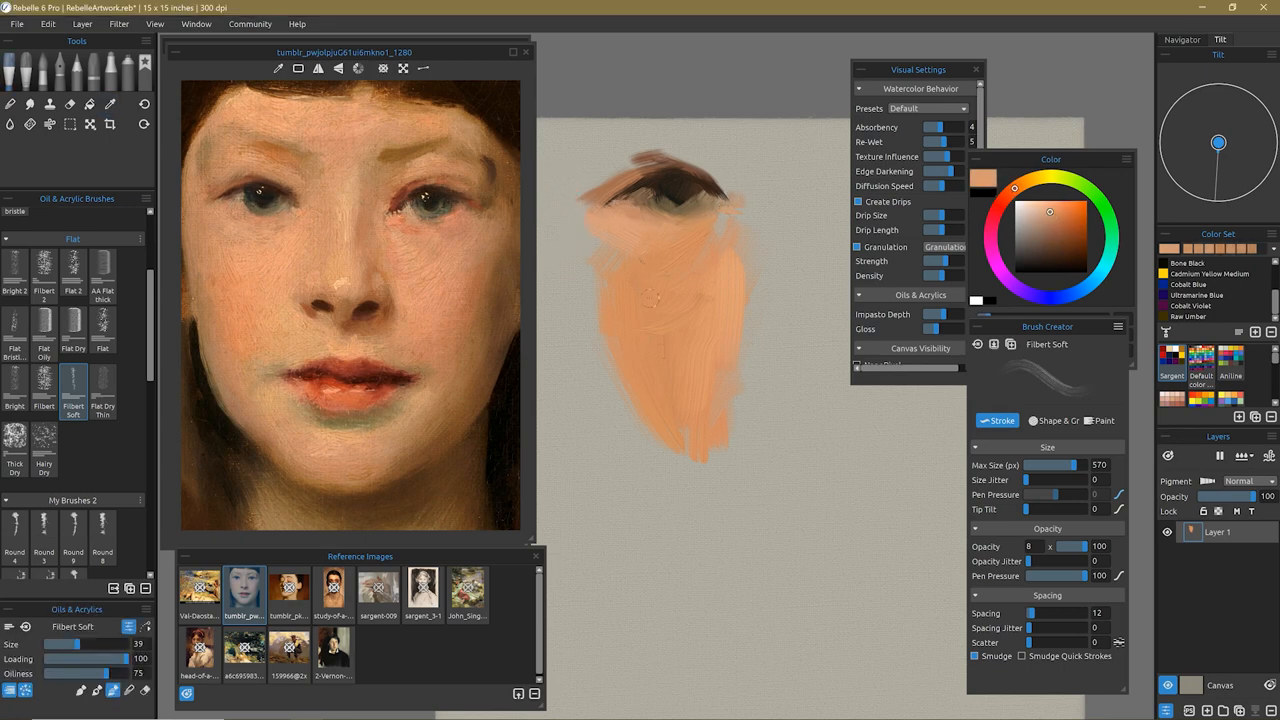
Switch through the Flat, Grunge 2 and Fat Bristle oil brushes, picking a light colour
{"action": "left_click", "coordinate": [102, 350]}
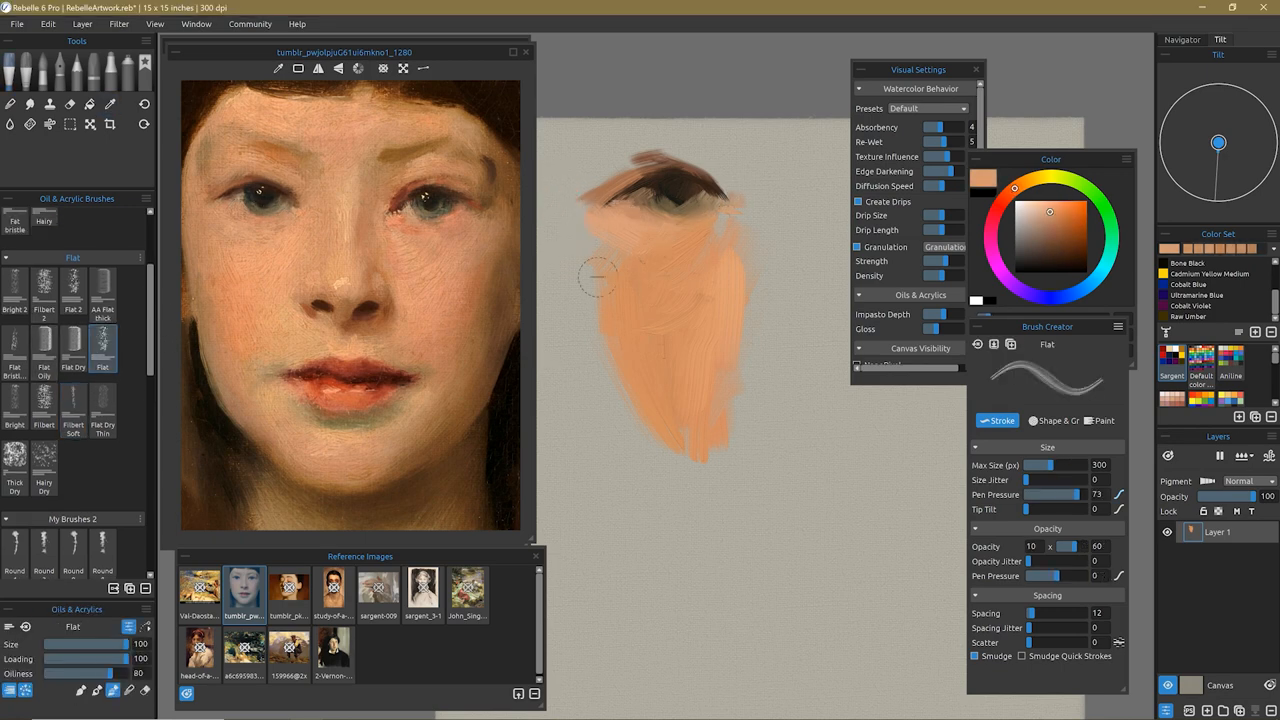
{"action": "left_click", "coordinate": [72, 356]}
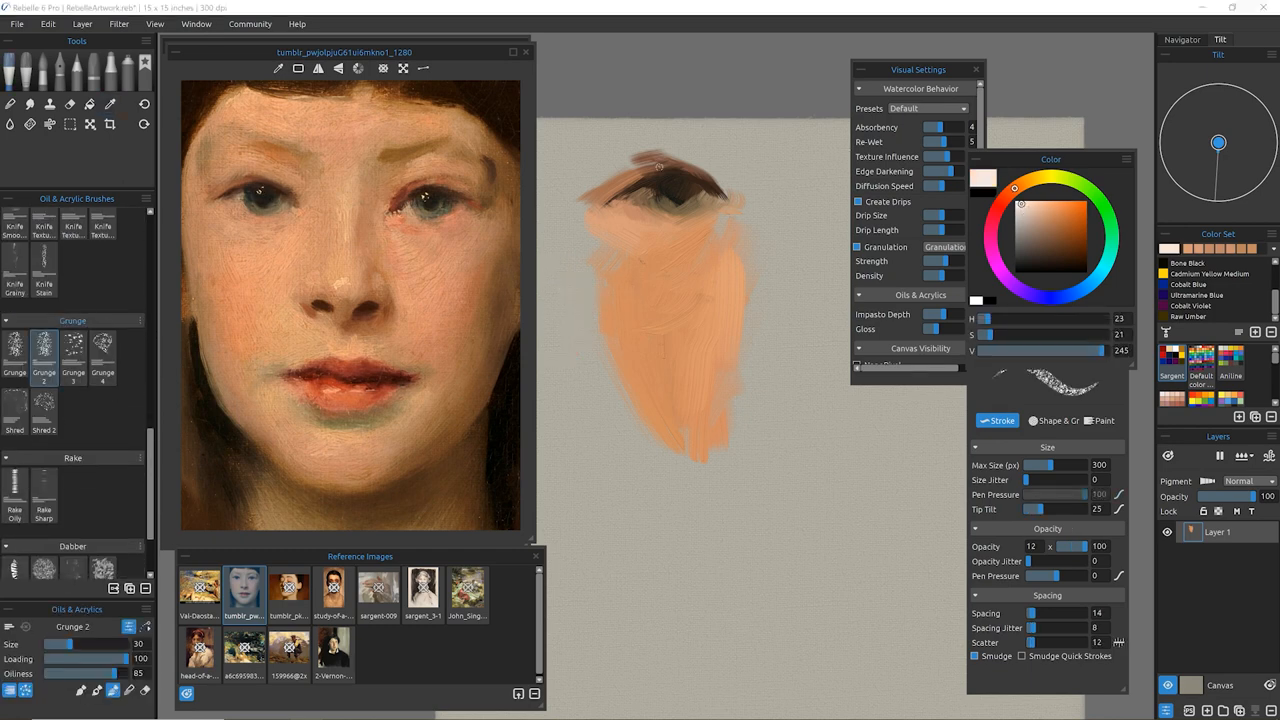
{"action": "left_click", "coordinate": [1046, 256]}
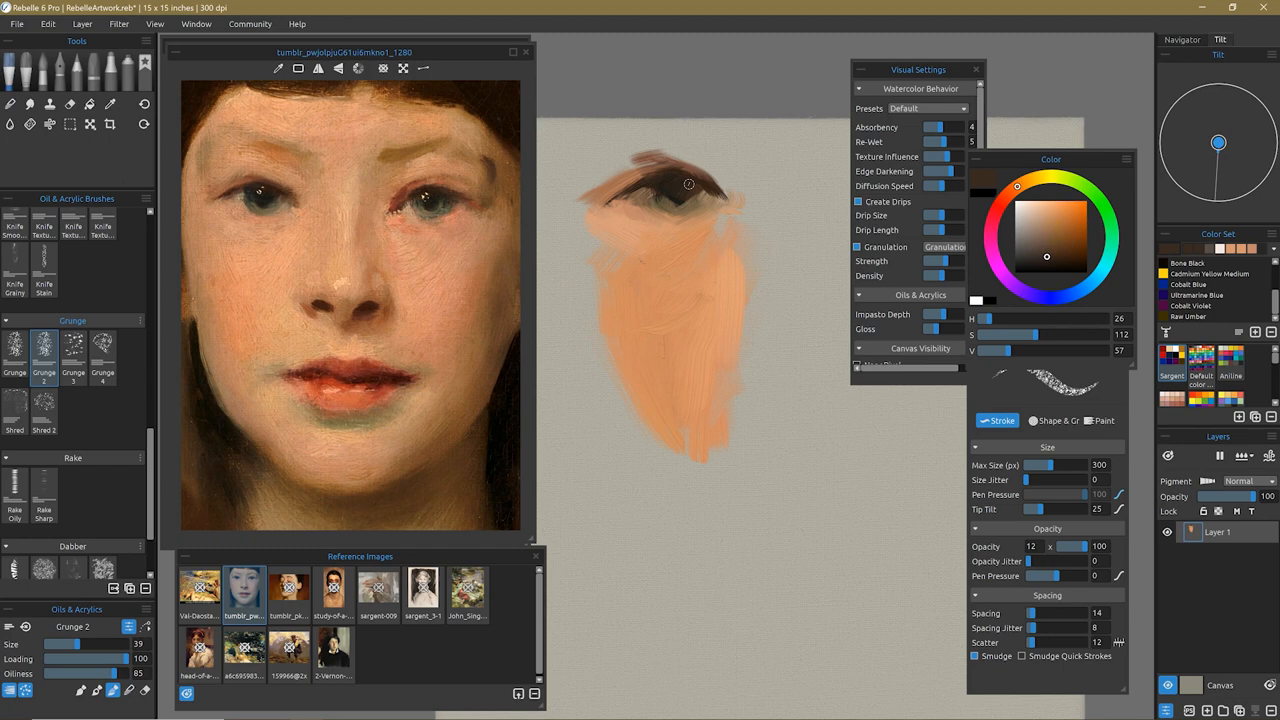
{"action": "left_click", "coordinate": [1020, 204]}
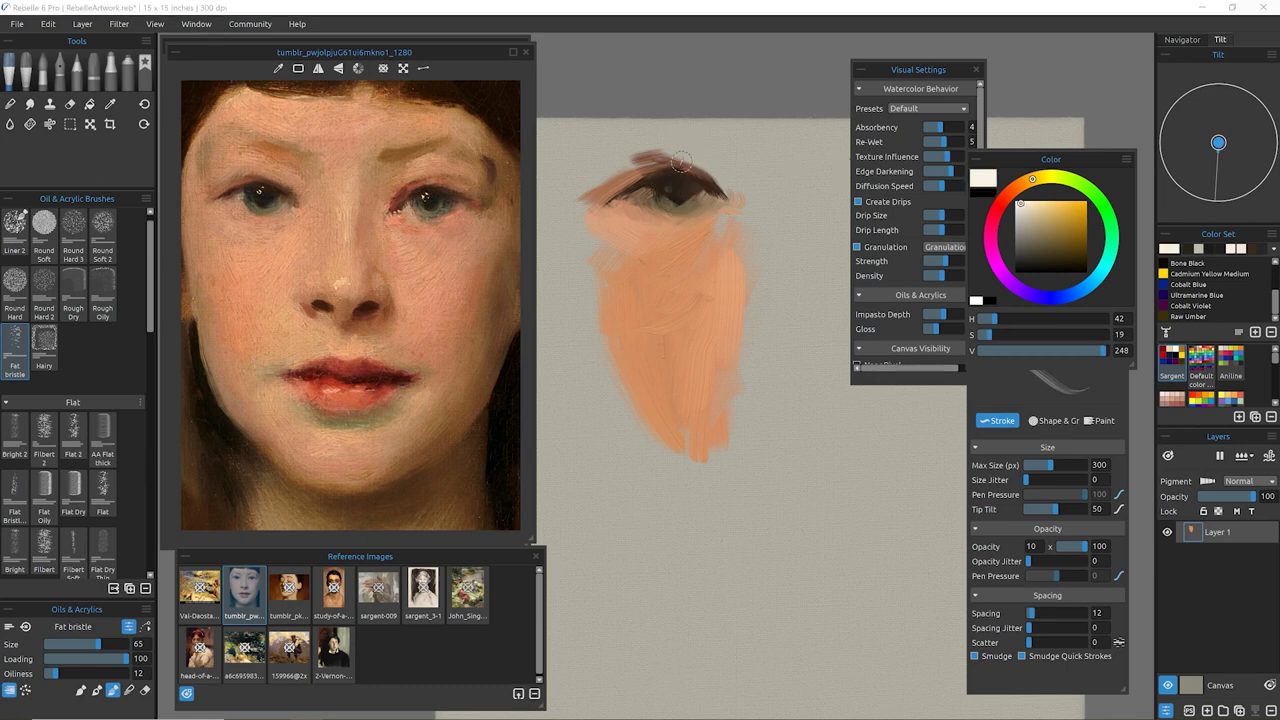
Lighten the white of the eye and soften the lid edges with pale strokes
{"action": "left_click_drag", "start_coordinate": [110, 644], "coordinate": [62, 644]}
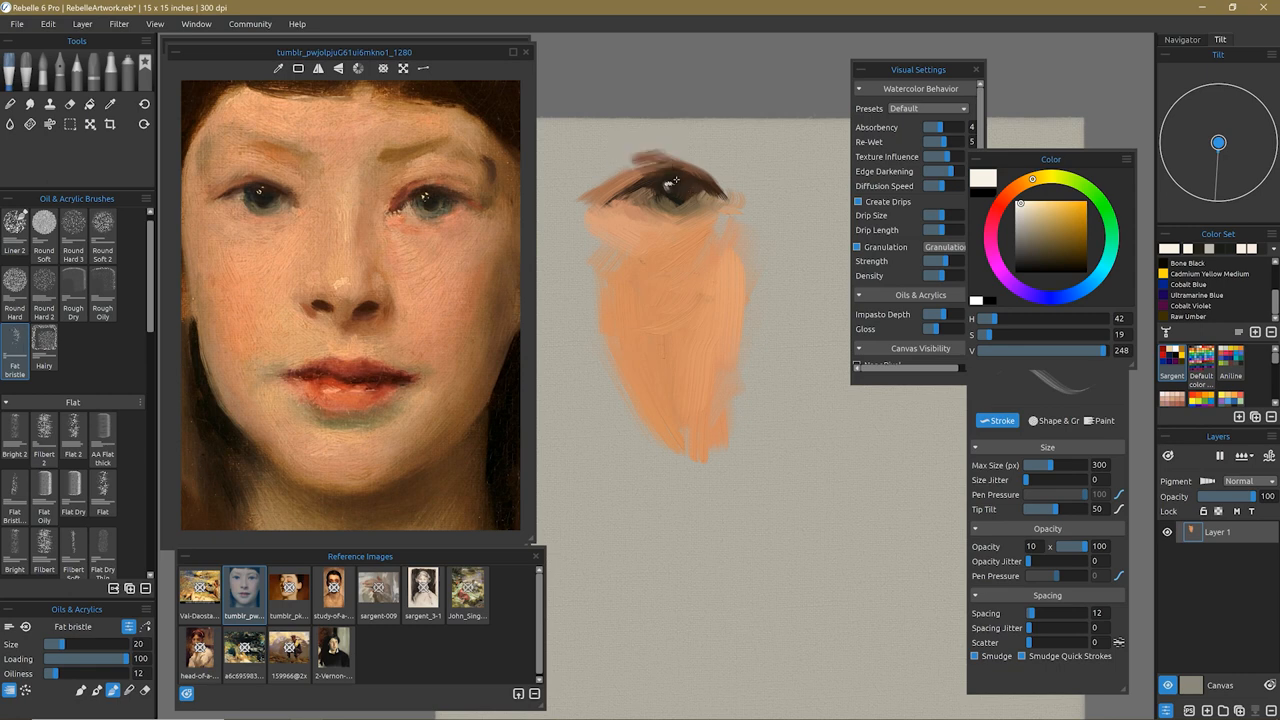
{"action": "left_click", "coordinate": [676, 180]}
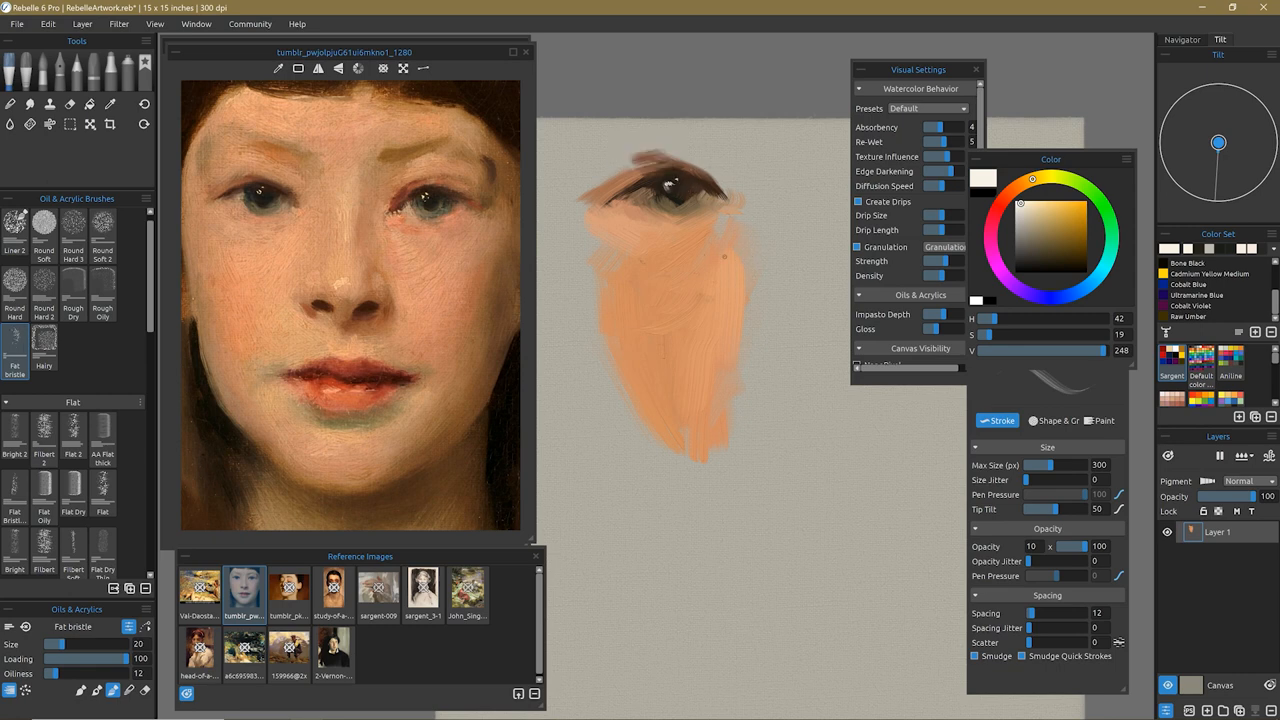
{"action": "left_click", "coordinate": [1044, 204]}
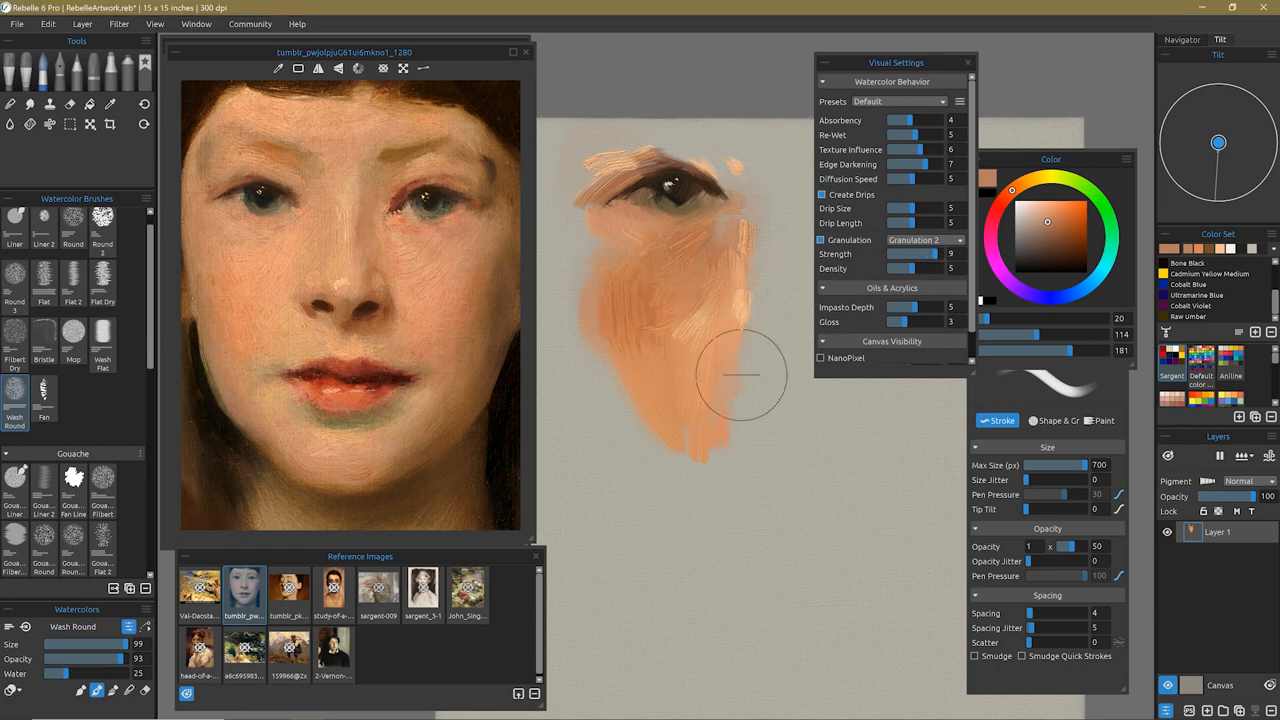
{"action": "mouse_move", "coordinate": [730, 448]}
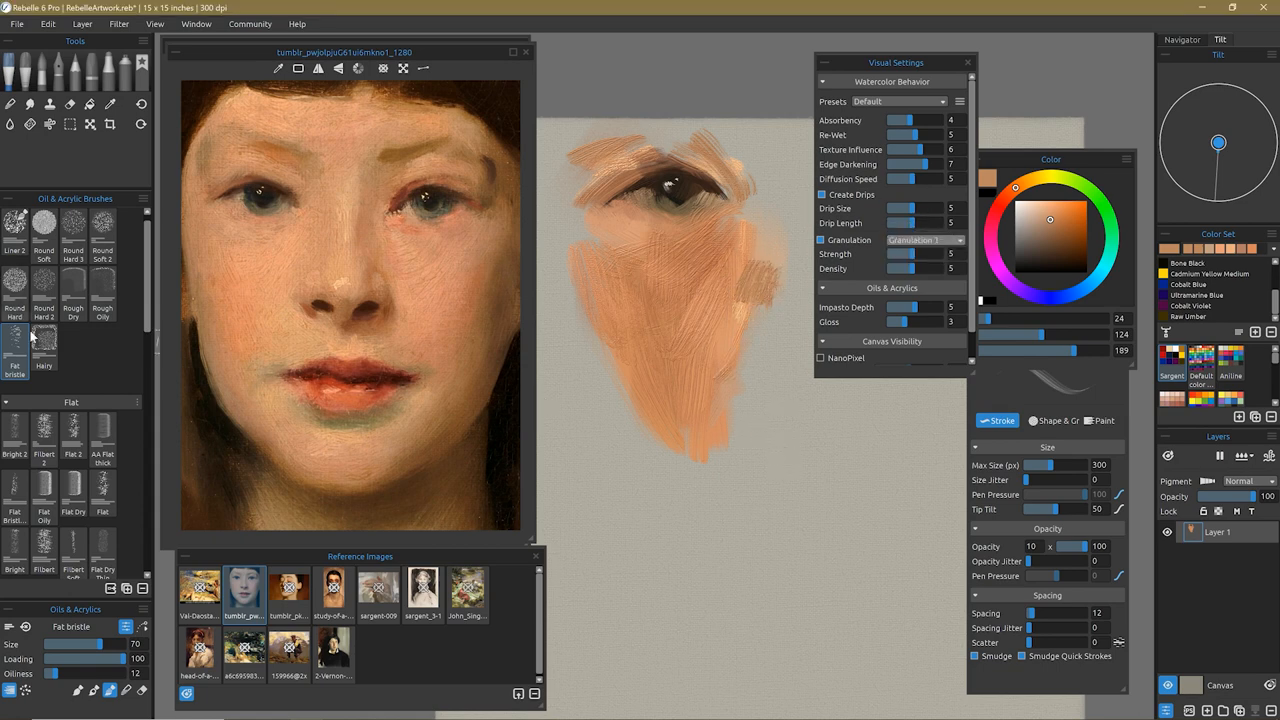
Switch to the Hairy oil brush after warming the cheek and forehead
{"action": "left_click", "coordinate": [44, 344]}
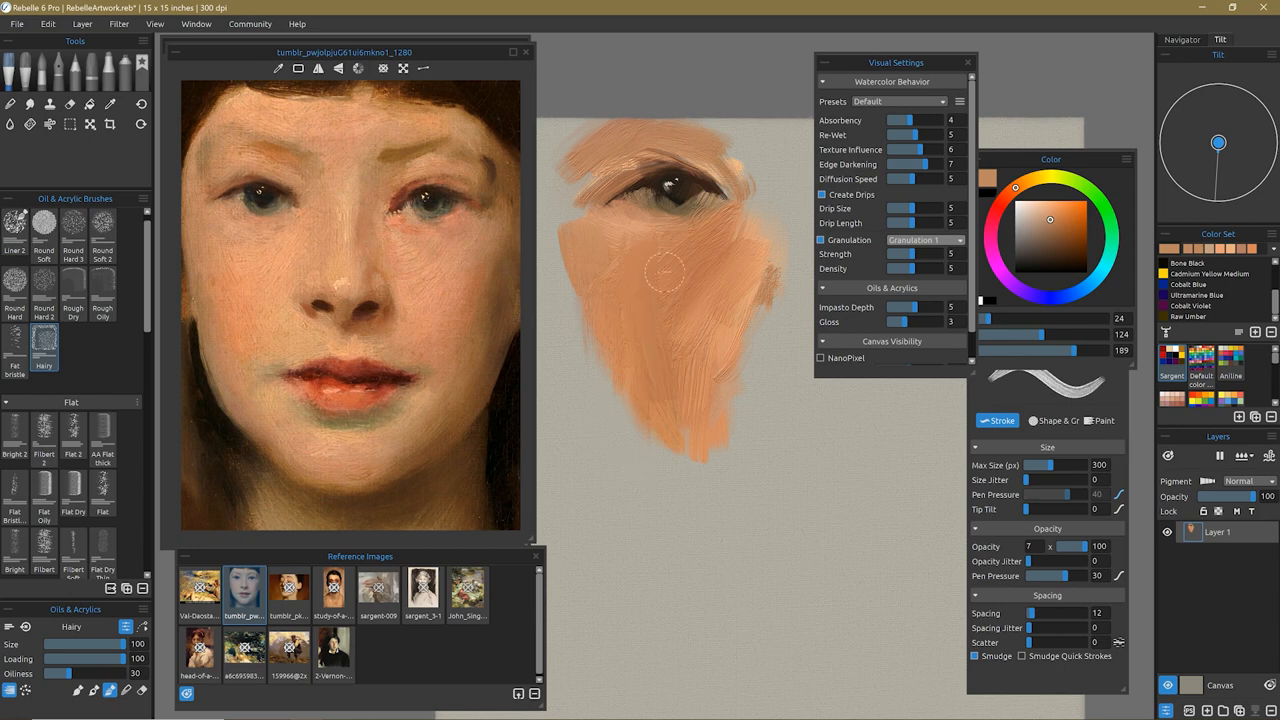
{"action": "mouse_move", "coordinate": [780, 444]}
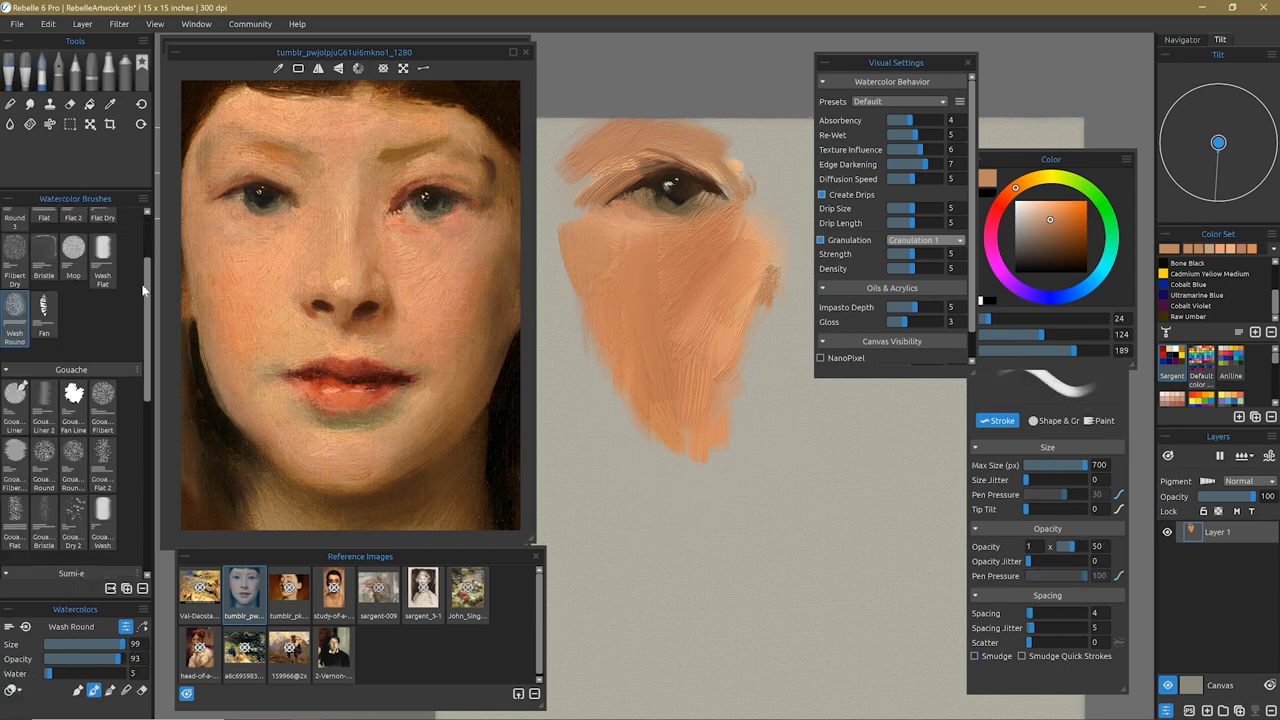
Spatter dark-brown freckle-like speckles across the cheek with the Spatter 6 watercolor brush
{"action": "left_click", "coordinate": [110, 104]}
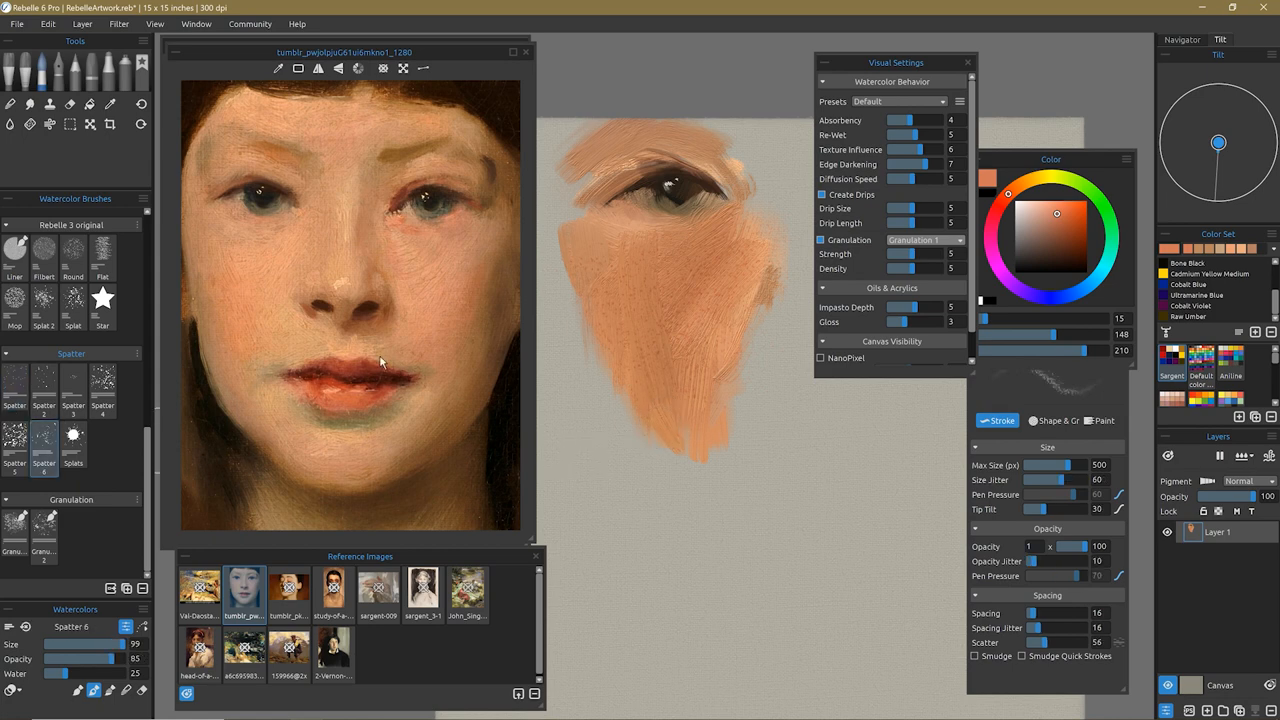
{"action": "left_click", "coordinate": [110, 104]}
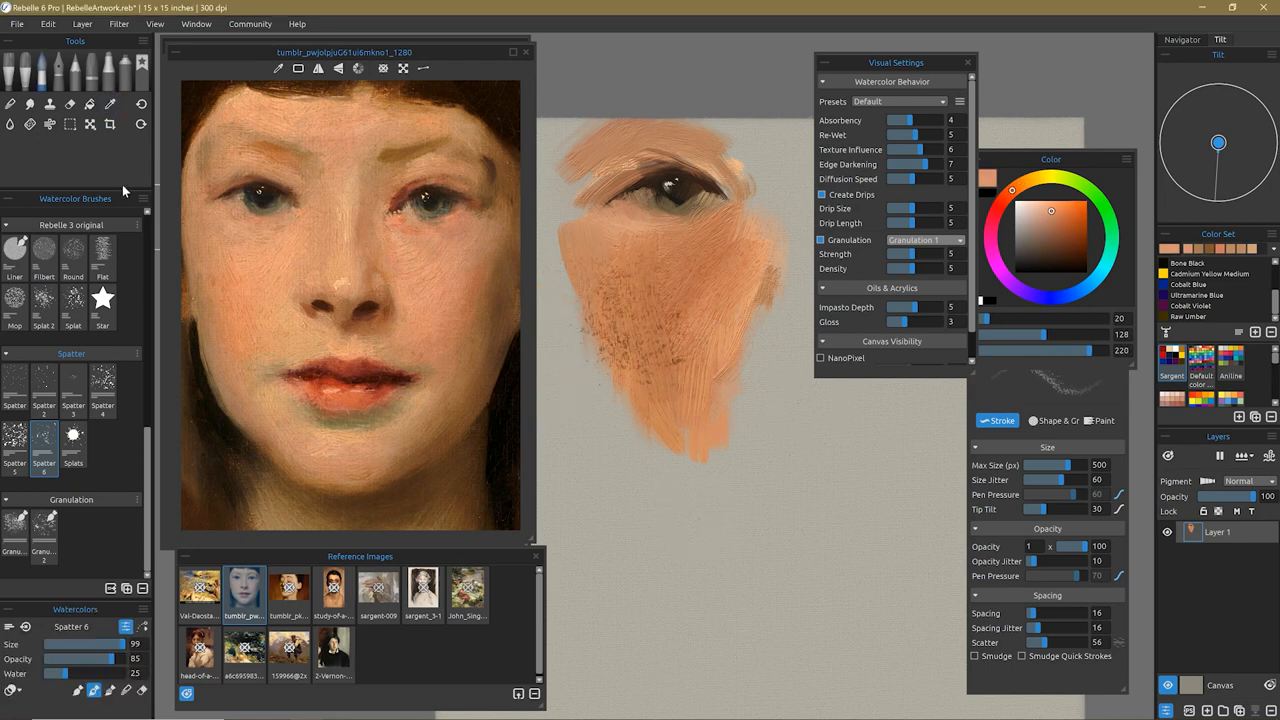
Blow the wet paint into thin scratchy streaks trailing below the cheek
{"action": "left_click", "coordinate": [50, 124]}
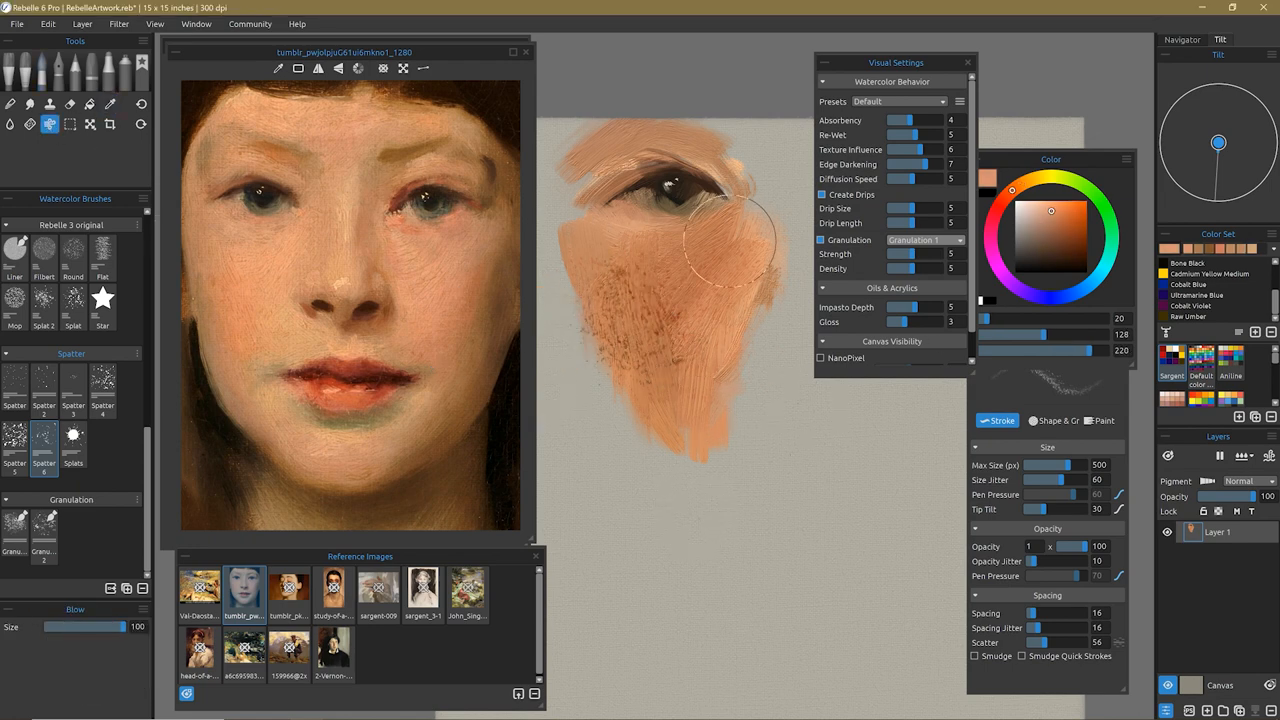
{"action": "mouse_move", "coordinate": [790, 560]}
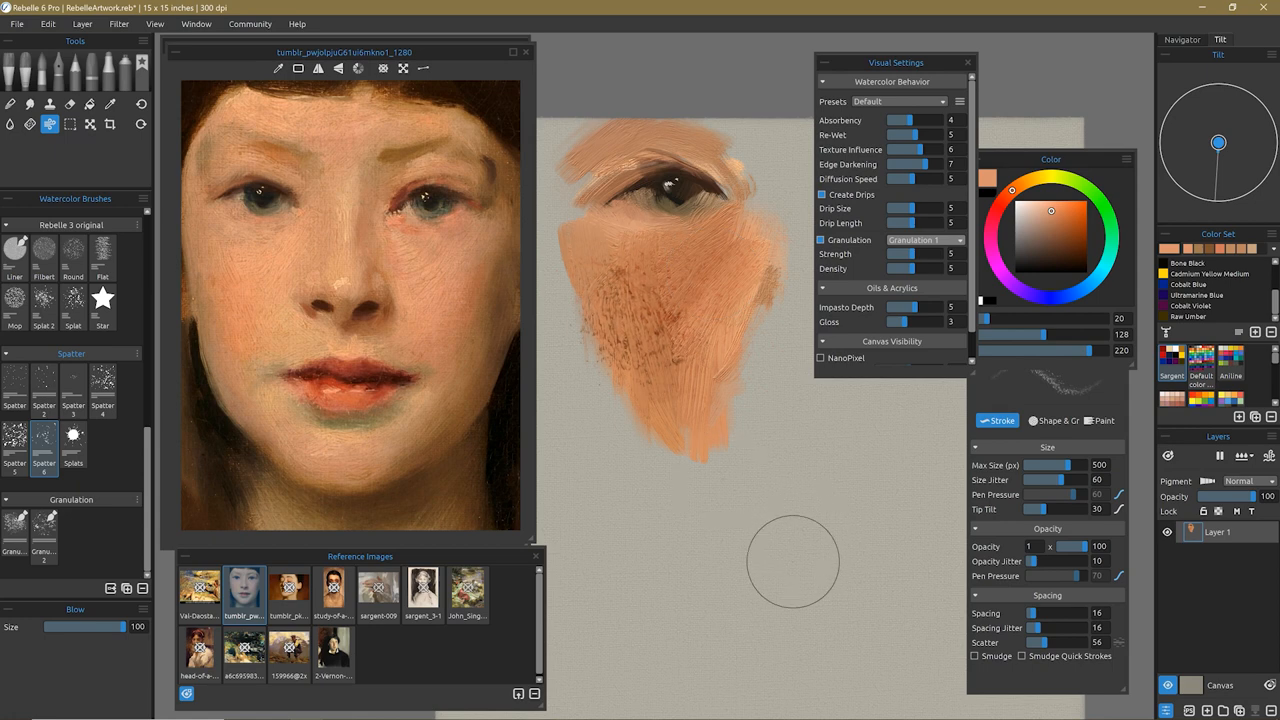
{"action": "left_click_drag", "start_coordinate": [790, 560], "coordinate": [644, 304]}
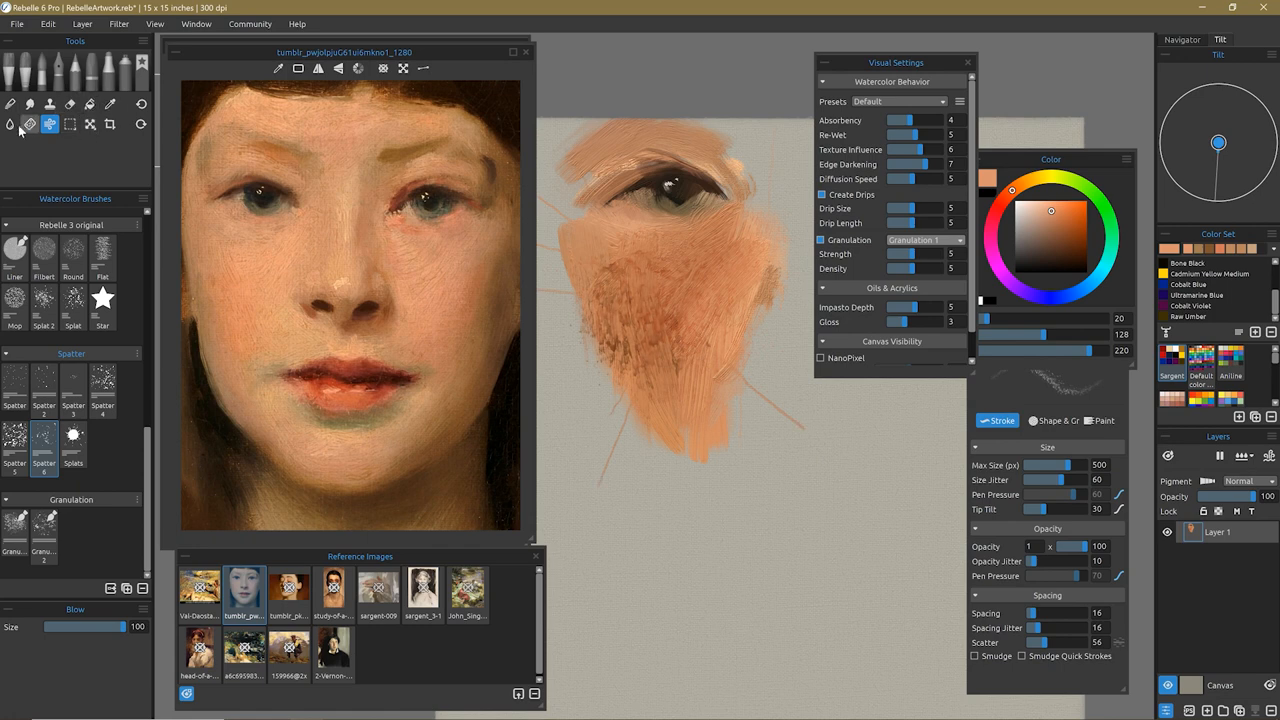
{"action": "left_click", "coordinate": [8, 124]}
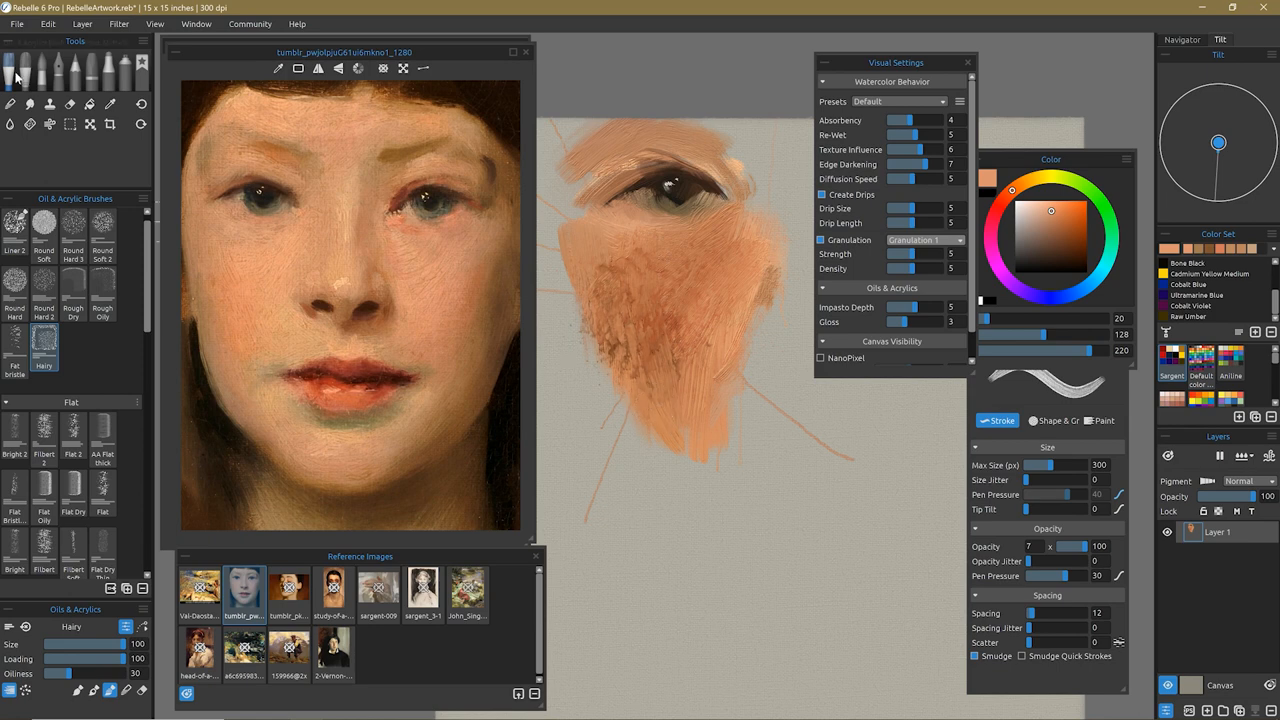
Blend light peach-orange Flat Bristle 2 strokes over the spattered cheek, softening the speckles
{"action": "left_click", "coordinate": [110, 104]}
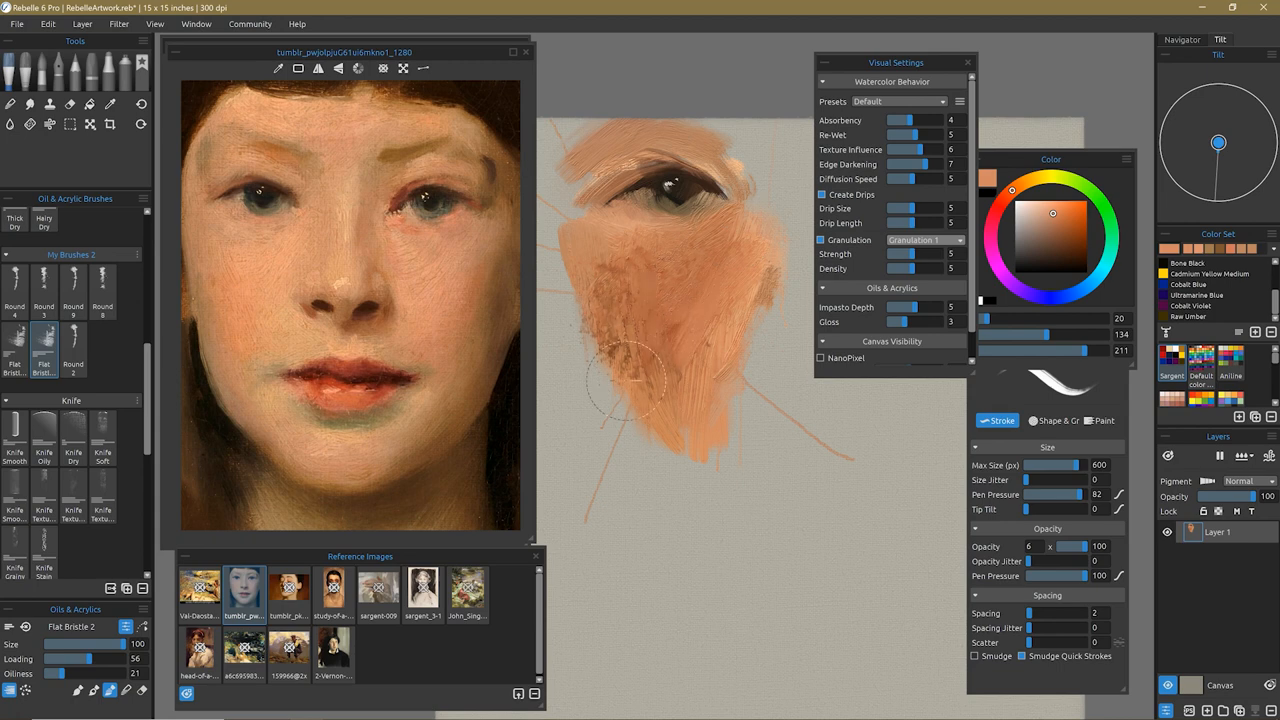
{"action": "left_click_drag", "start_coordinate": [624, 380], "coordinate": [750, 236]}
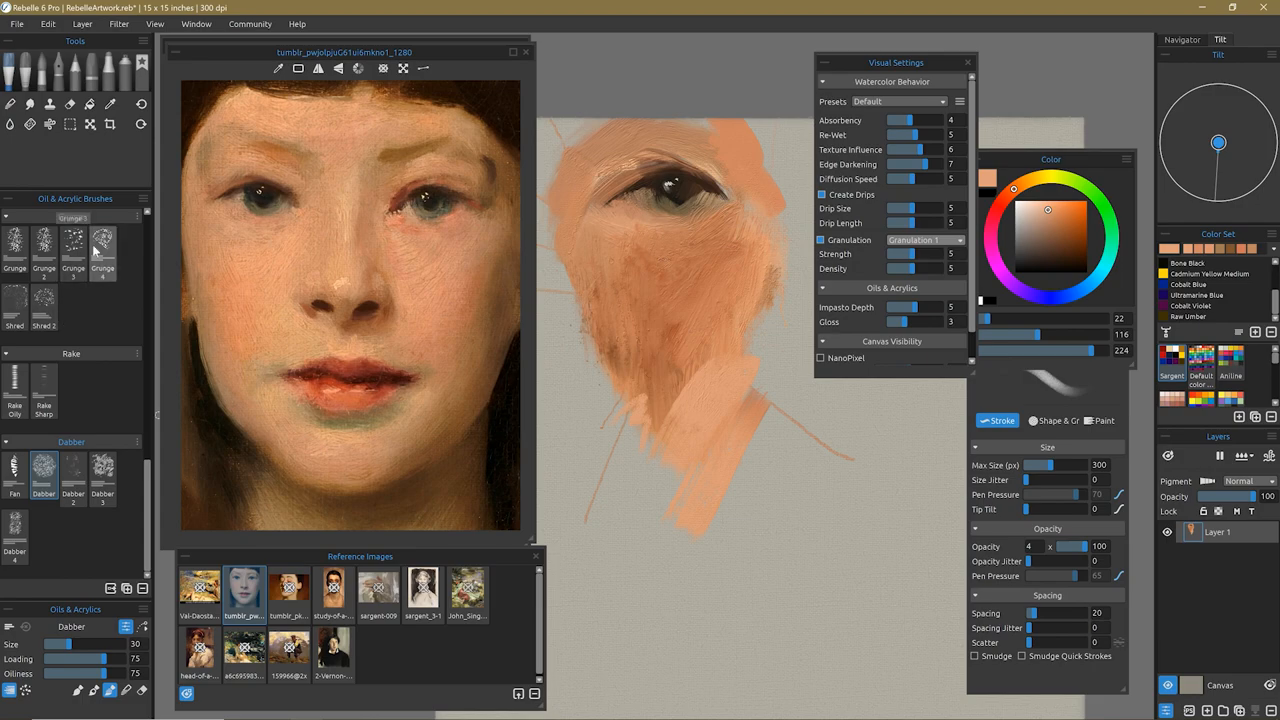
{"action": "left_click", "coordinate": [102, 244]}
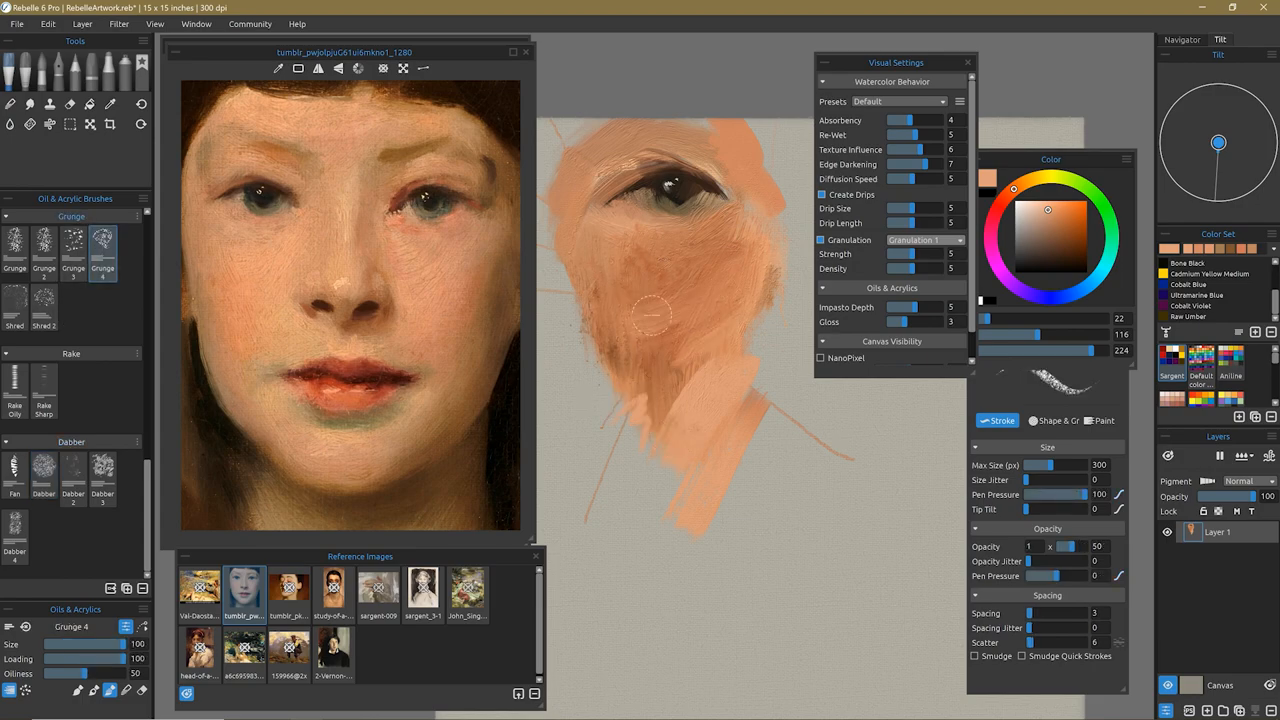